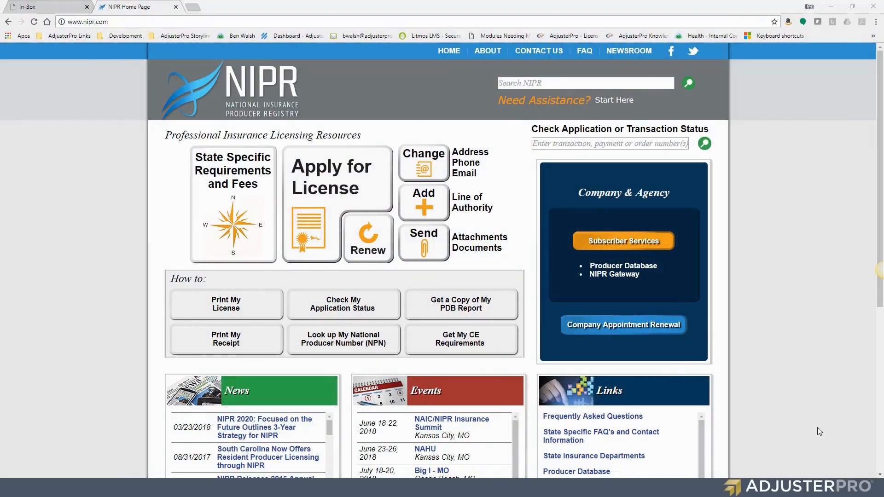
mouse_move(799, 416)
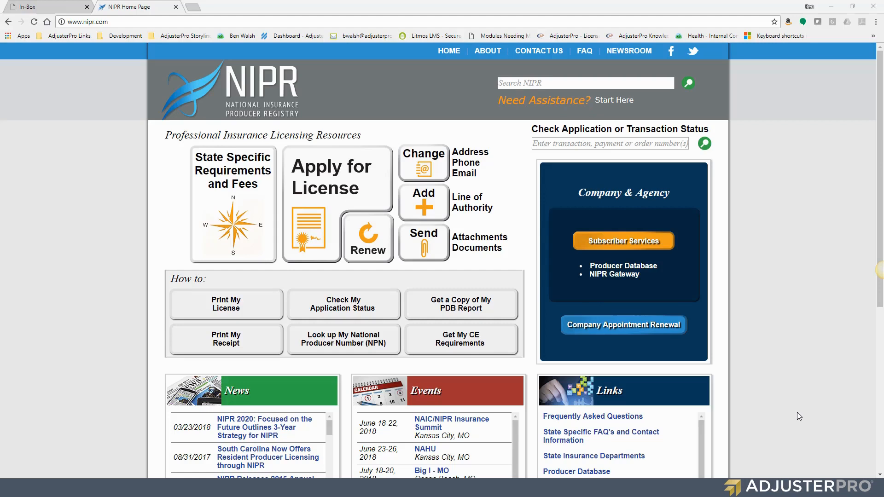
mouse_move(799, 416)
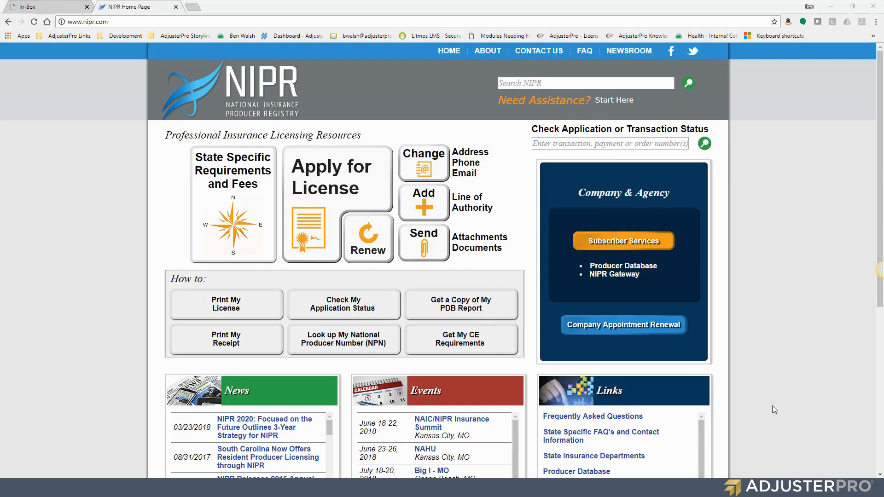
mouse_move(740, 307)
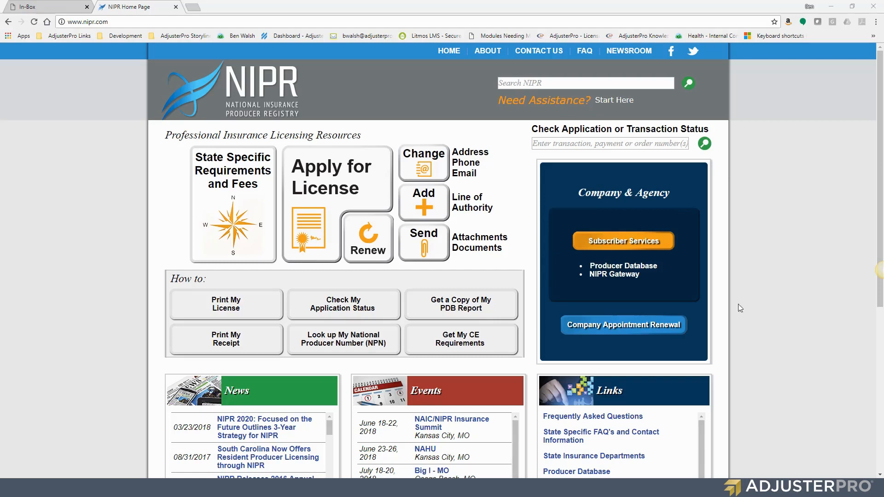
mouse_move(102, 21)
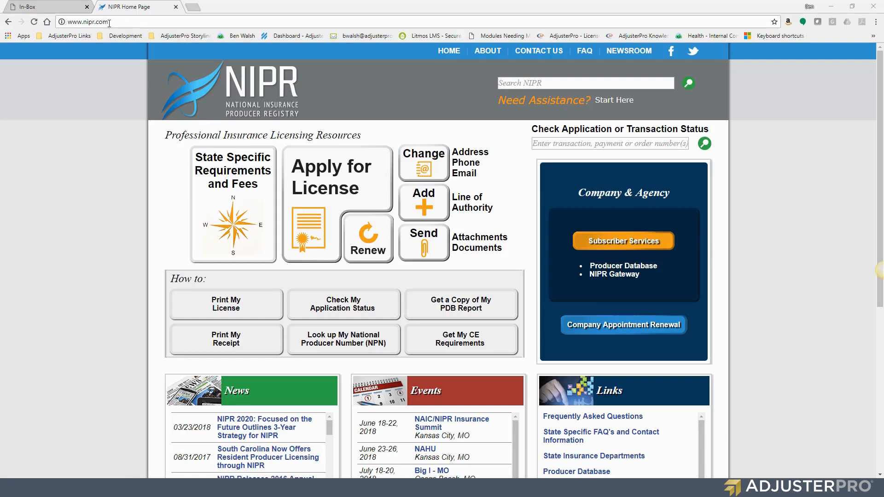
mouse_move(135, 151)
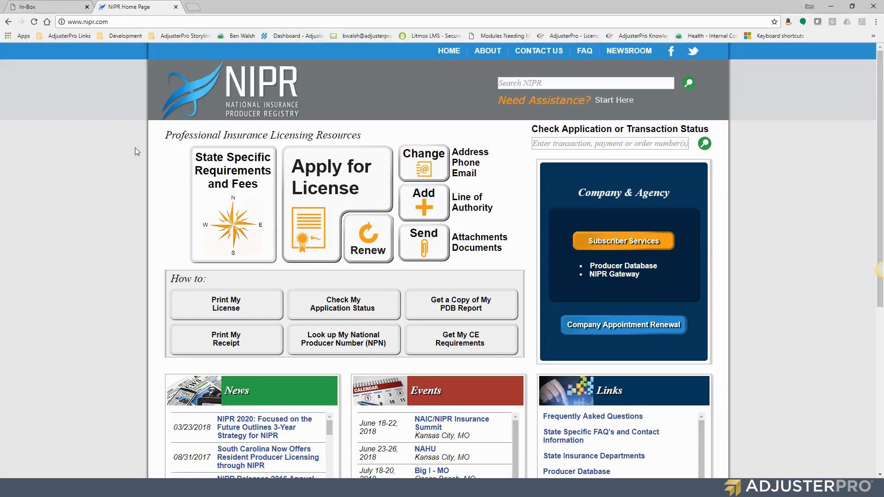
mouse_move(330, 182)
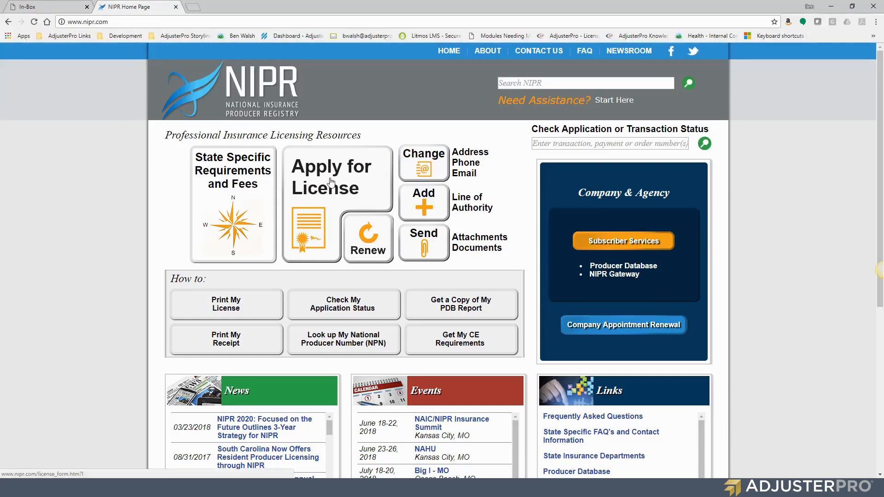
mouse_move(288, 184)
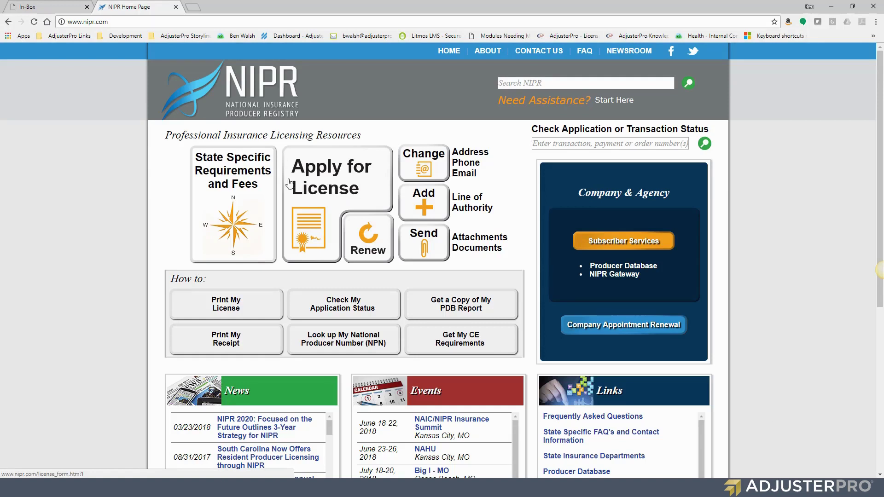
mouse_move(238, 207)
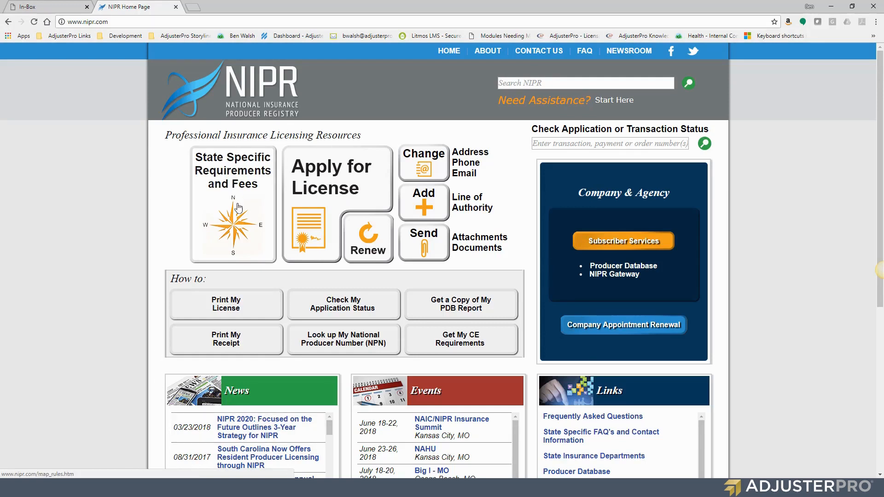
mouse_move(330, 205)
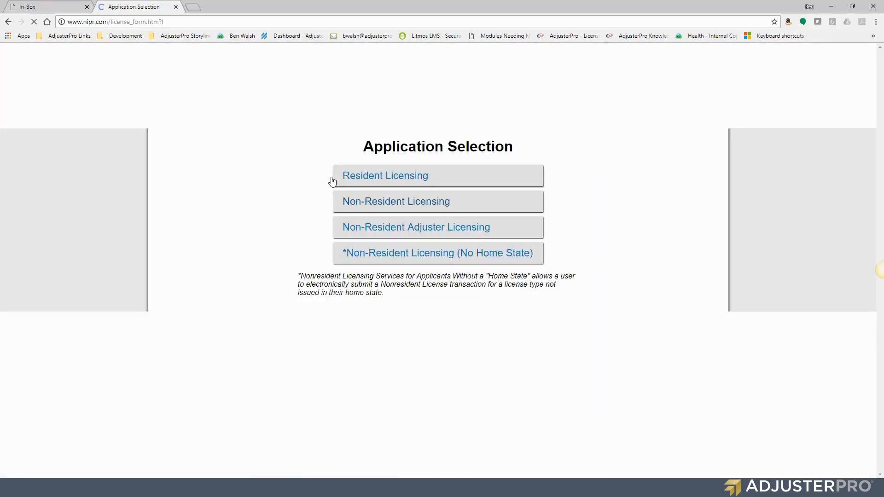
mouse_move(303, 180)
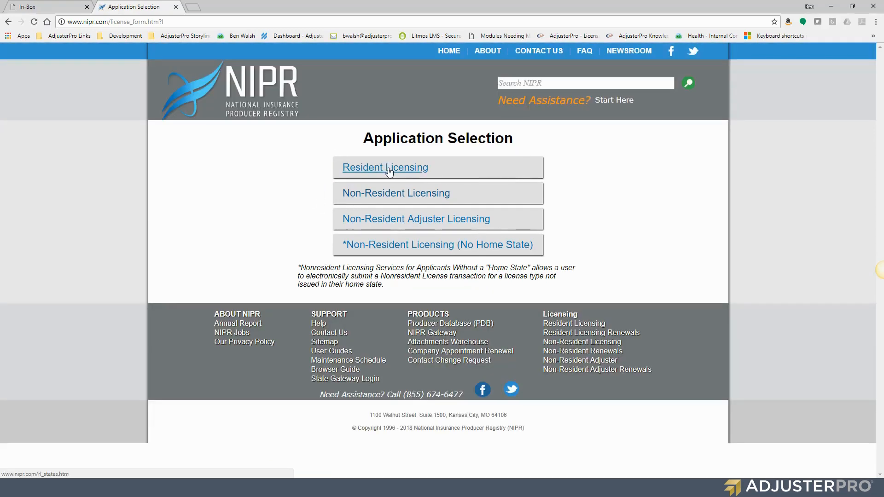
mouse_move(412, 172)
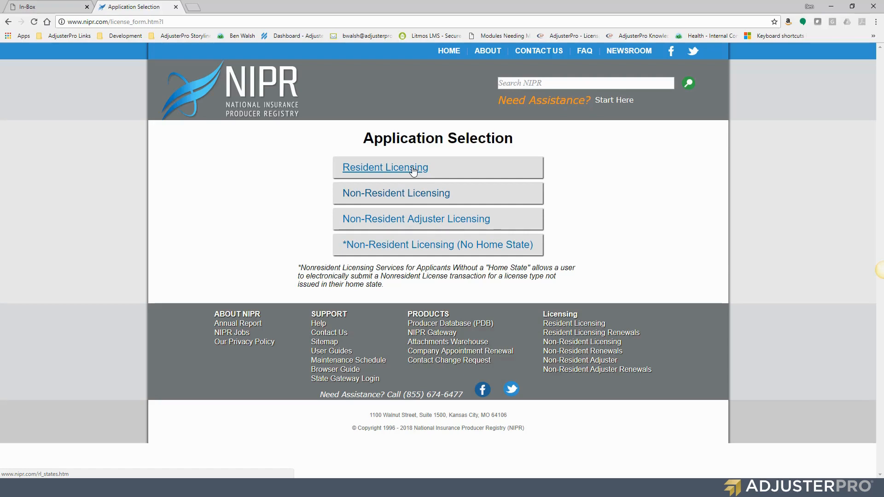
mouse_move(330, 133)
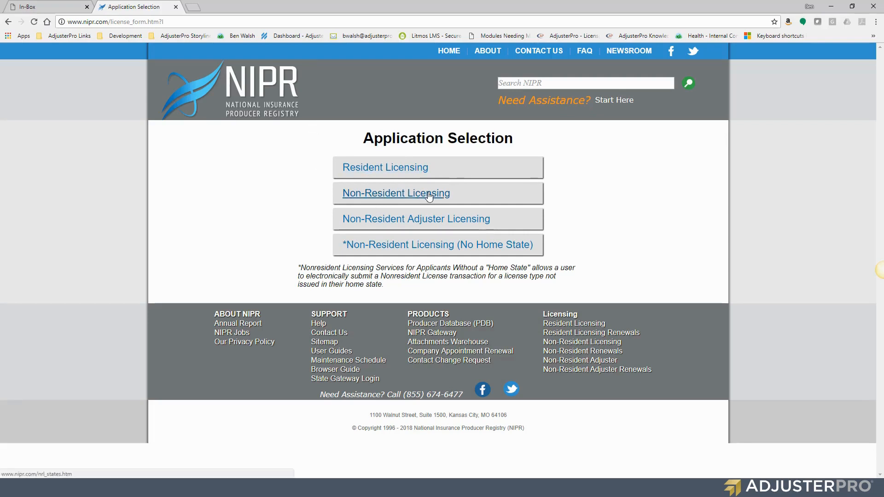
mouse_move(416, 219)
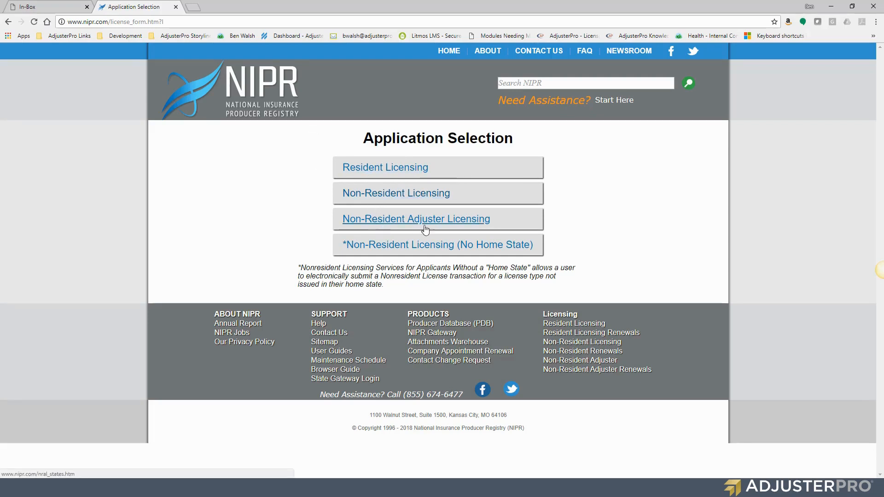
mouse_move(486, 233)
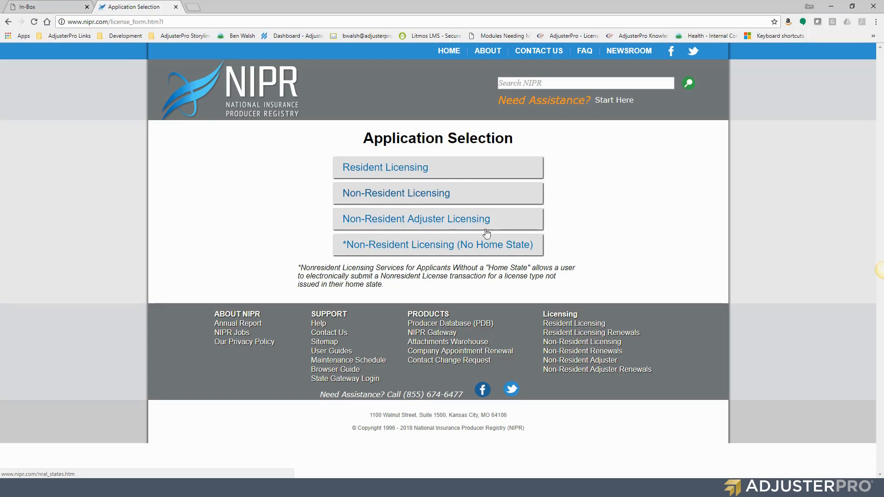
mouse_move(281, 222)
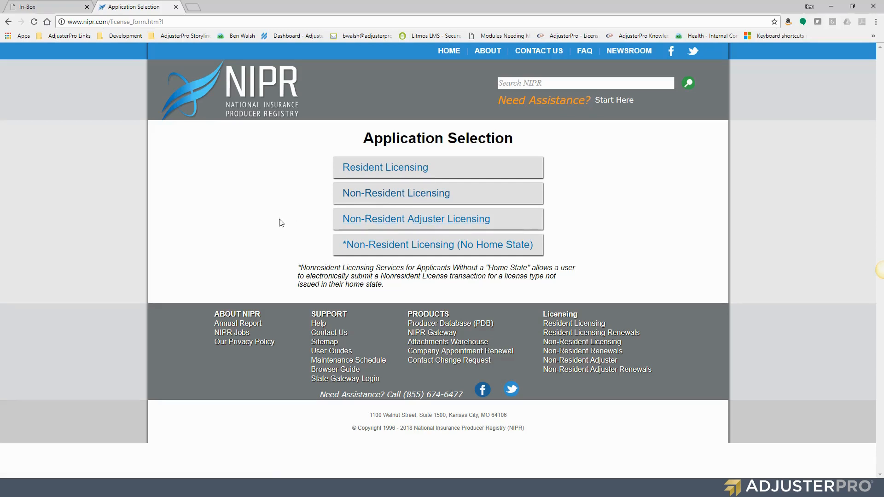
mouse_move(303, 236)
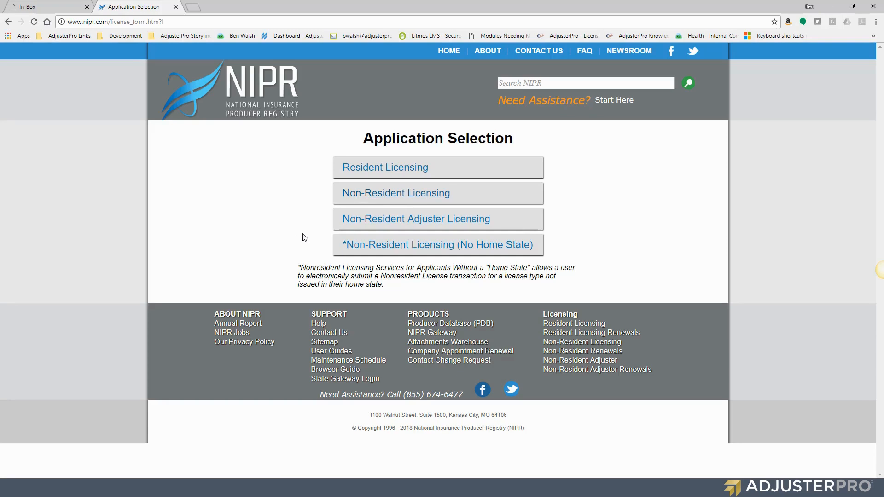
mouse_move(366, 248)
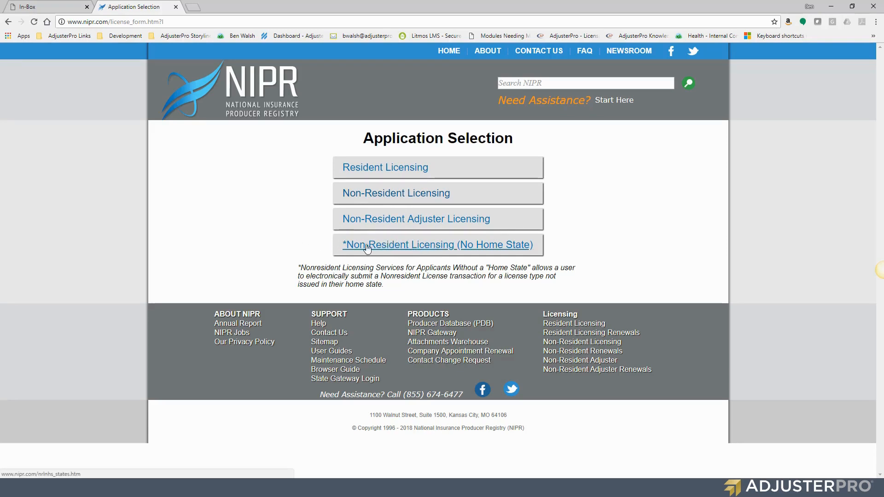
mouse_move(494, 249)
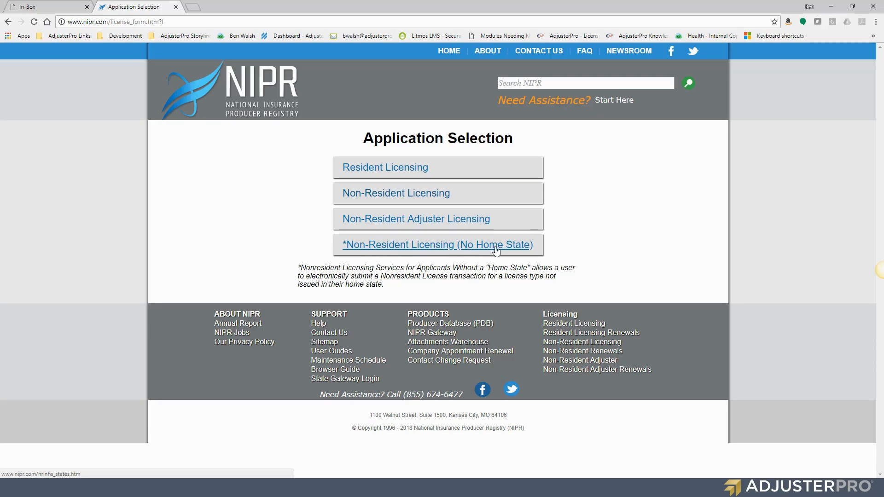
mouse_move(412, 205)
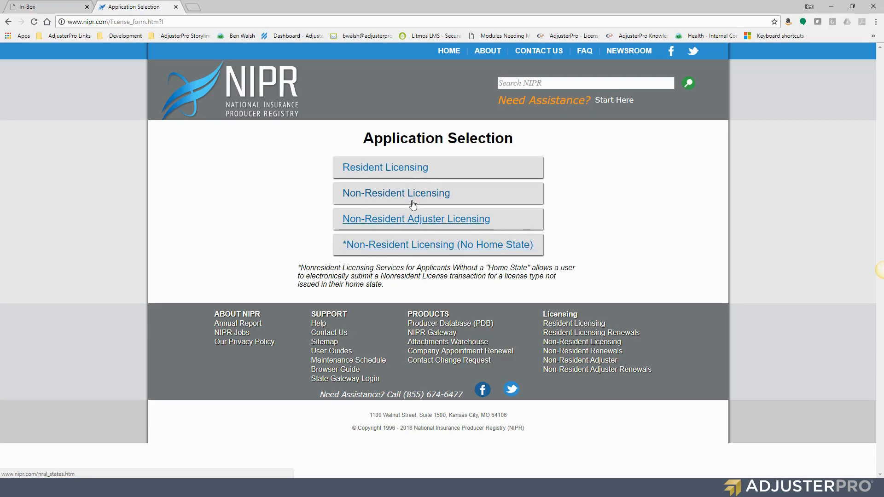
mouse_move(385, 168)
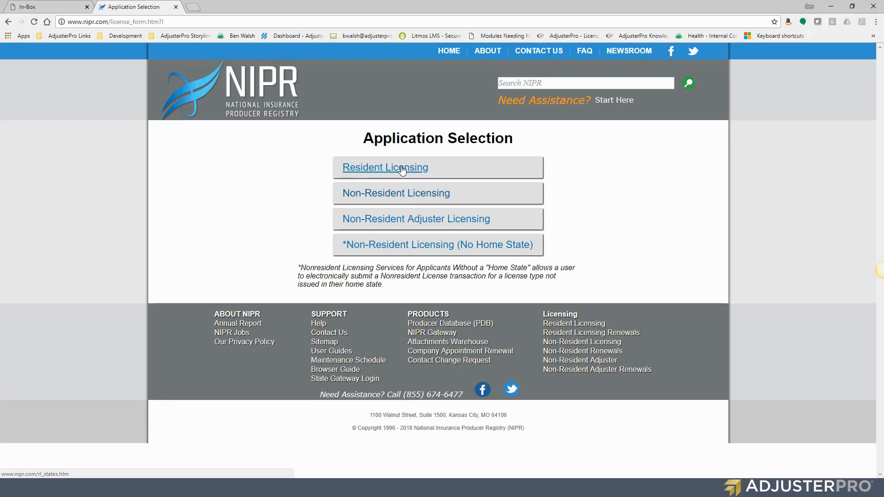
Review the Resident Licensing state requirements list through all states and back to the top
click(385, 167)
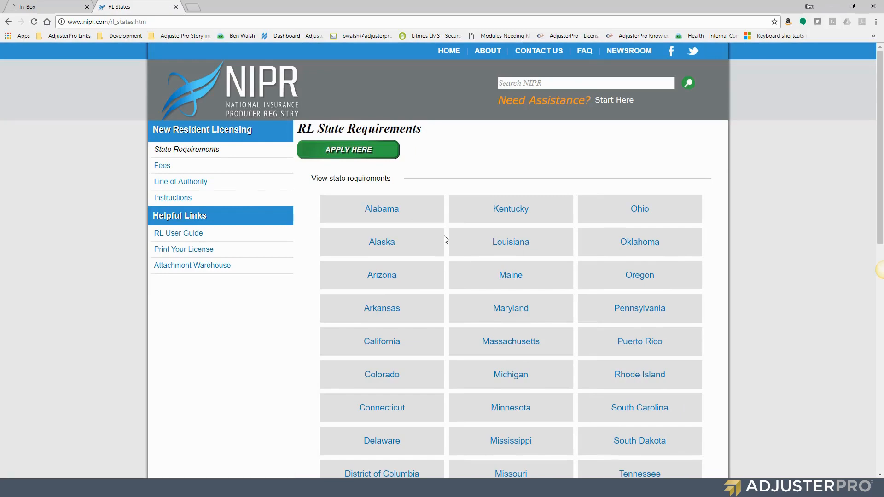
scroll(down, 3)
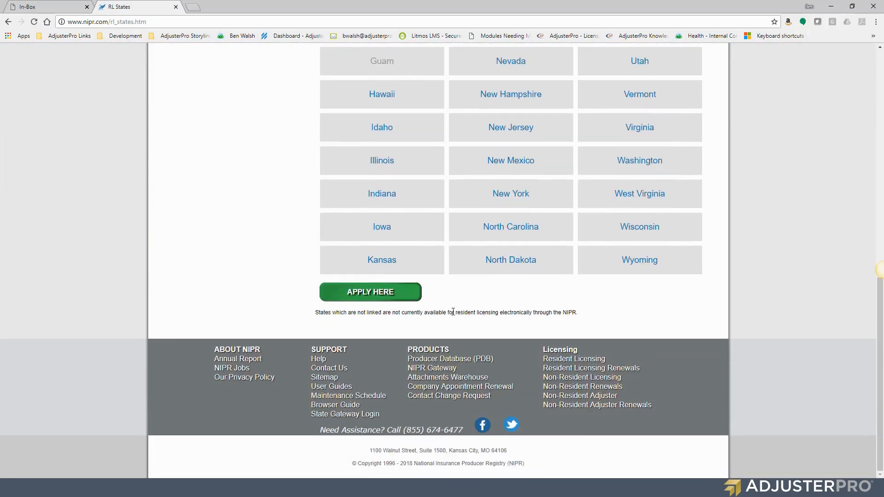
scroll(up, 3)
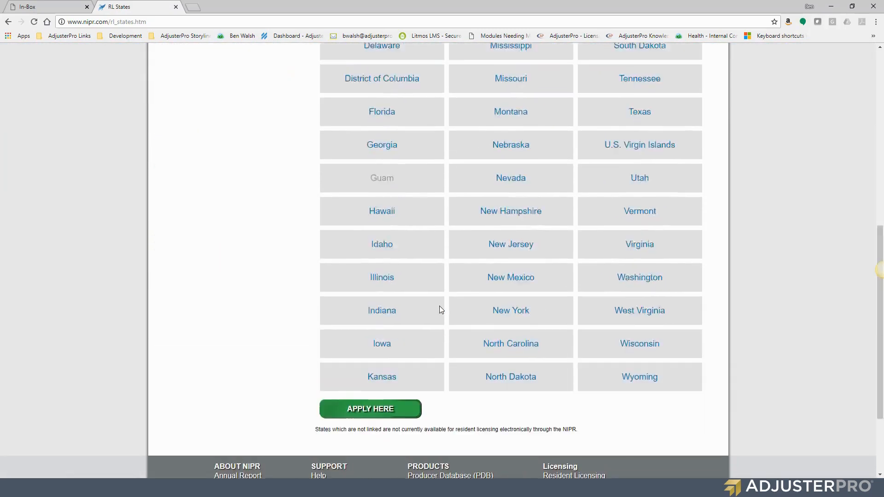
scroll(up, 3)
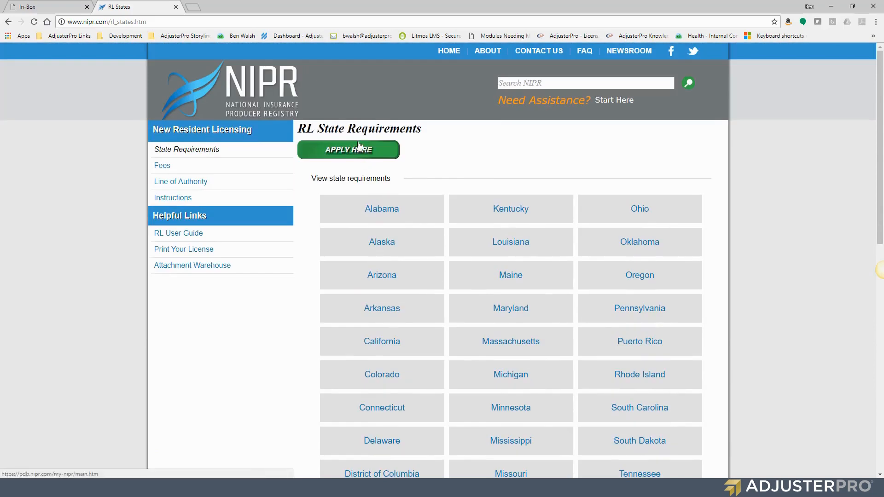
mouse_move(381, 209)
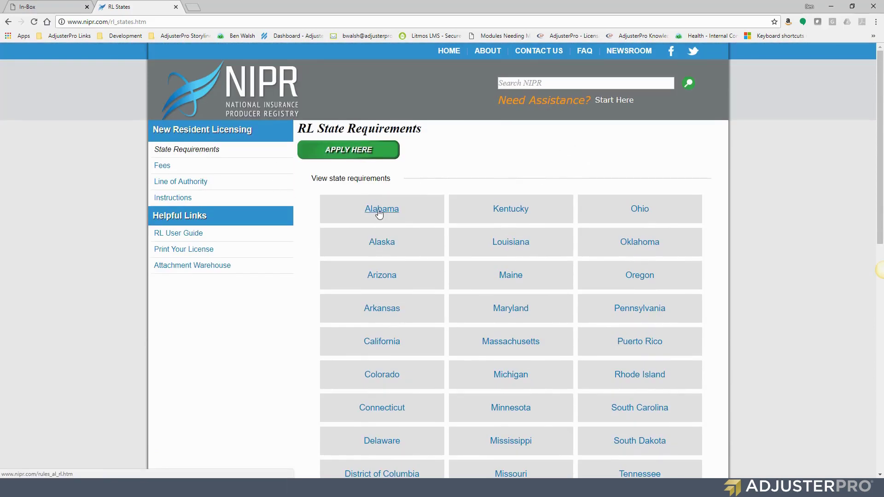
Review Alabama's resident licensing requirements down to fees and start the application via Apply Here
click(381, 209)
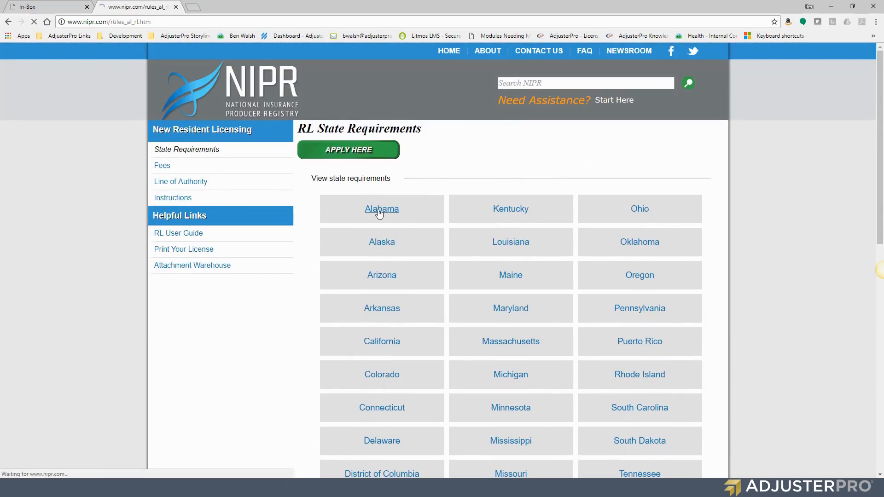
click(381, 209)
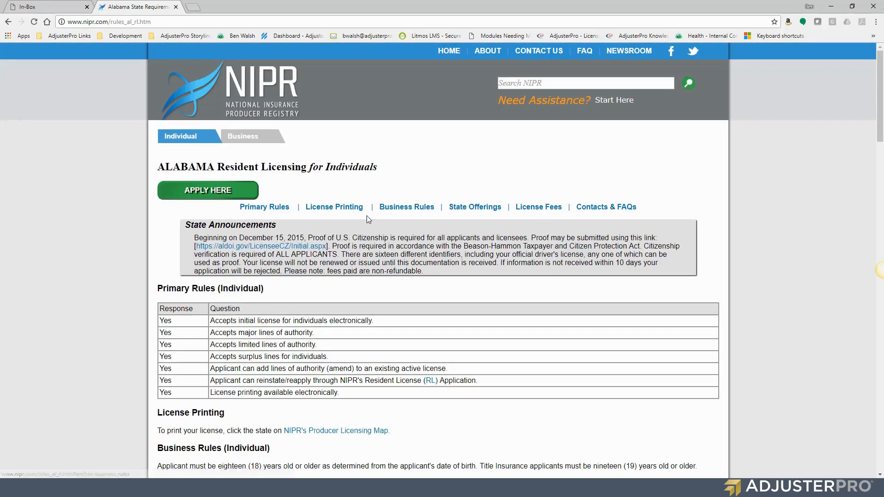
scroll(down, 3)
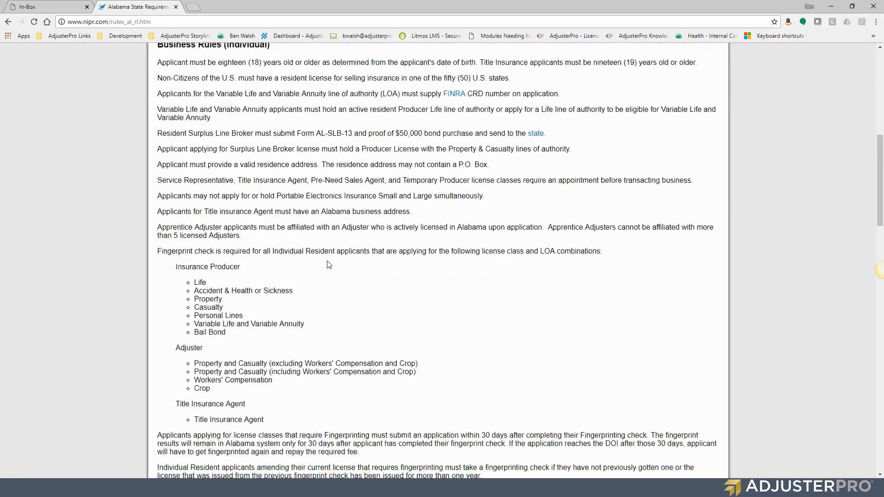
scroll(down, 3)
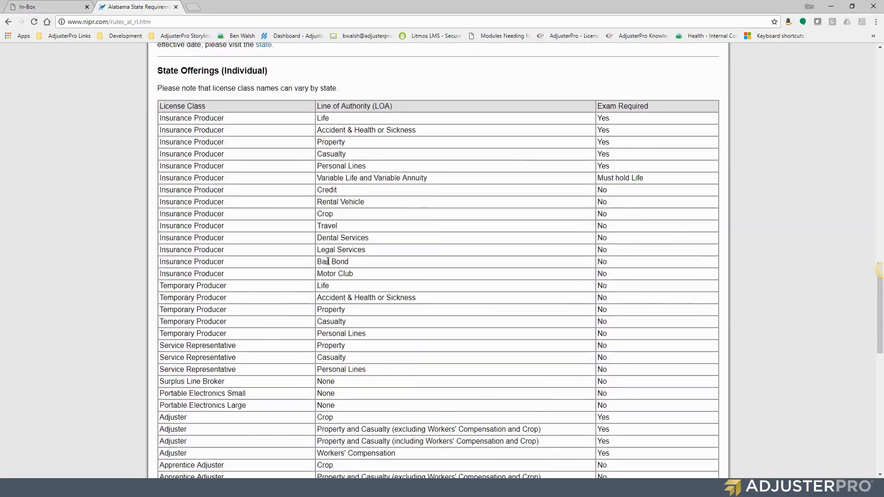
scroll(down, 3)
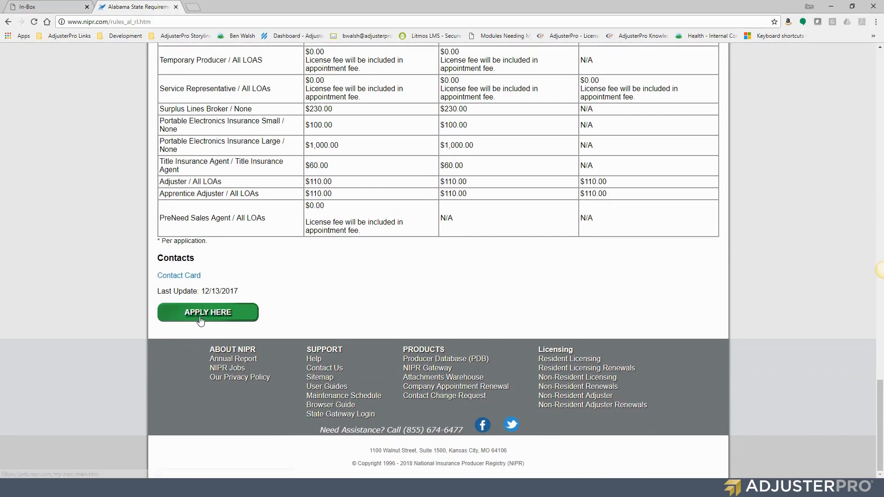
click(207, 312)
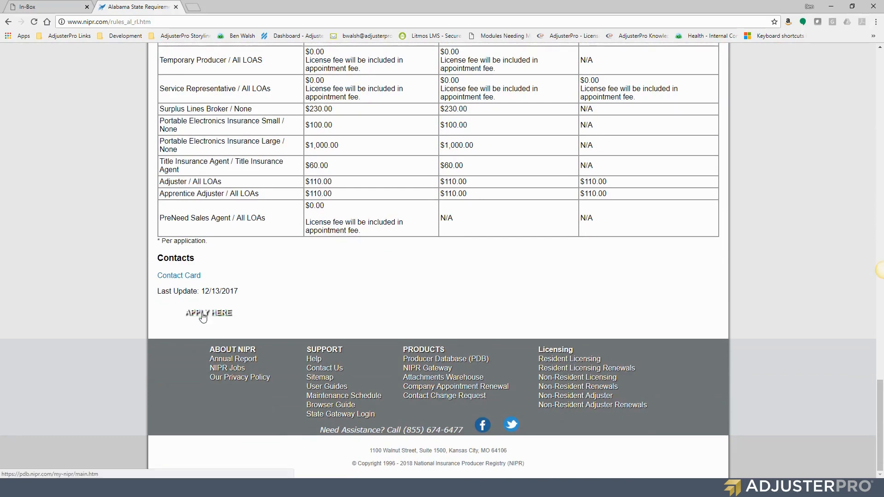
Load the Identify Licensee page offering Individual and Business Entity sign-in
click(208, 313)
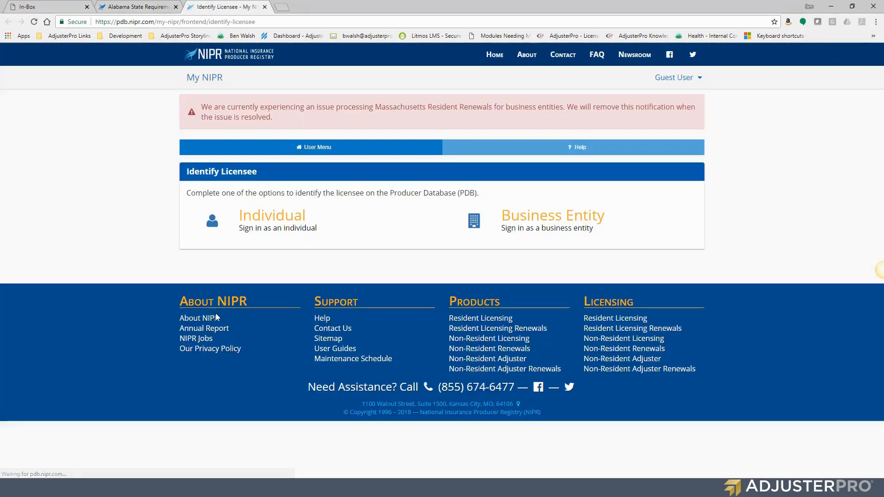
mouse_move(433, 285)
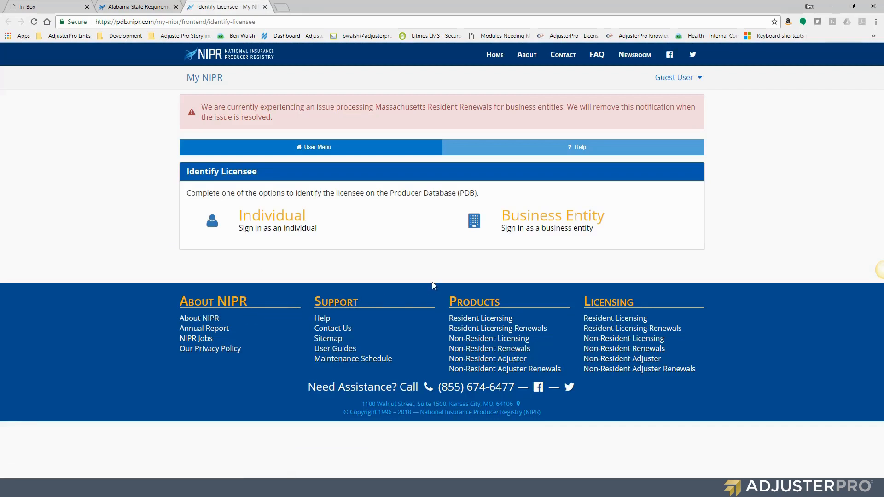
mouse_move(284, 228)
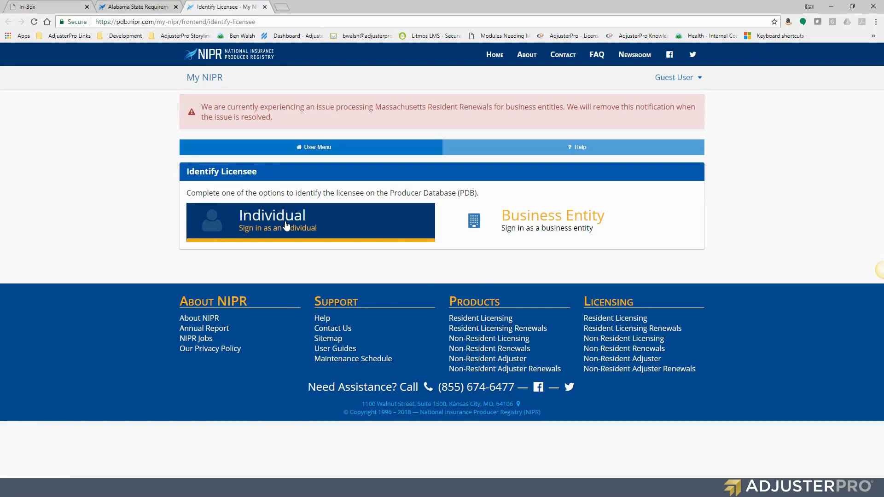
mouse_move(530, 222)
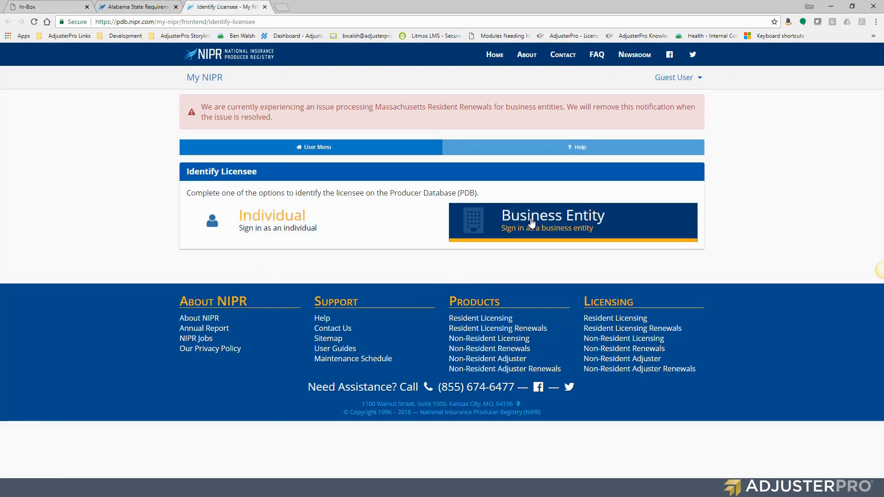
Sign in as individual licensee Walsh by Social Security Number and accept the NIPR Use Agreement
click(272, 220)
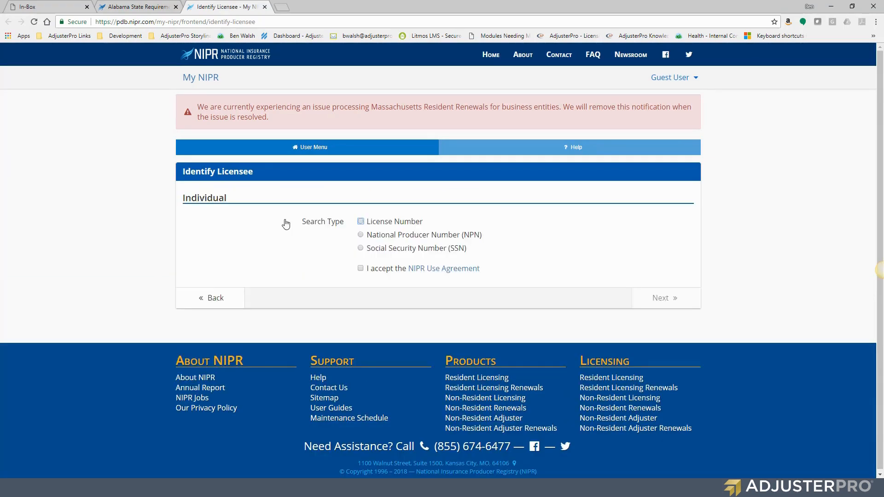
mouse_move(195, 210)
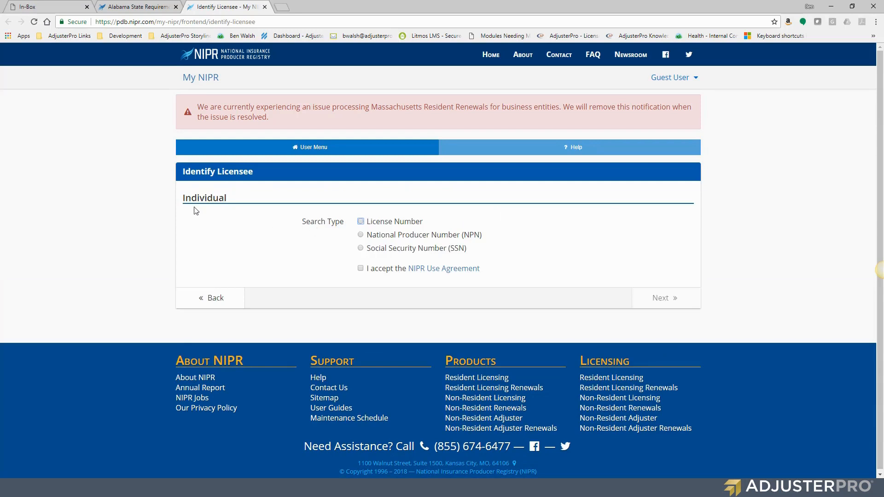
mouse_move(265, 217)
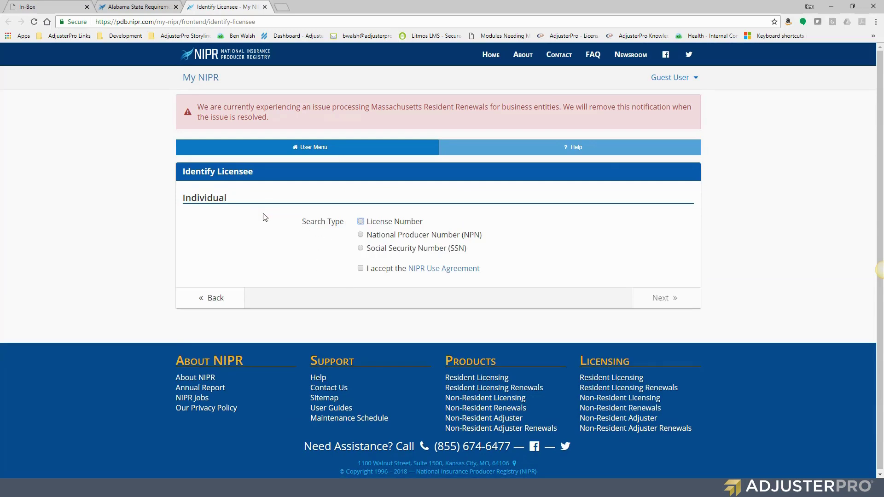
mouse_move(362, 231)
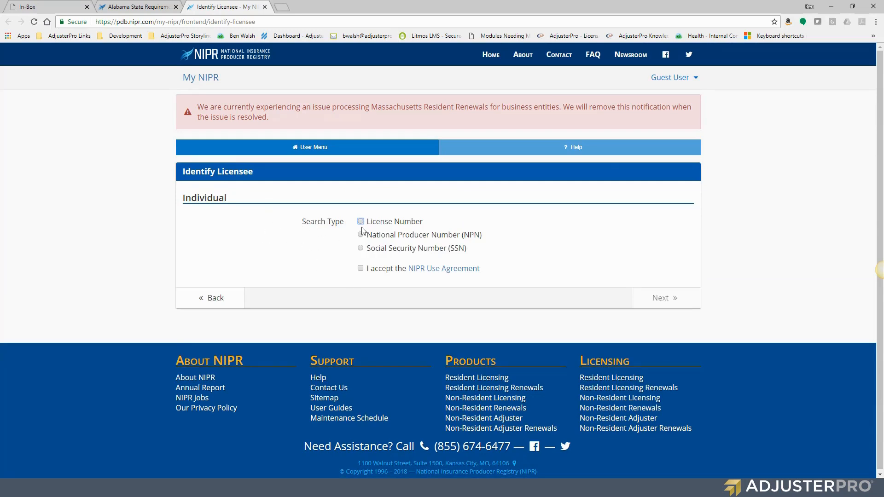
mouse_move(411, 223)
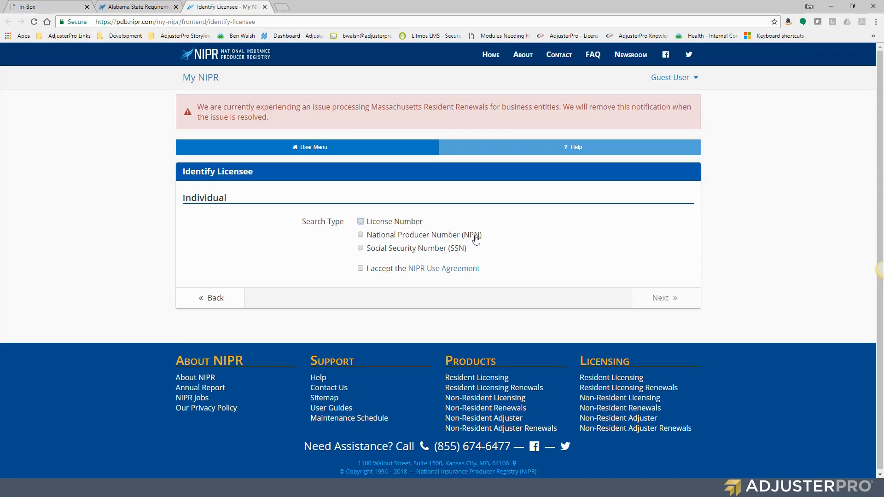
mouse_move(456, 243)
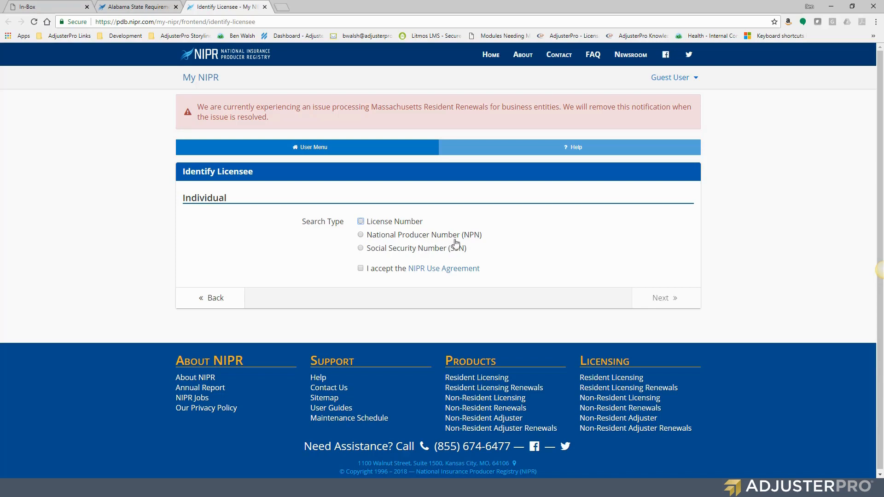
mouse_move(351, 250)
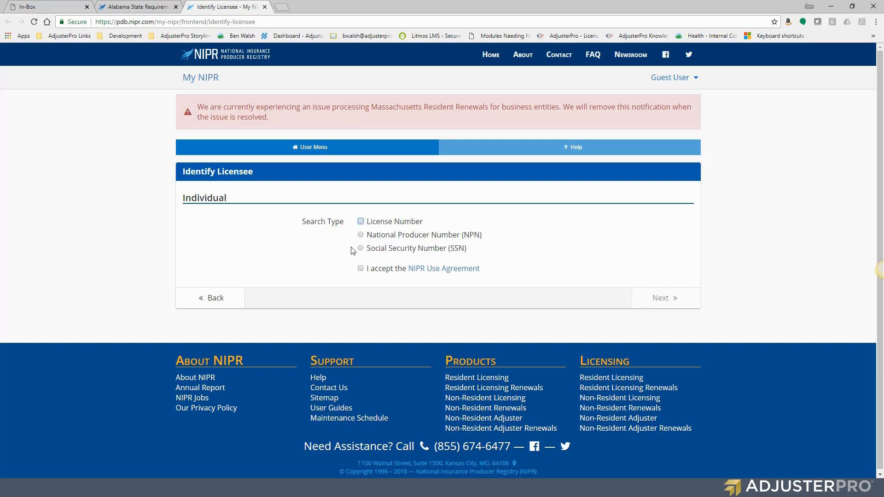
click(360, 247)
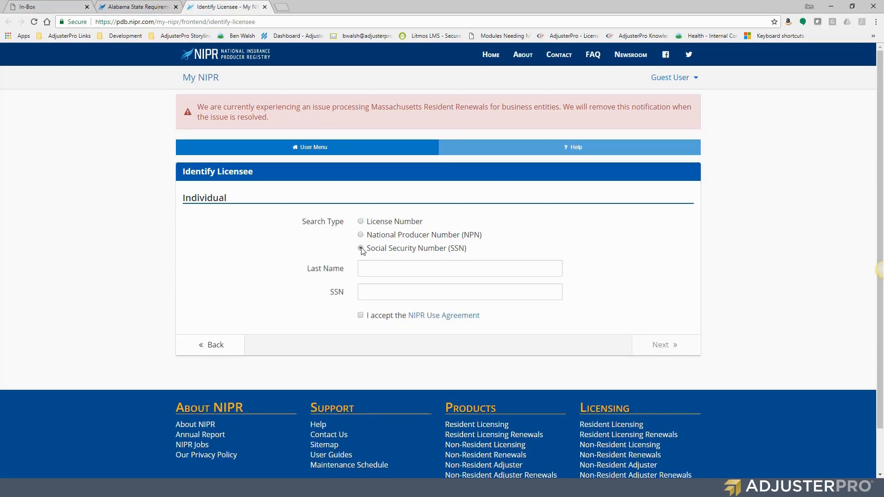
click(360, 248)
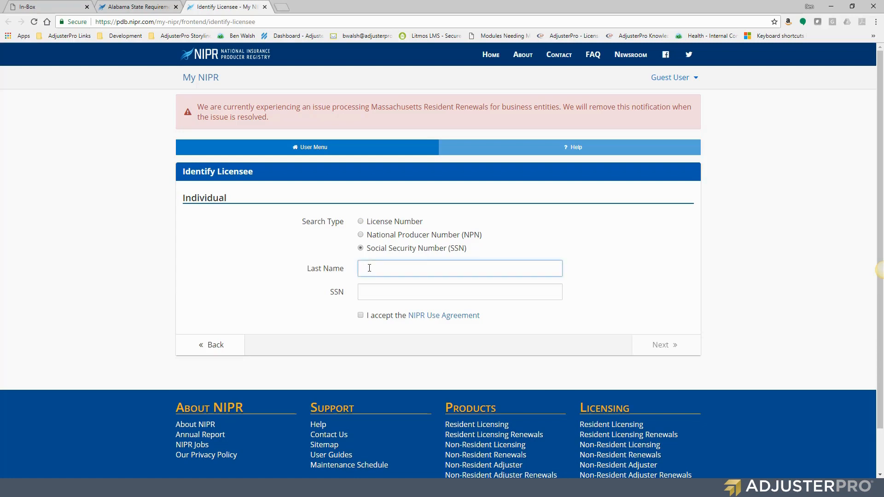
text(Walsh)
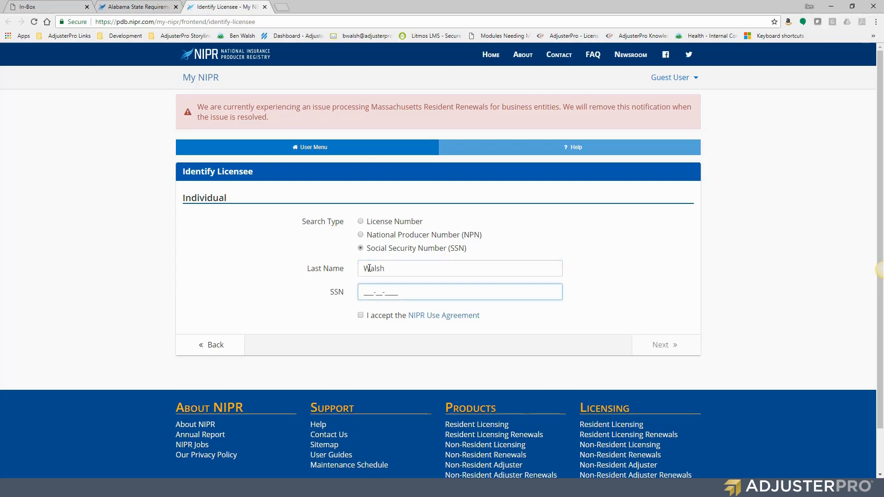
click(458, 292)
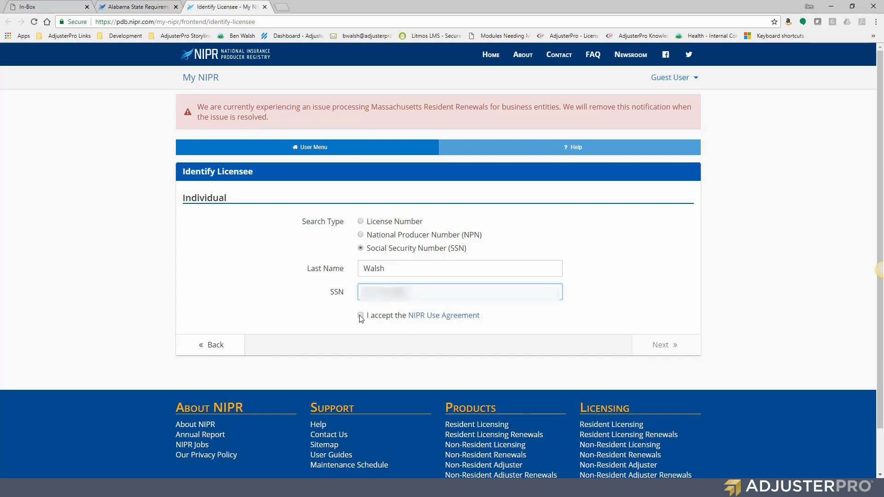
click(360, 315)
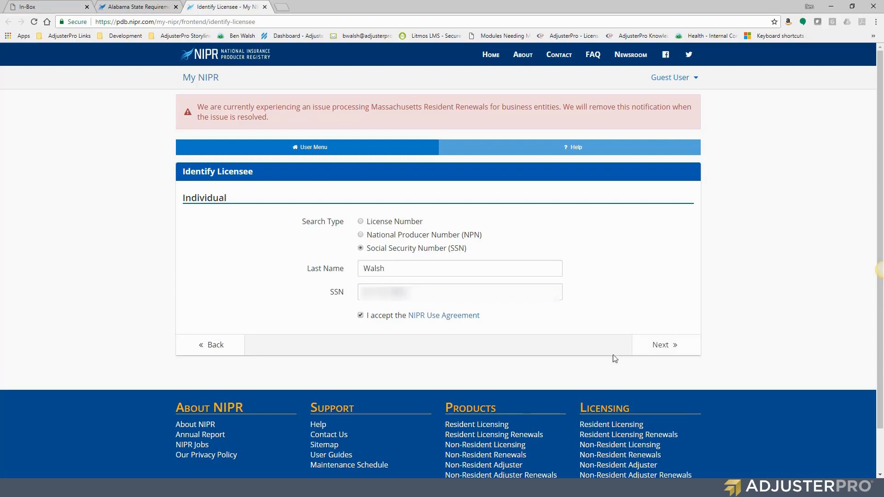
click(664, 344)
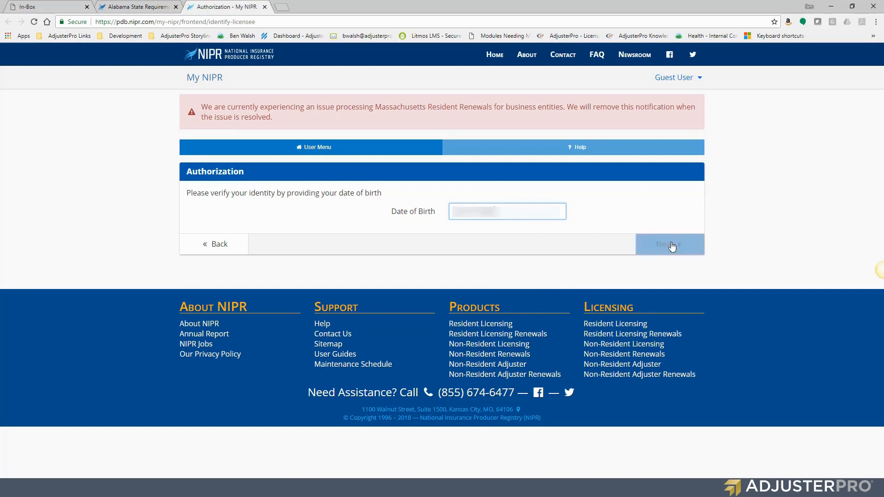
Verify the date of birth and start a transaction for the signed-in licensee from the User Menu
click(669, 244)
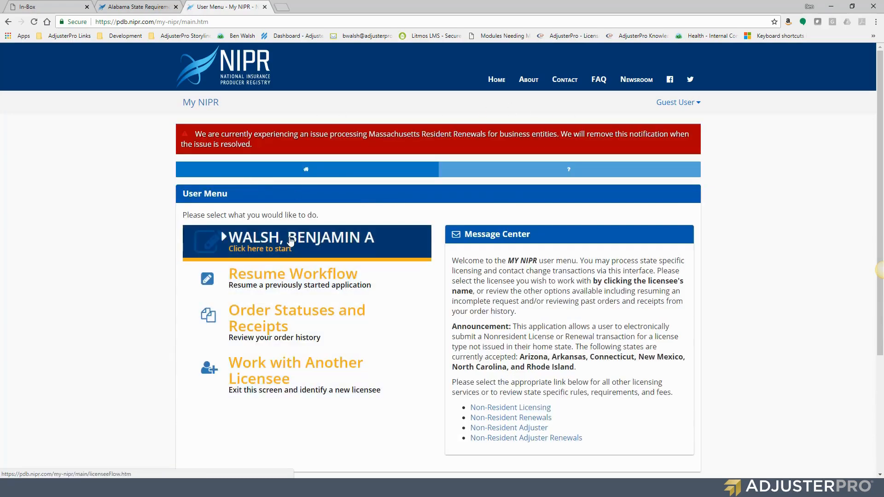
mouse_move(268, 283)
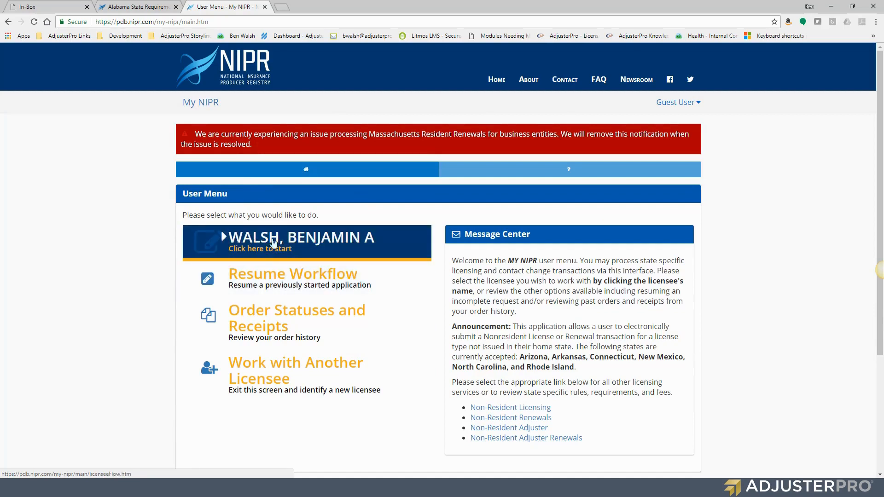
mouse_move(327, 243)
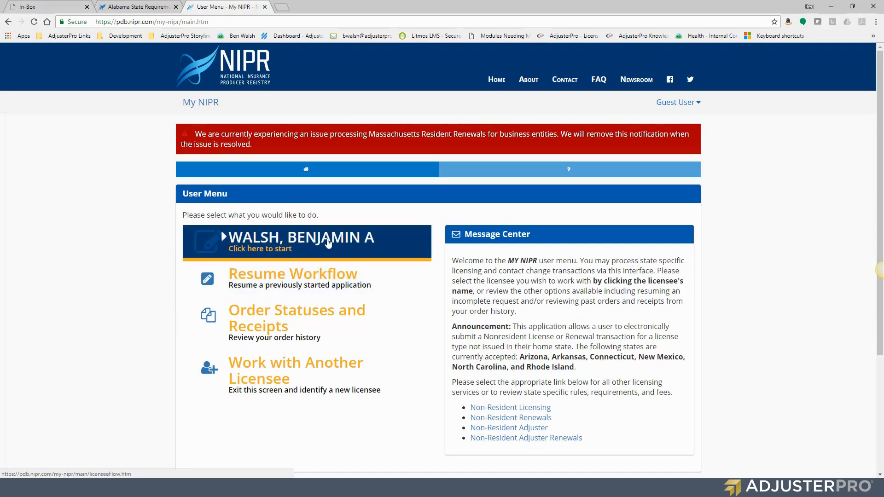
mouse_move(304, 242)
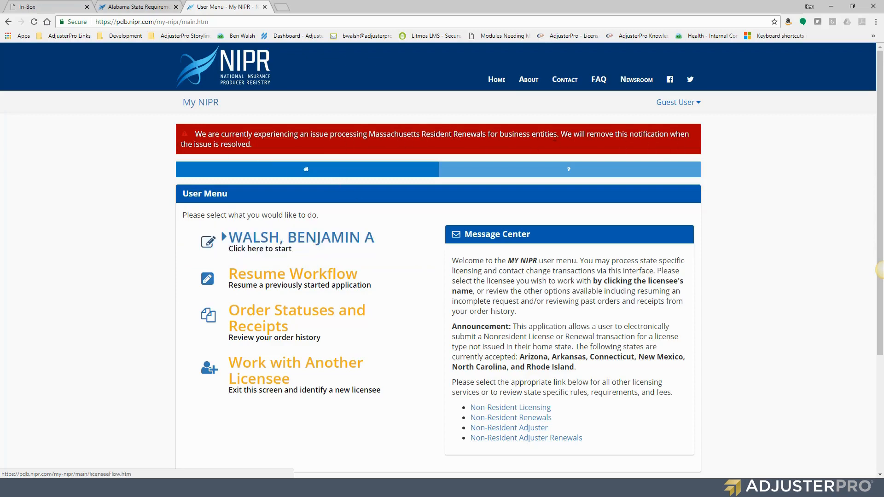
mouse_move(395, 179)
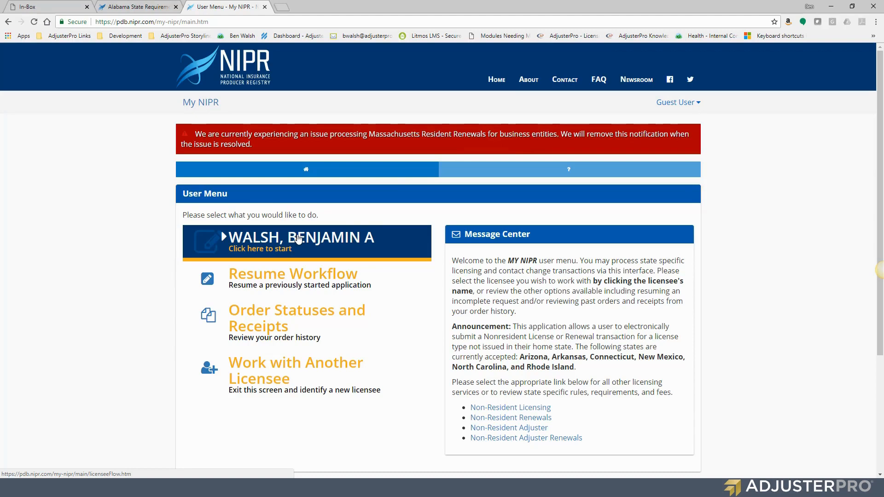
mouse_move(327, 234)
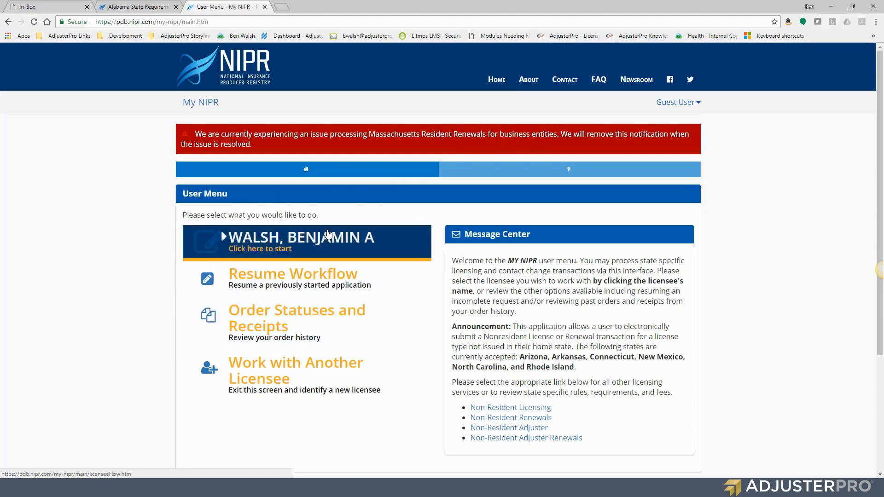
click(300, 236)
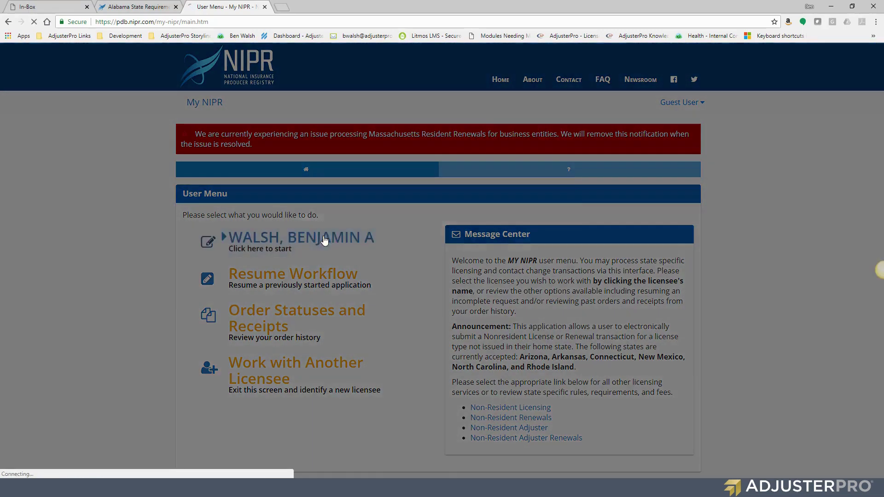
Choose Licensing, Adjuster Licensing, Initial application and Resident, then continue to state selection
click(300, 236)
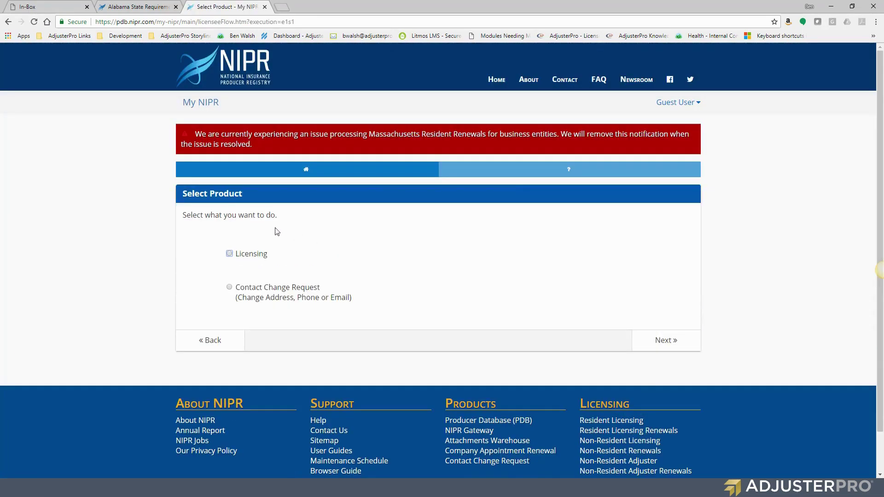
click(229, 254)
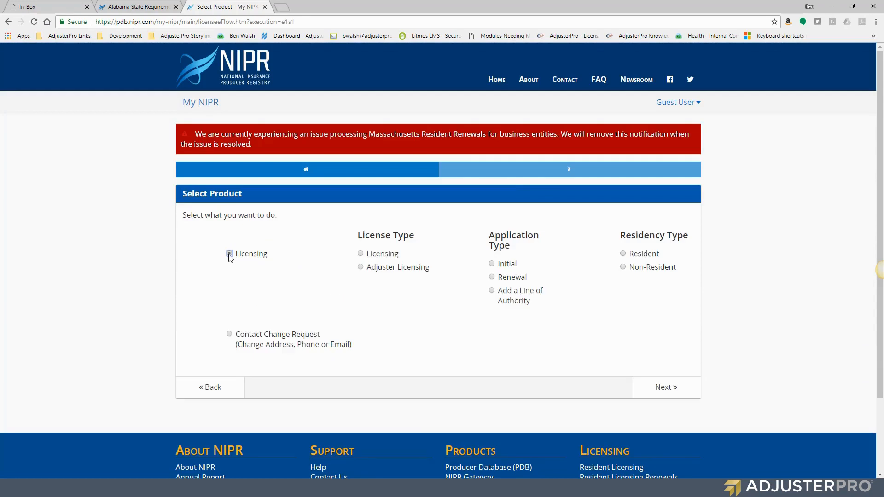
click(229, 254)
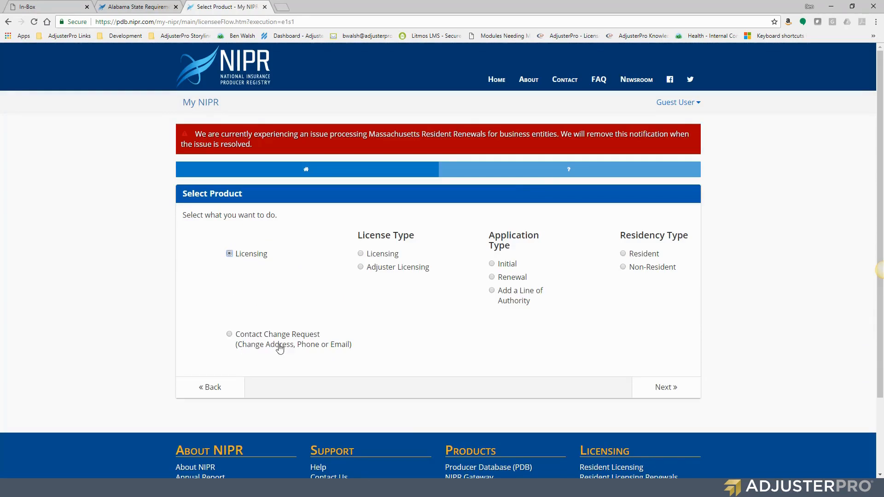
mouse_move(362, 232)
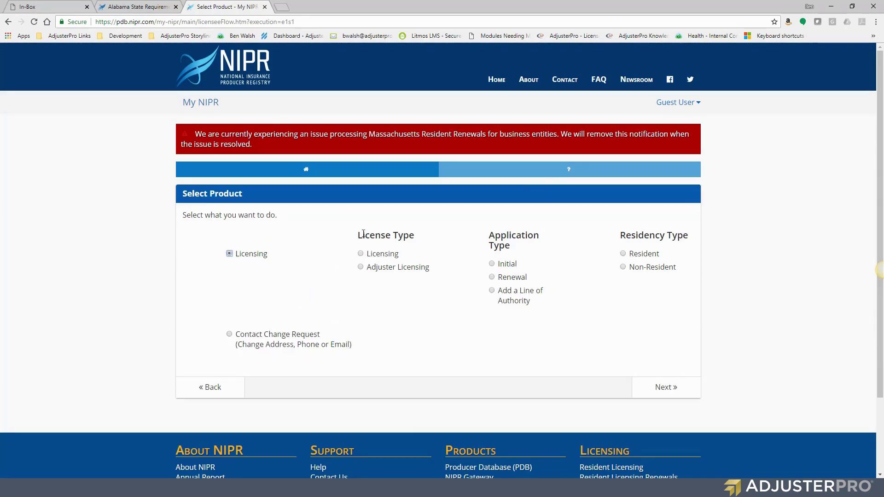
double_click(385, 235)
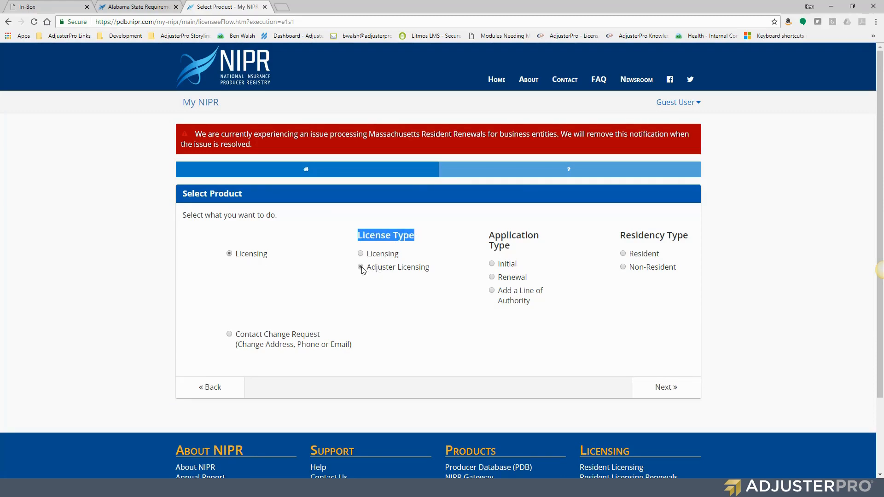
click(359, 267)
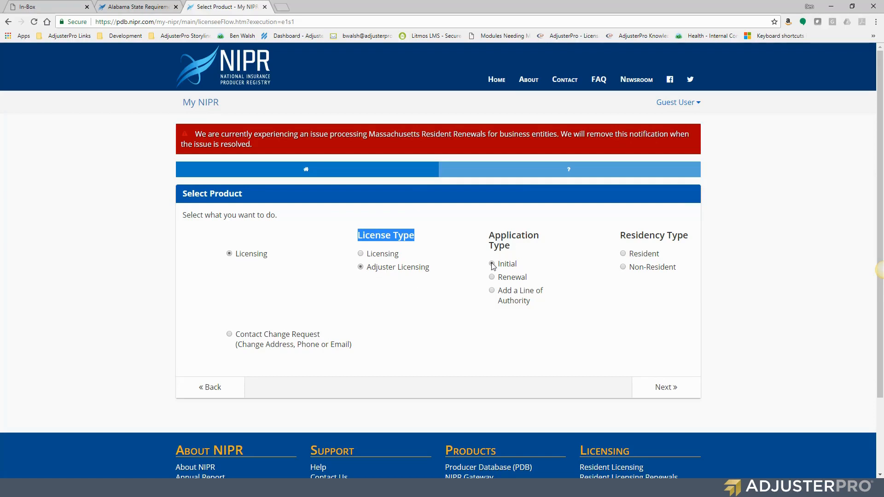
click(492, 263)
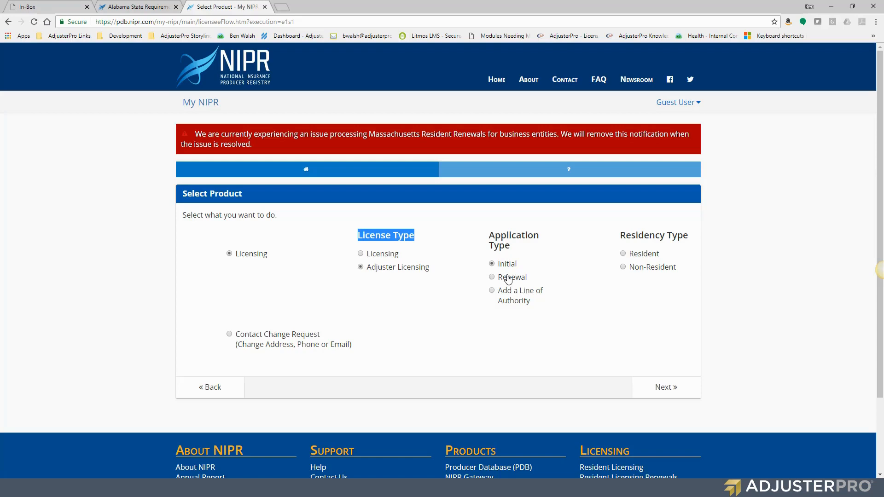
mouse_move(595, 354)
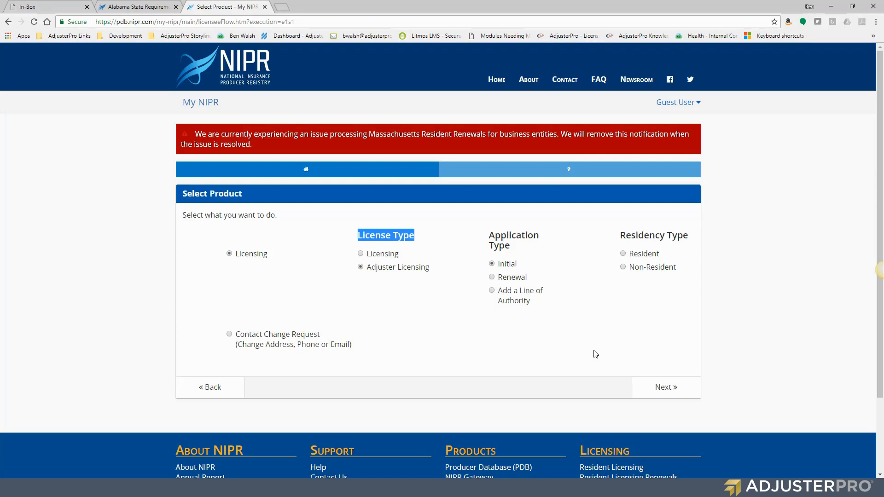
mouse_move(491, 313)
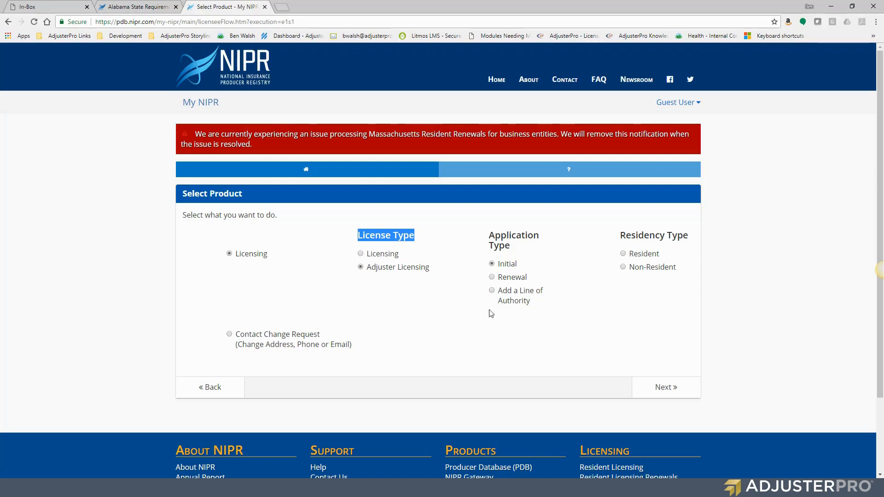
mouse_move(577, 290)
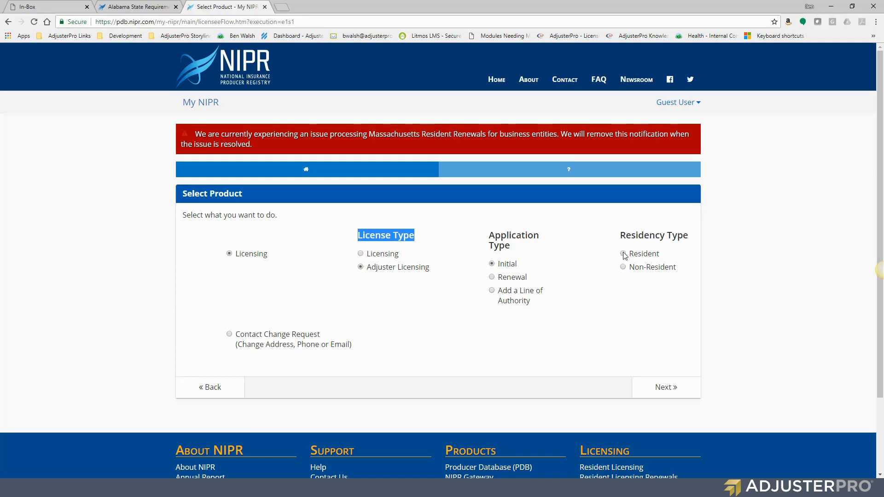
click(623, 254)
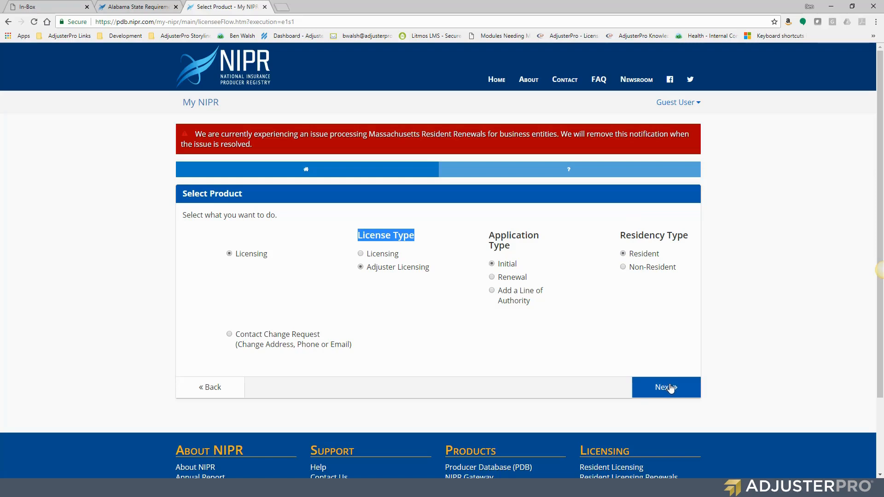
click(665, 387)
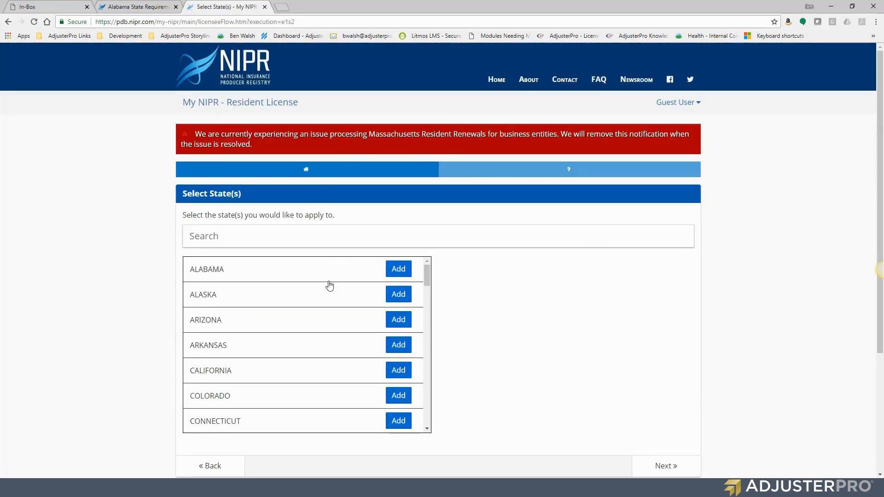
Add Alabama as the state applied for and continue to Select Licenses
scroll(down, 3)
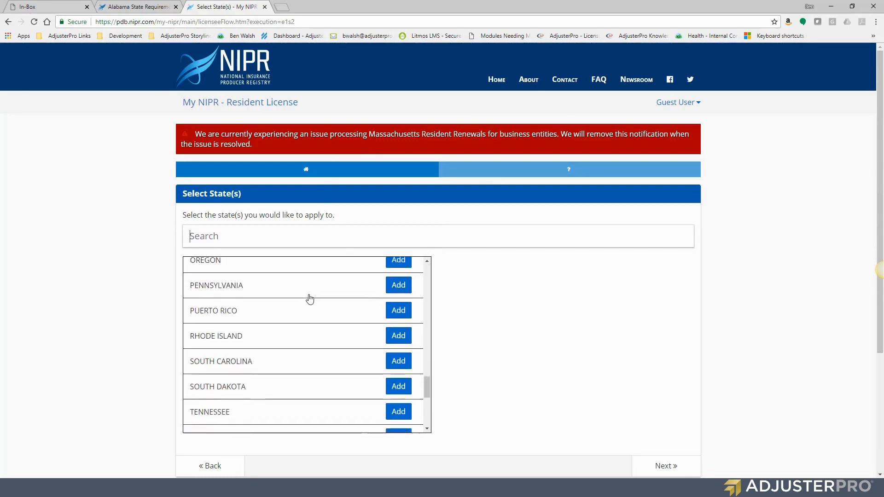
scroll(up, 3)
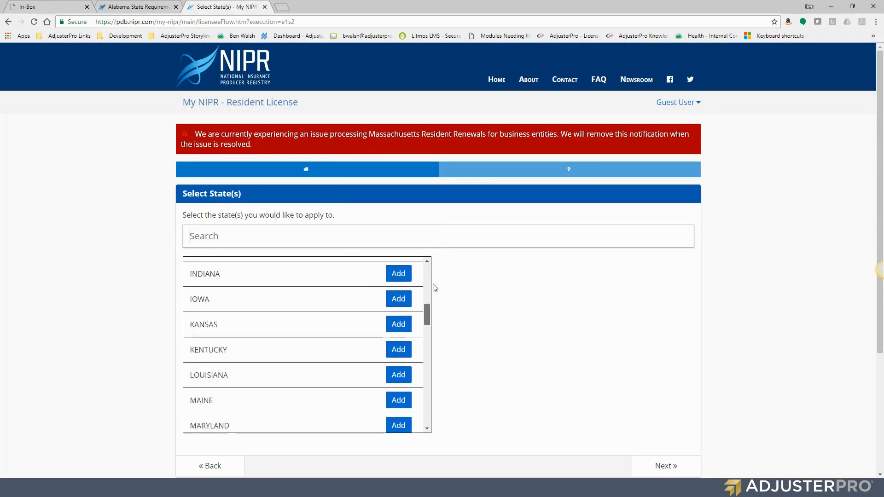
scroll(up, 3)
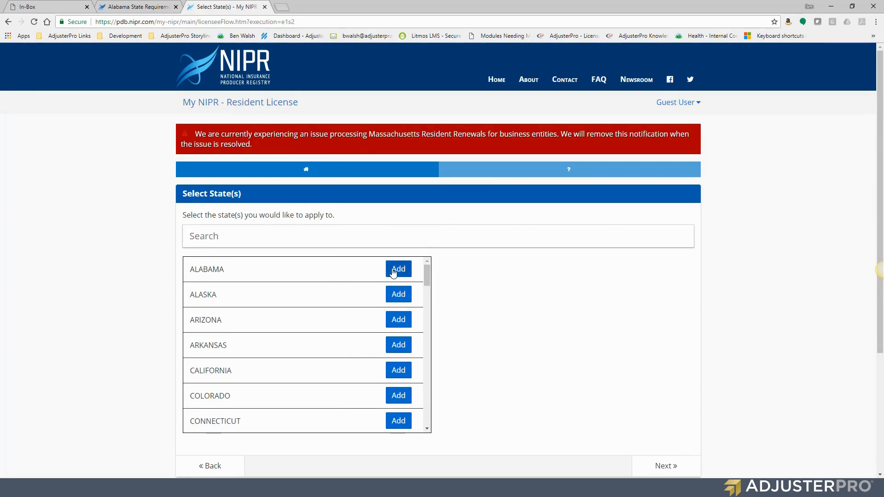
scroll(down, 3)
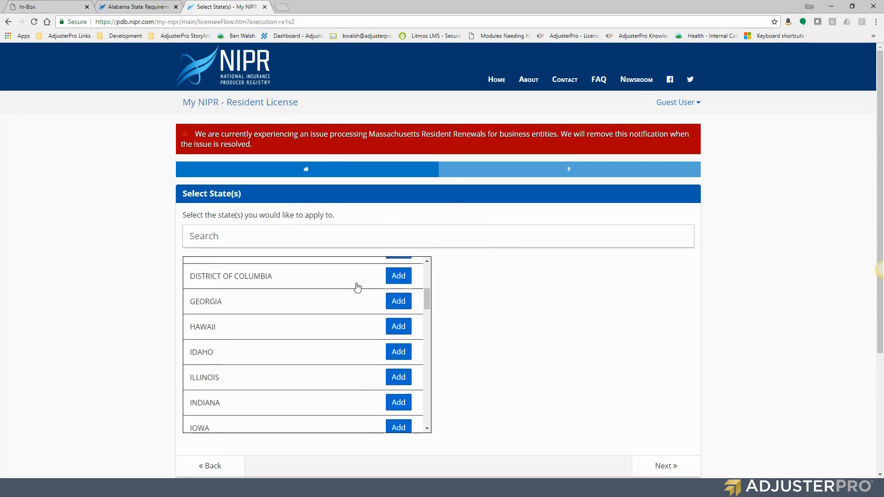
scroll(down, 3)
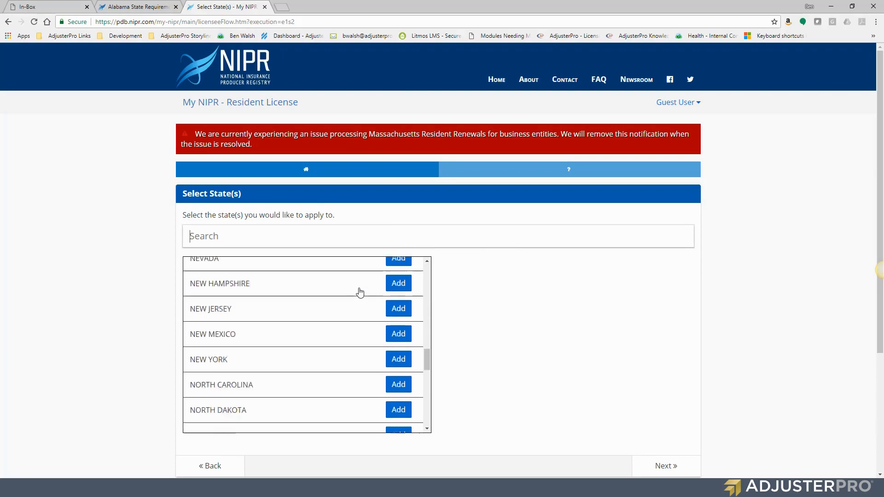
scroll(down, 3)
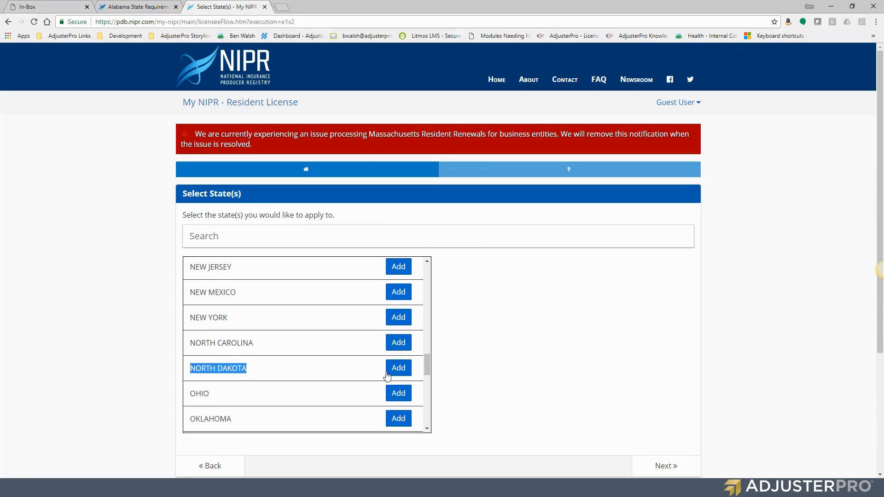
scroll(up, 3)
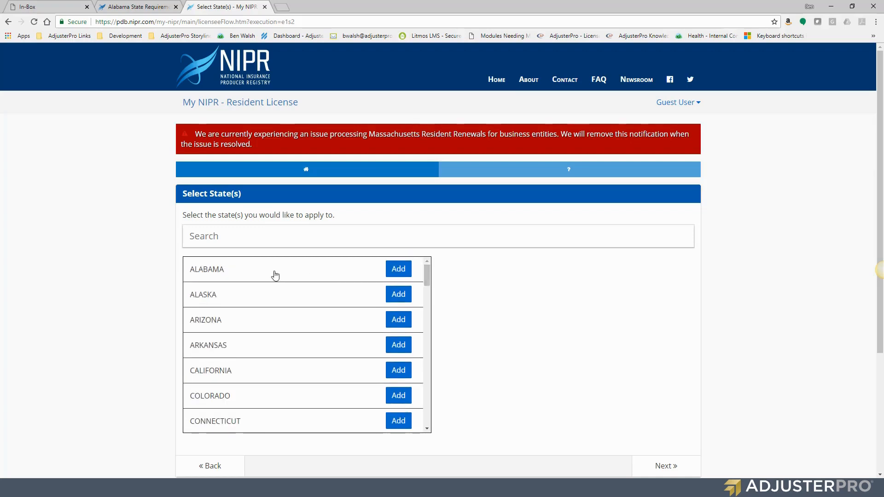
mouse_move(239, 402)
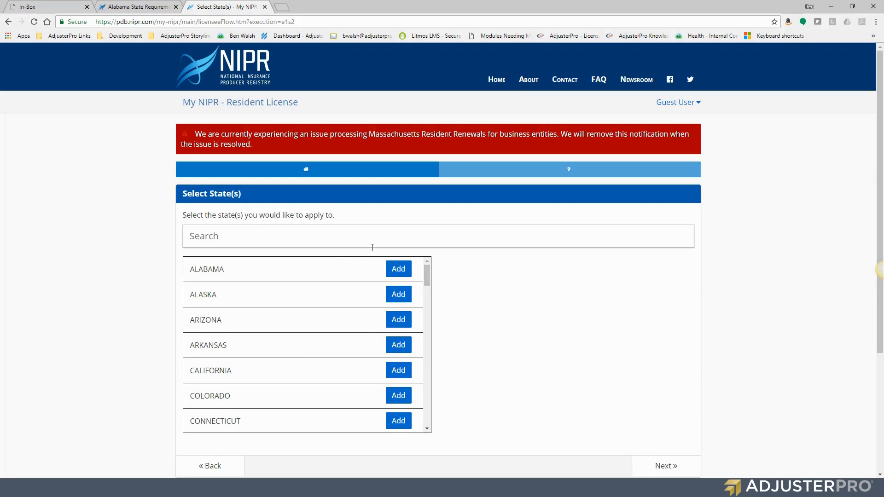
mouse_move(449, 252)
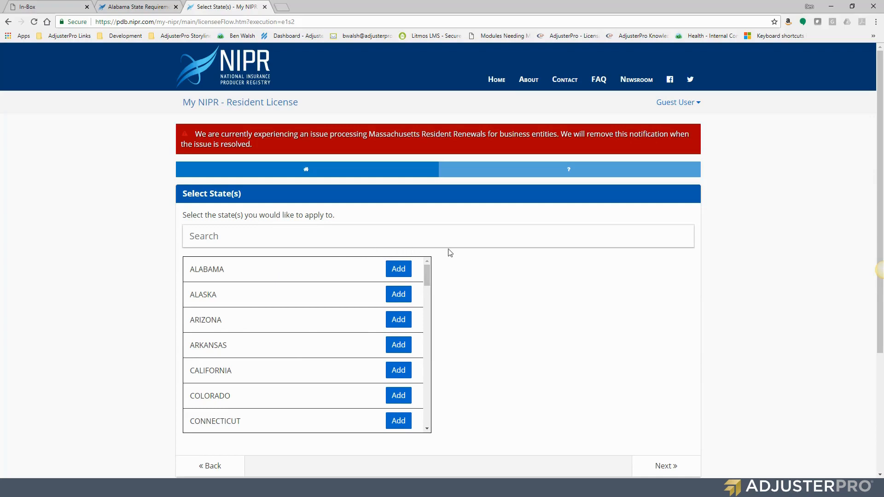
mouse_move(407, 257)
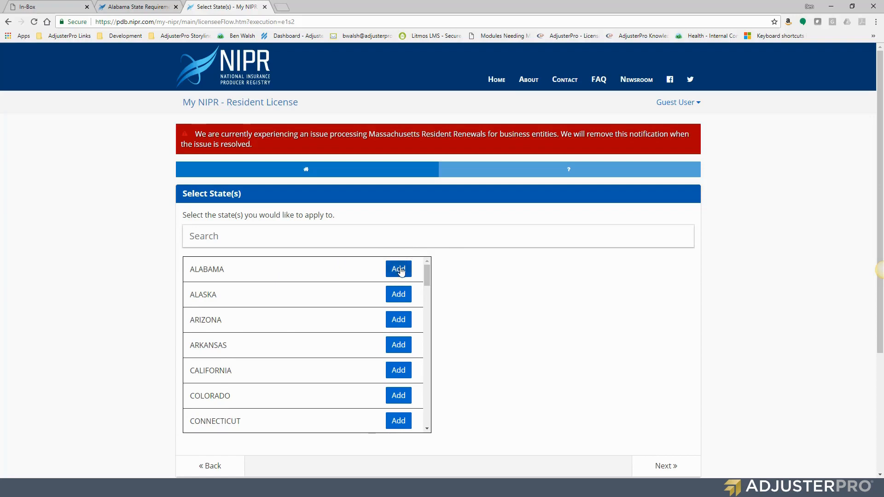
click(398, 268)
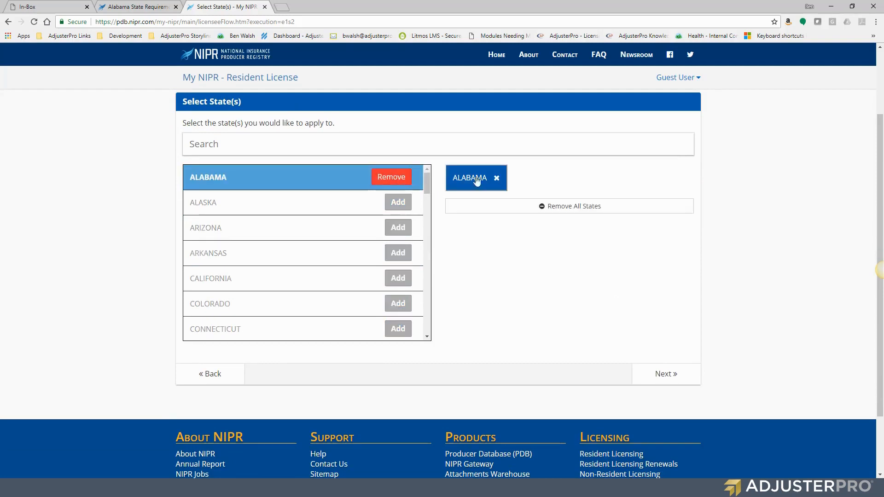
mouse_move(666, 374)
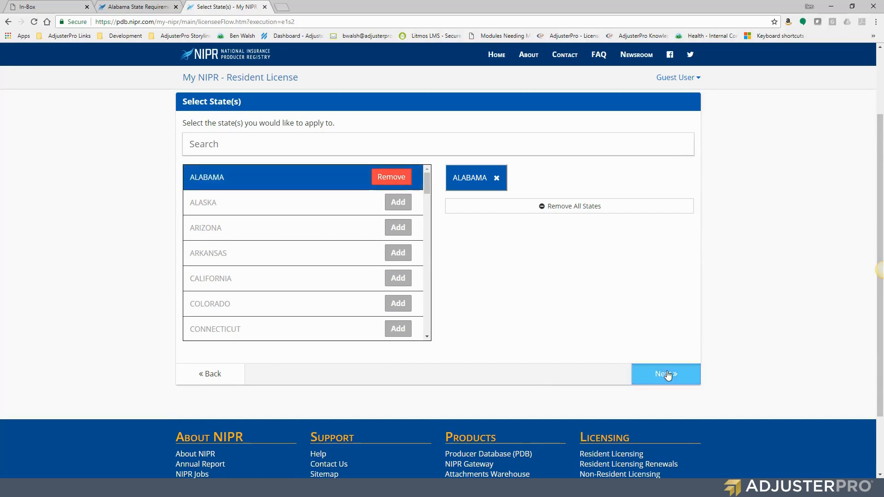
click(665, 374)
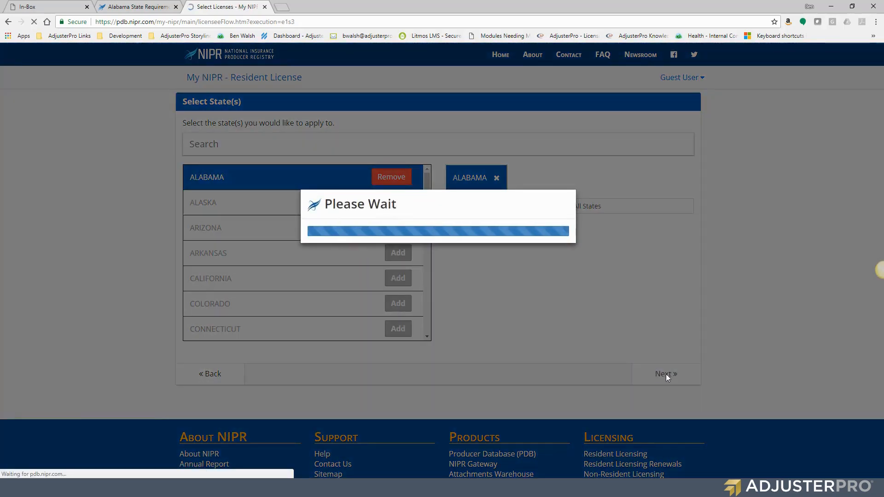
click(665, 374)
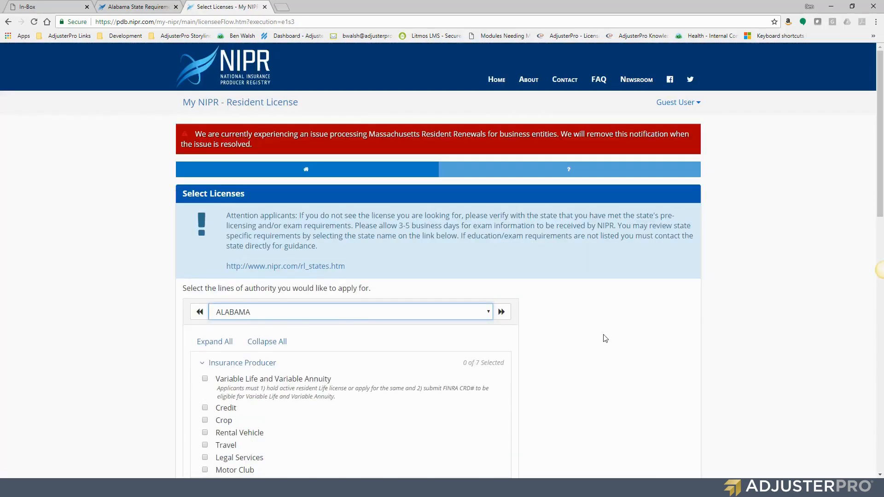
mouse_move(316, 160)
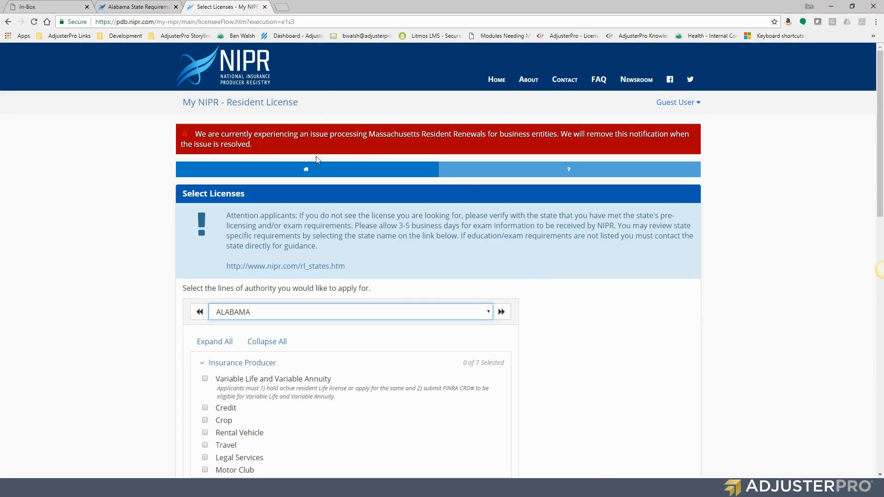
mouse_move(337, 291)
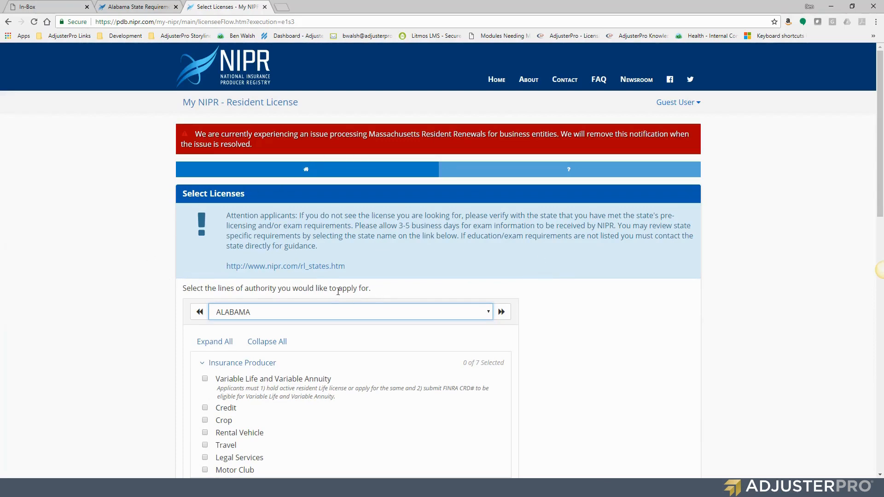
mouse_move(239, 316)
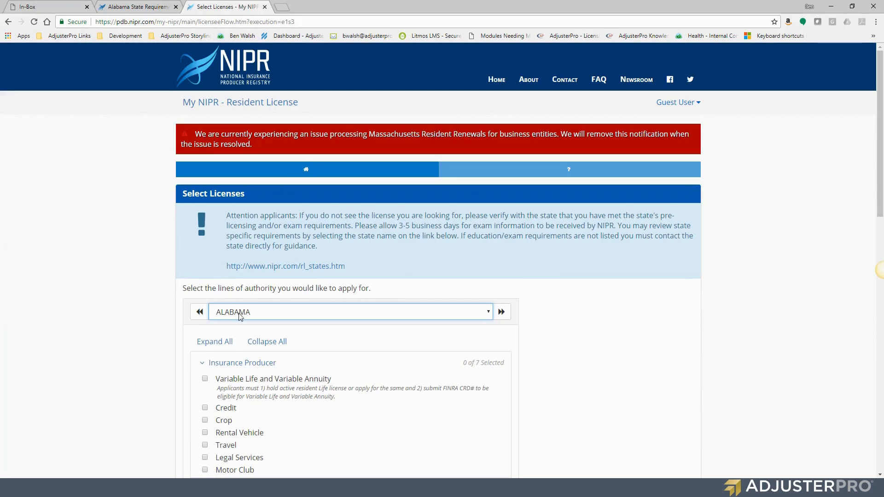
scroll(down, 3)
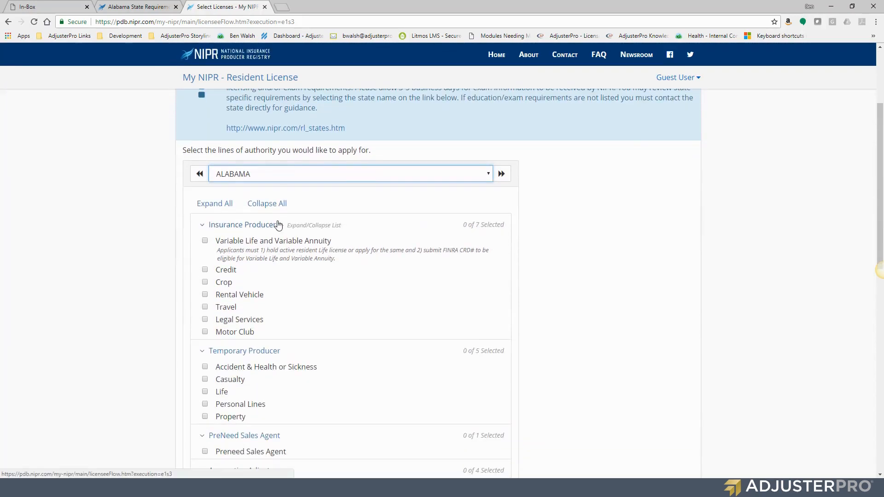
scroll(down, 3)
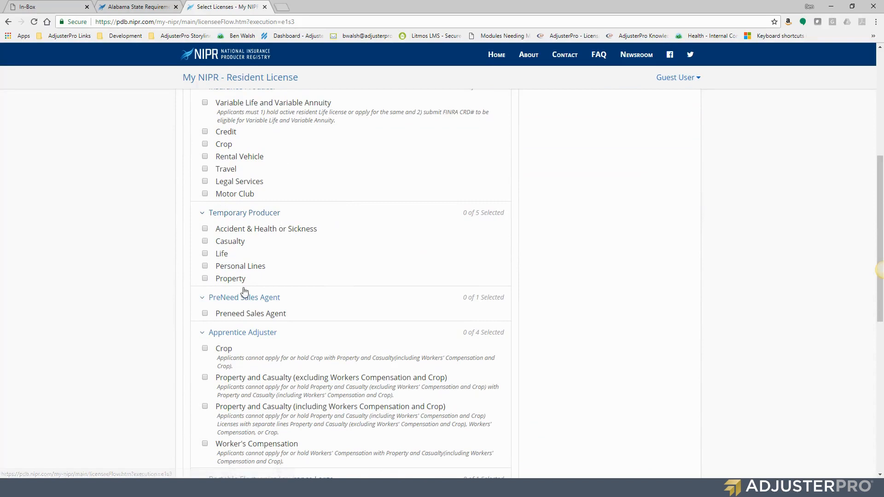
scroll(down, 3)
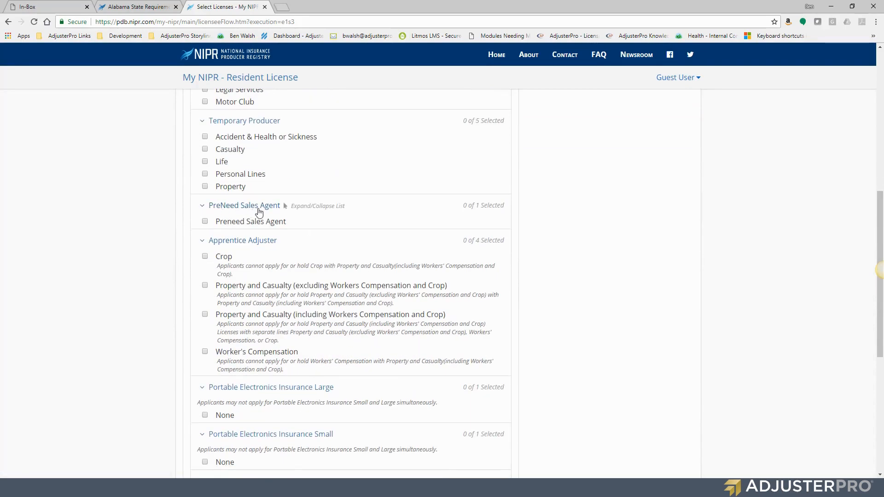
mouse_move(283, 236)
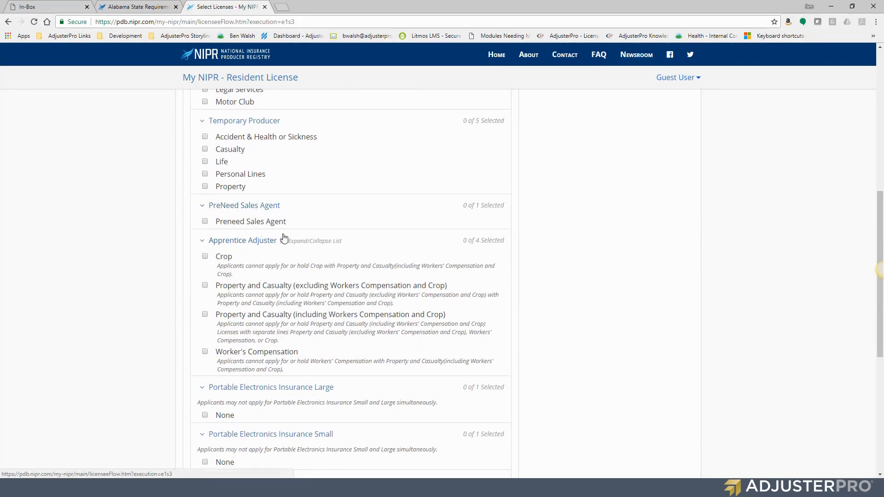
scroll(down, 3)
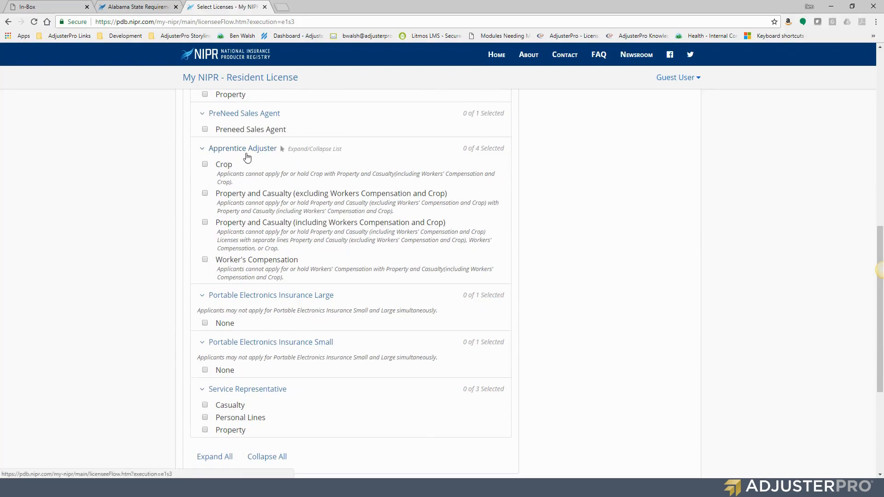
mouse_move(217, 159)
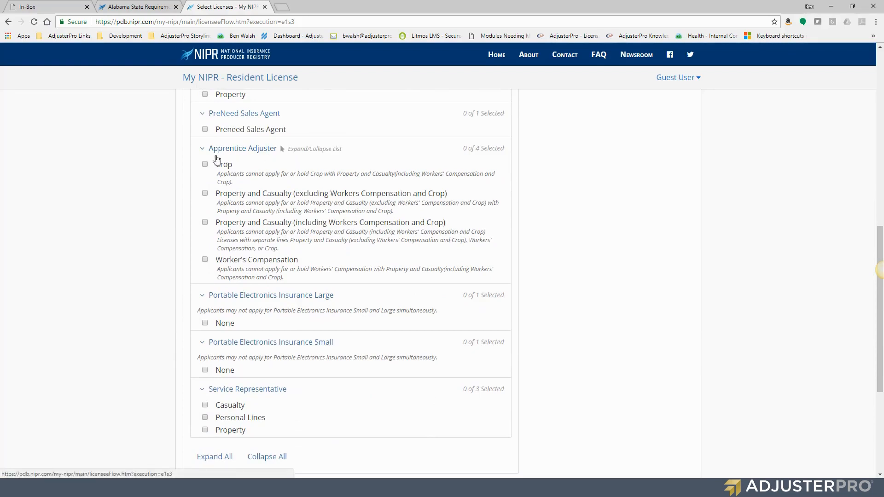
mouse_move(144, 173)
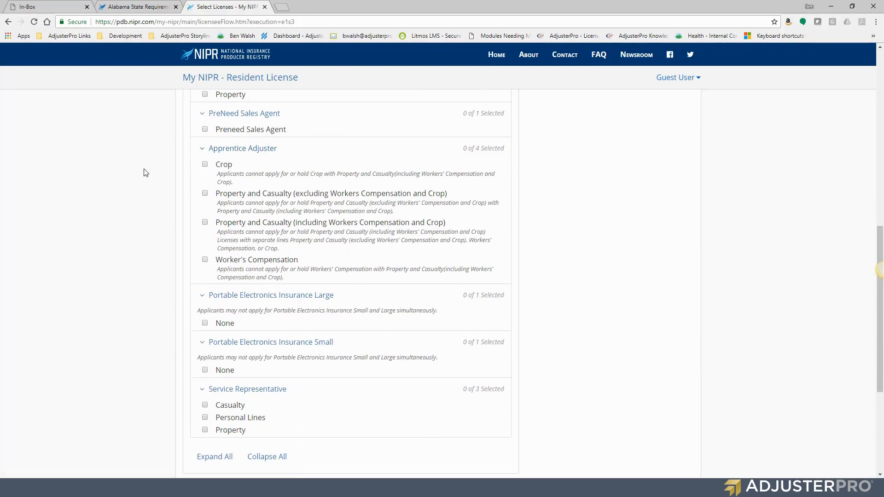
mouse_move(159, 174)
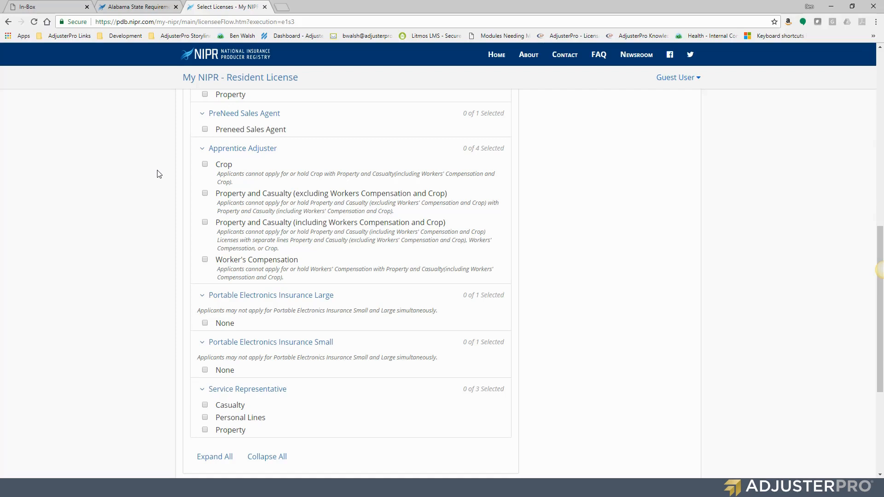
mouse_move(160, 171)
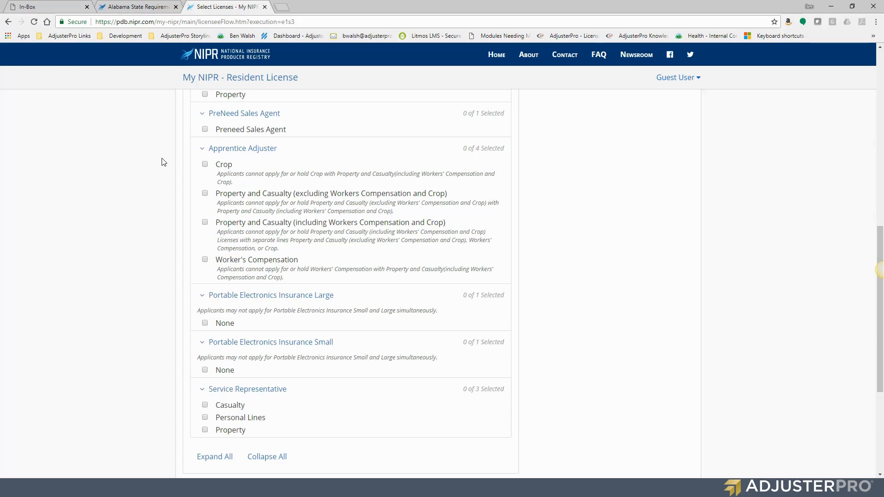
mouse_move(226, 151)
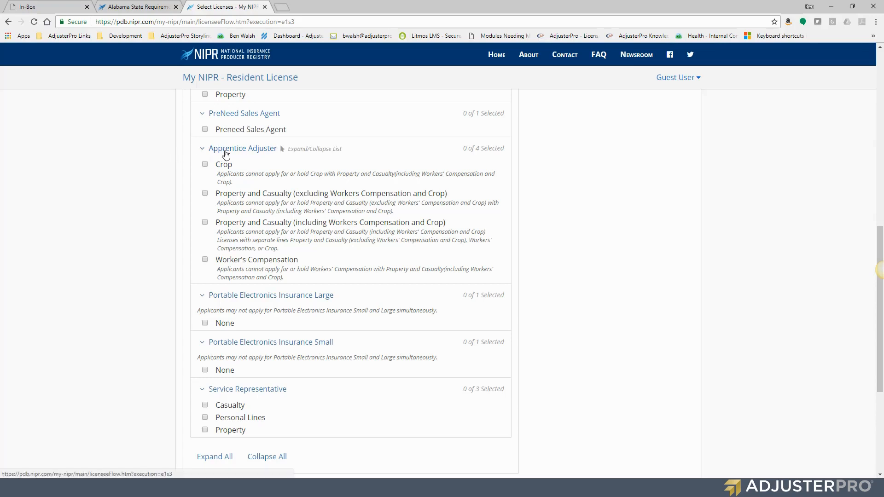
mouse_move(167, 189)
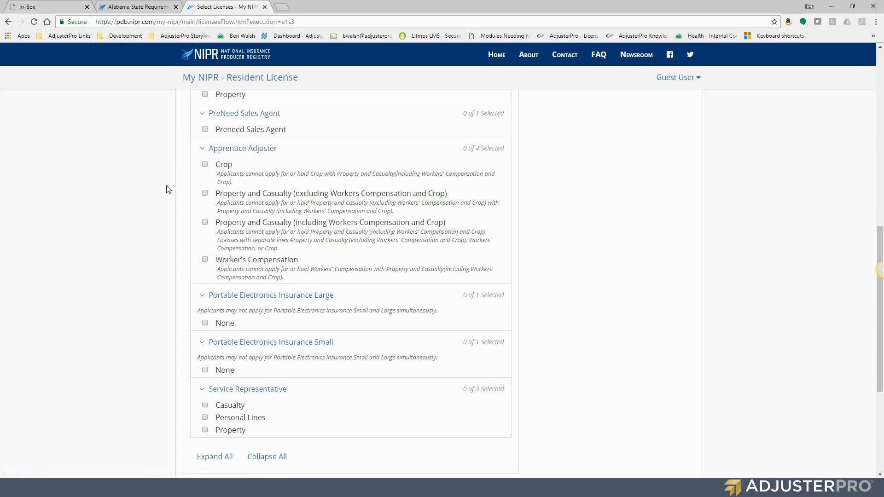
mouse_move(226, 265)
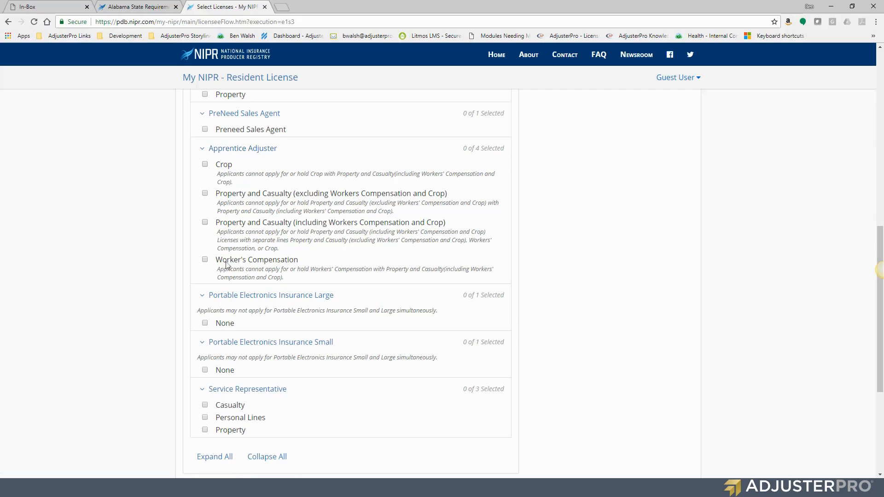
mouse_move(178, 276)
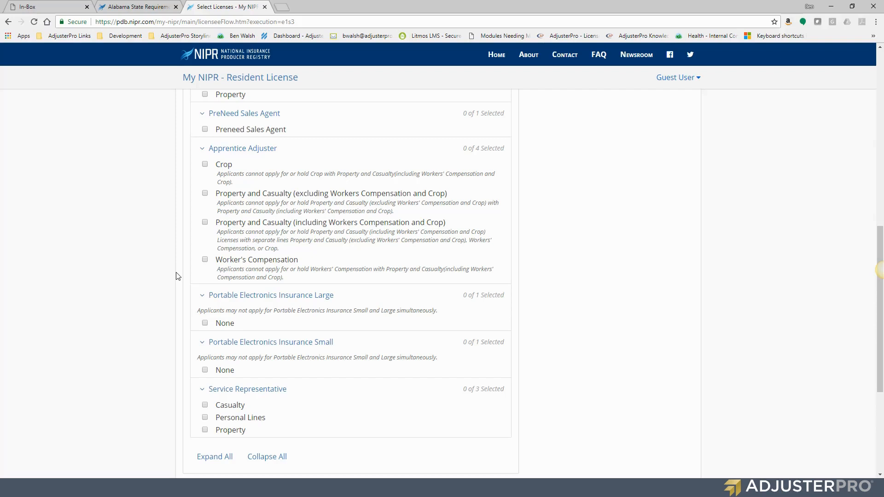
mouse_move(204, 164)
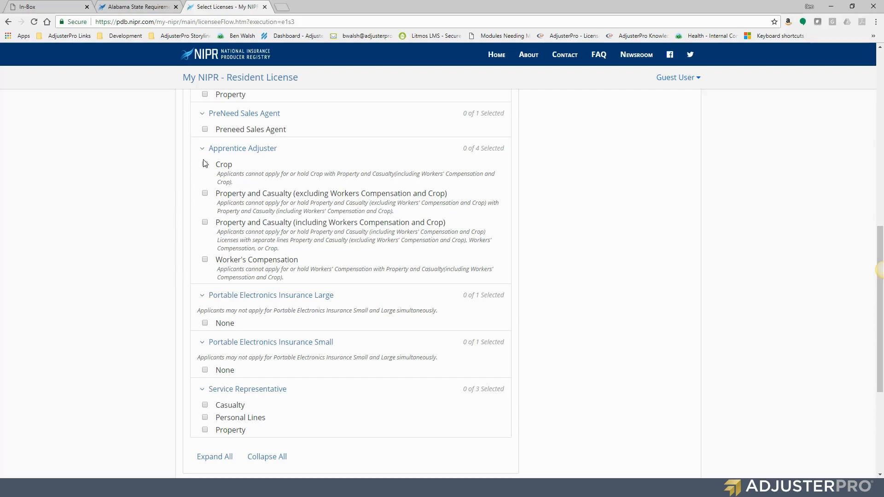
scroll(up, 3)
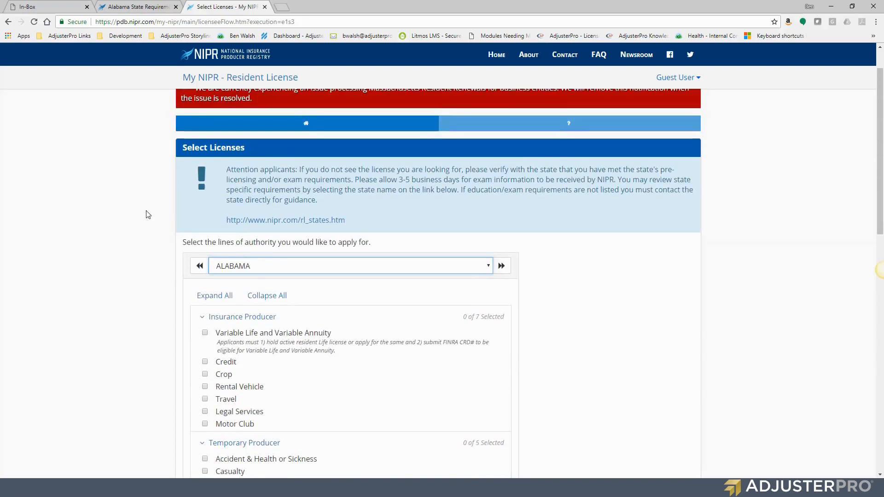
scroll(down, 3)
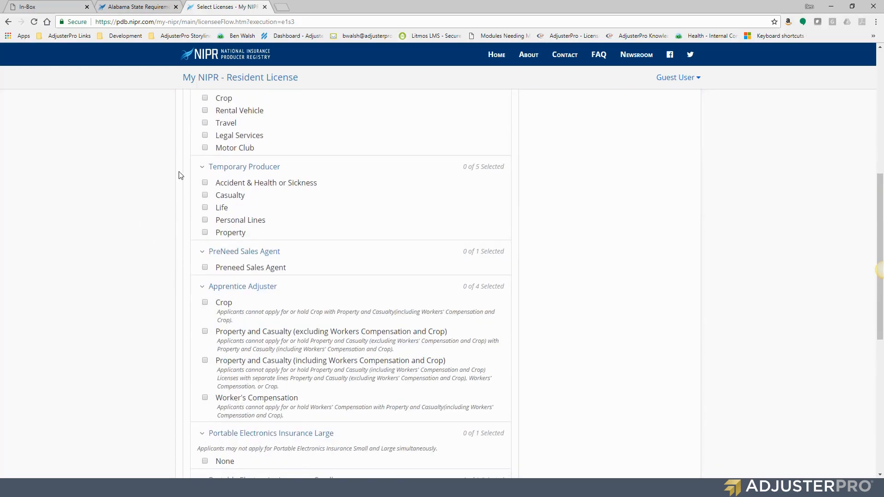
mouse_move(157, 182)
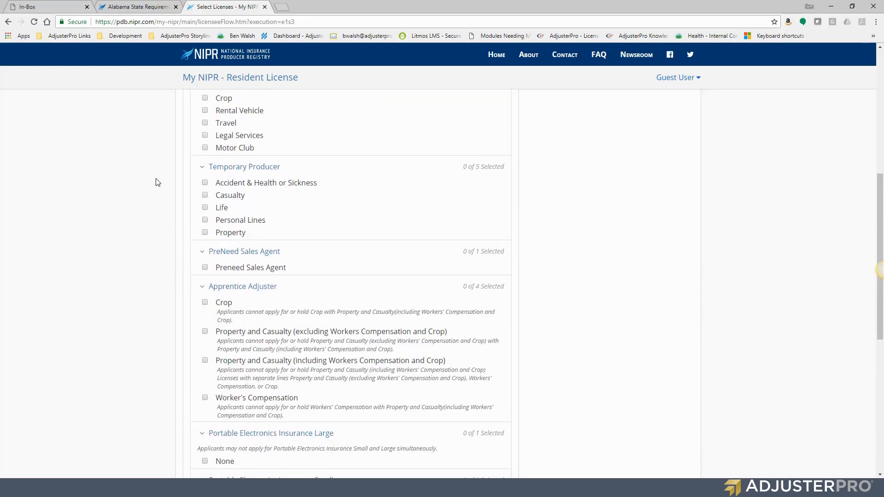
scroll(down, 3)
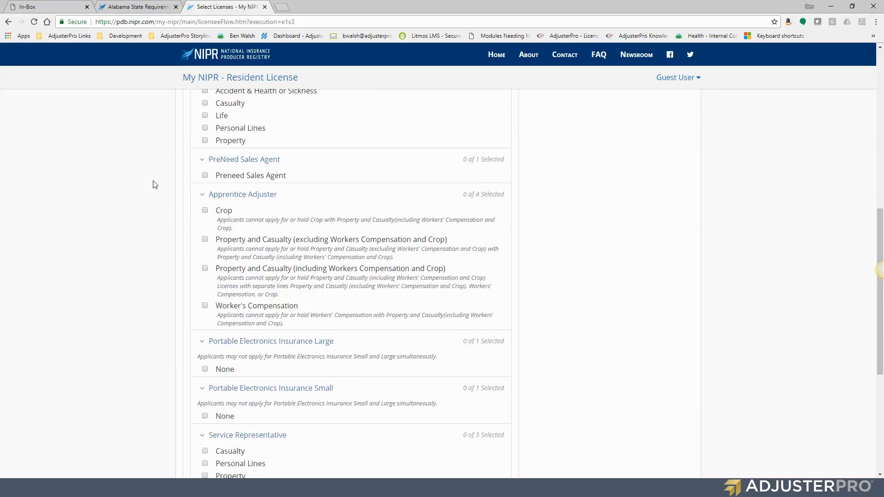
mouse_move(495, 55)
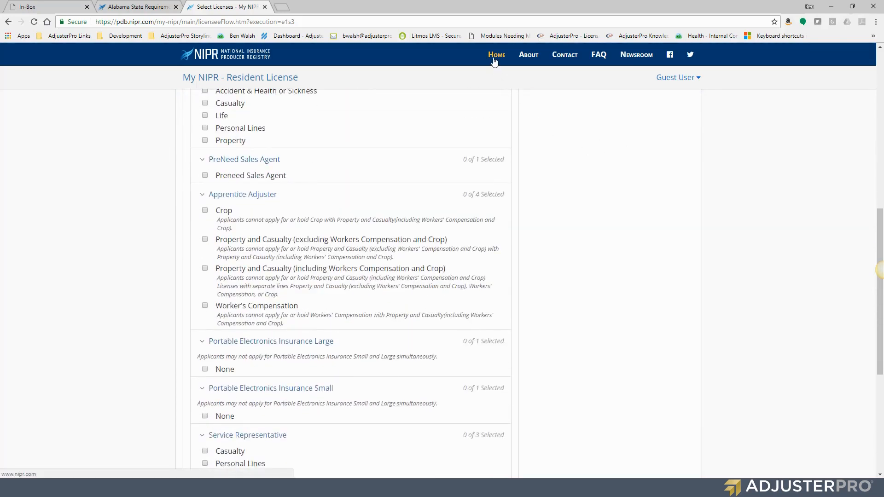
Return to the NIPR home page and begin a new license application
click(496, 54)
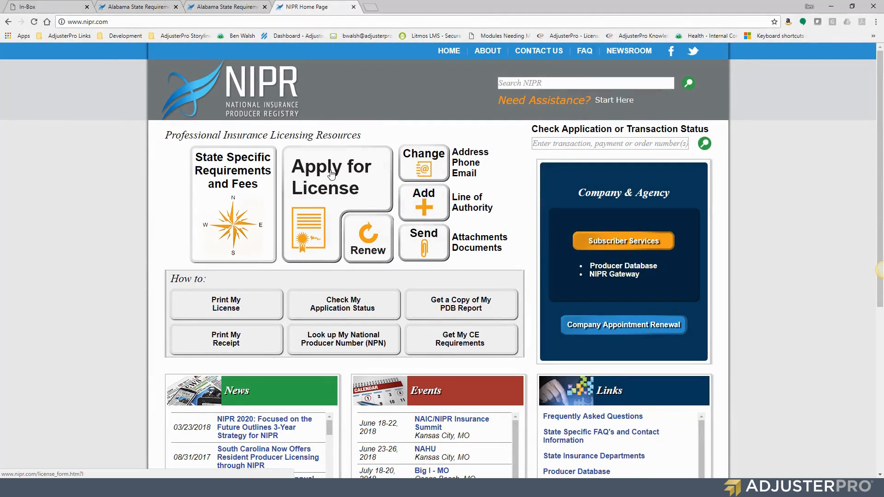
mouse_move(235, 19)
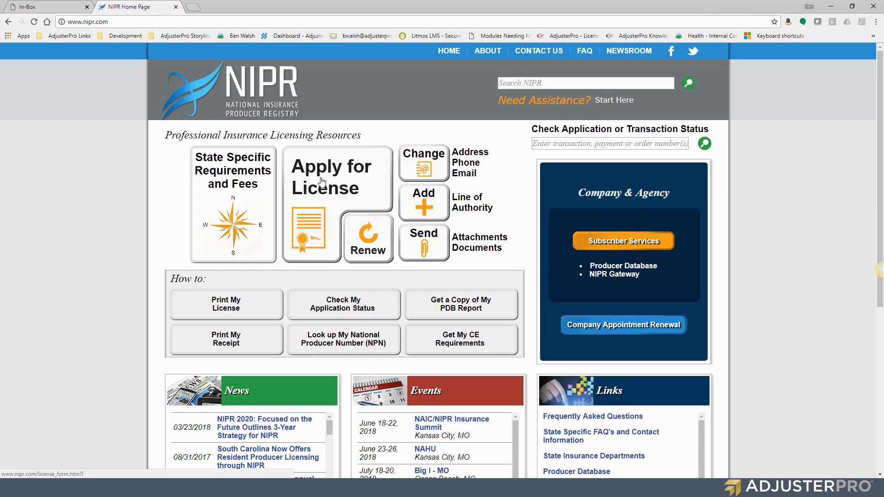
mouse_move(274, 188)
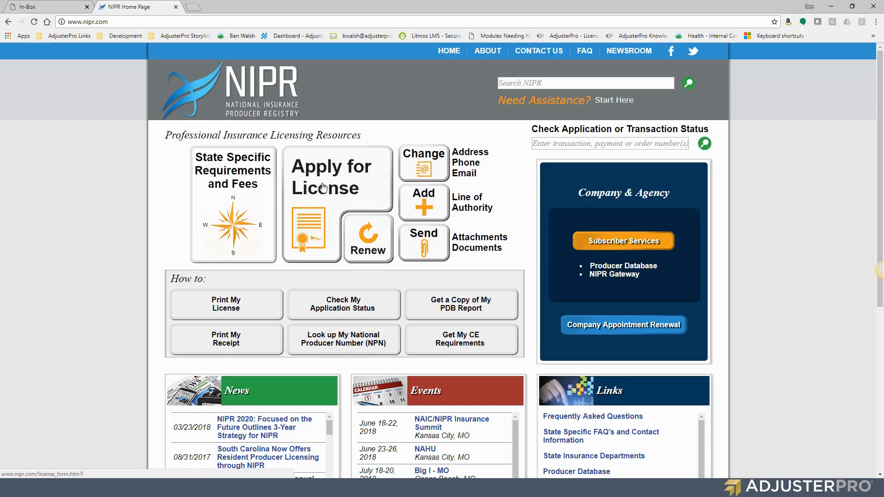
mouse_move(334, 188)
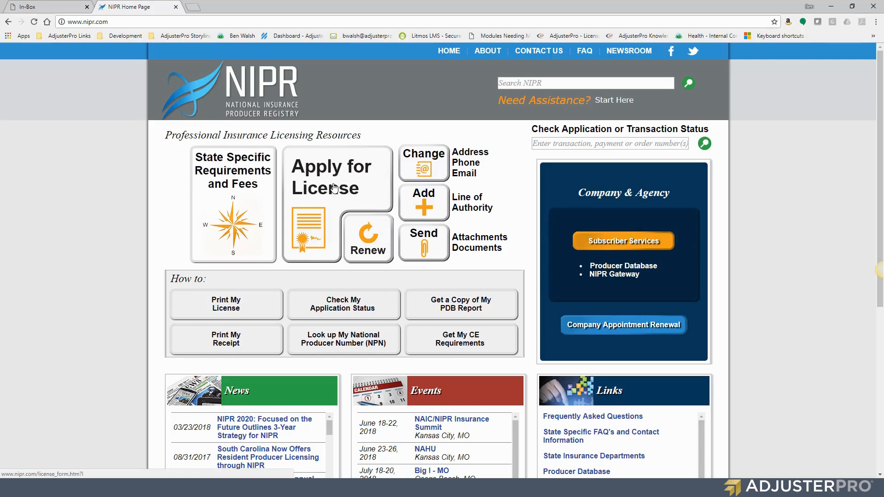
click(333, 177)
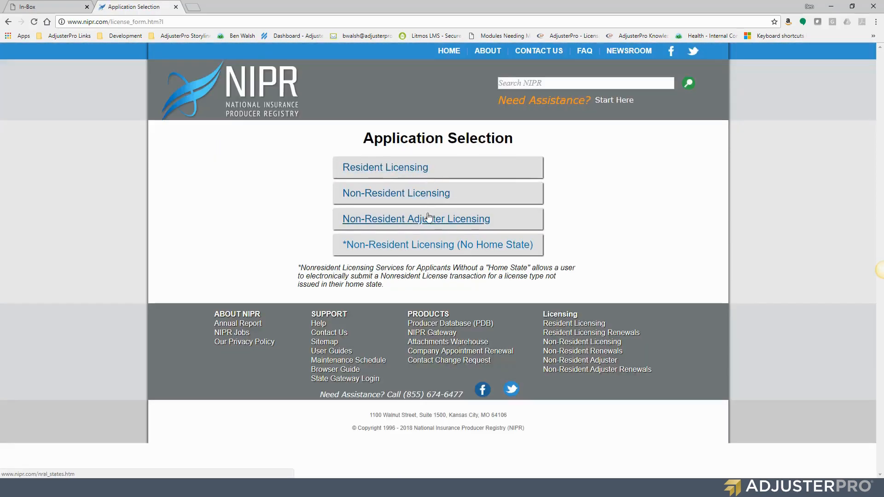
mouse_move(466, 225)
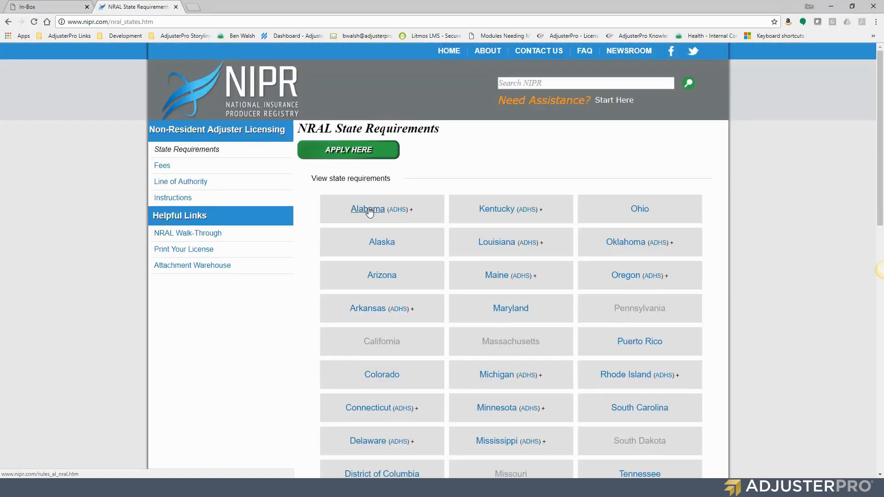
Start the non-resident adjuster application, accept the use agreement, and enter last name Walsh with Florida as license state
click(348, 149)
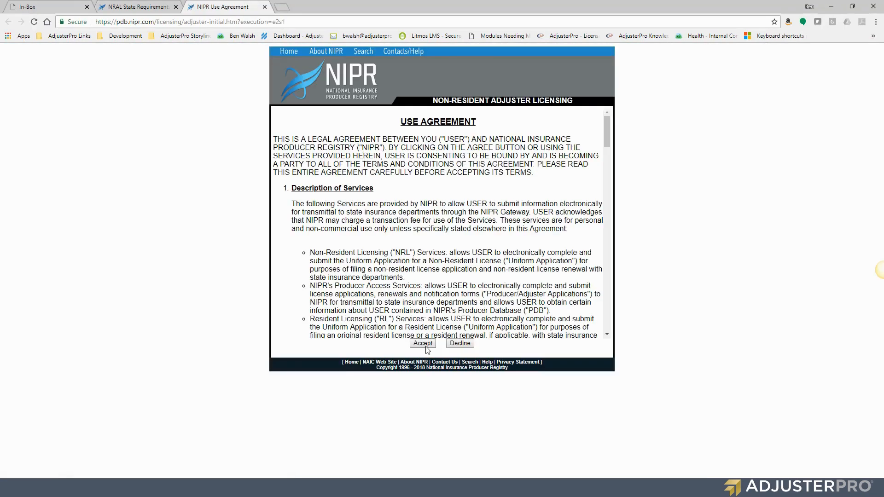
click(422, 343)
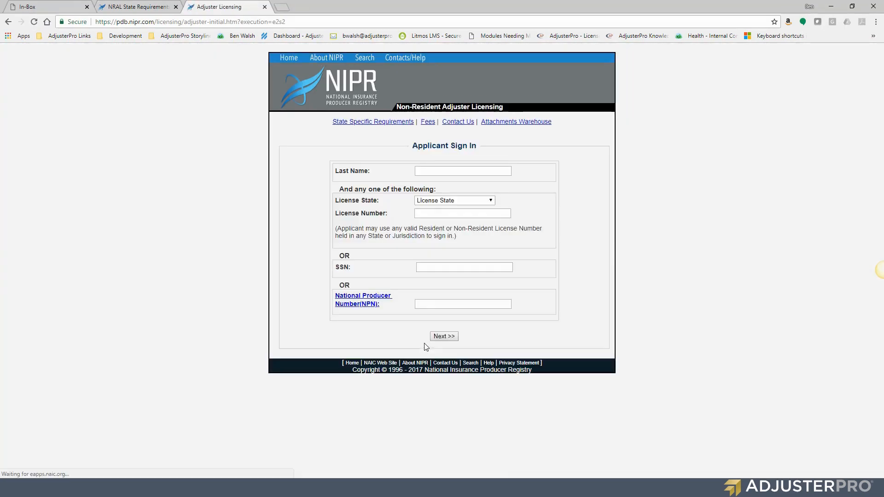
click(461, 185)
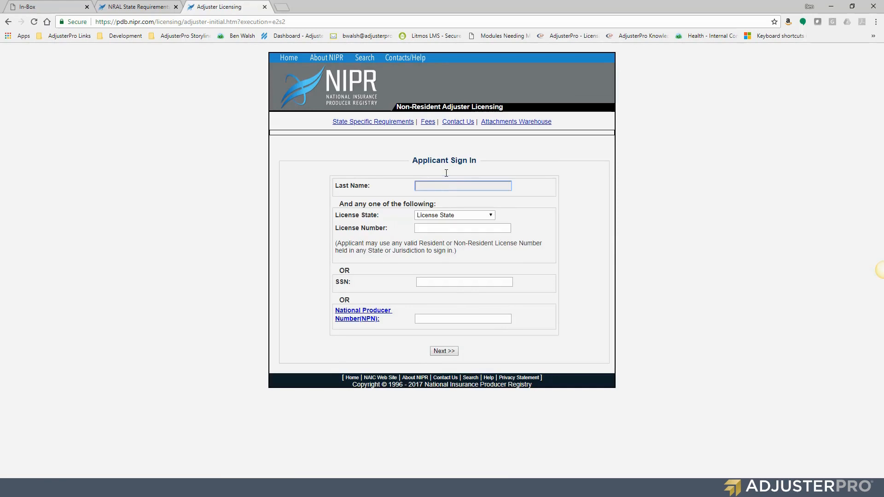
text(Walsh)
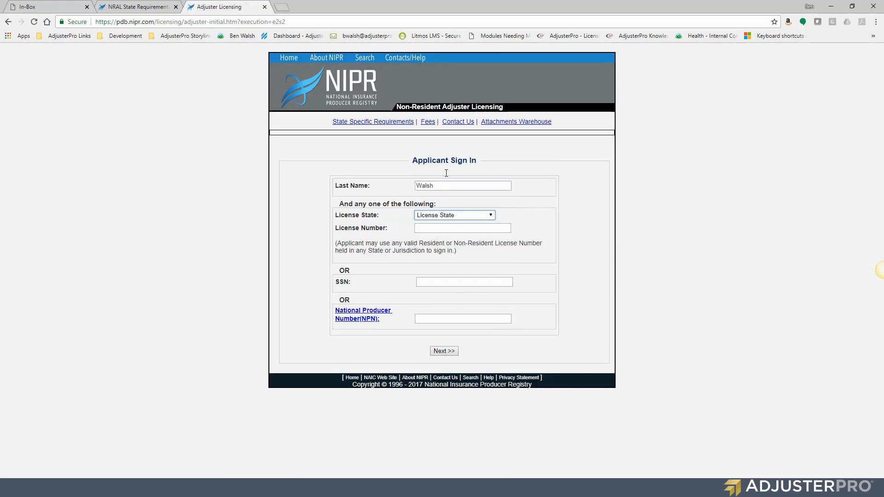
click(454, 214)
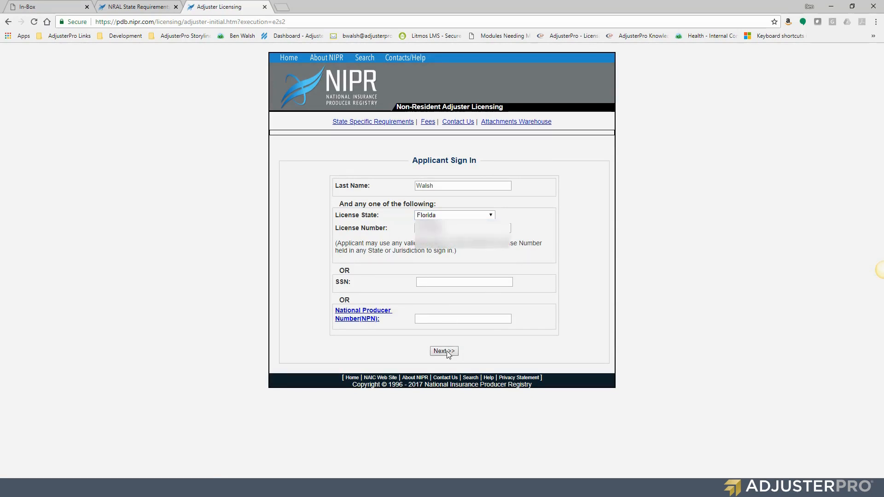
Submit the sign-in details, request a license in Alabama and select the Adjuster license
click(444, 351)
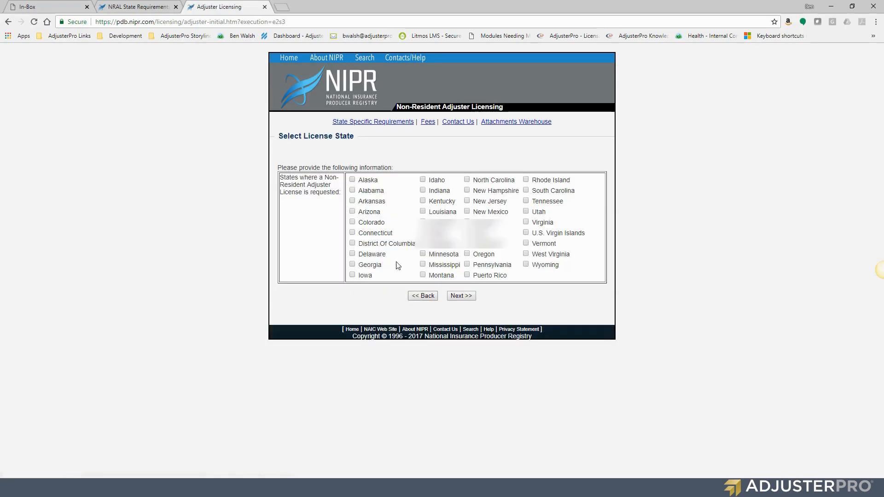
click(352, 190)
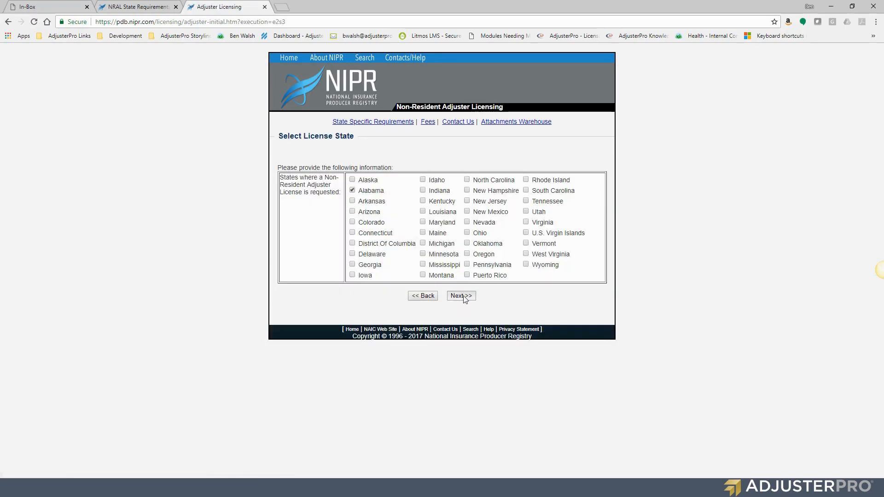
click(461, 296)
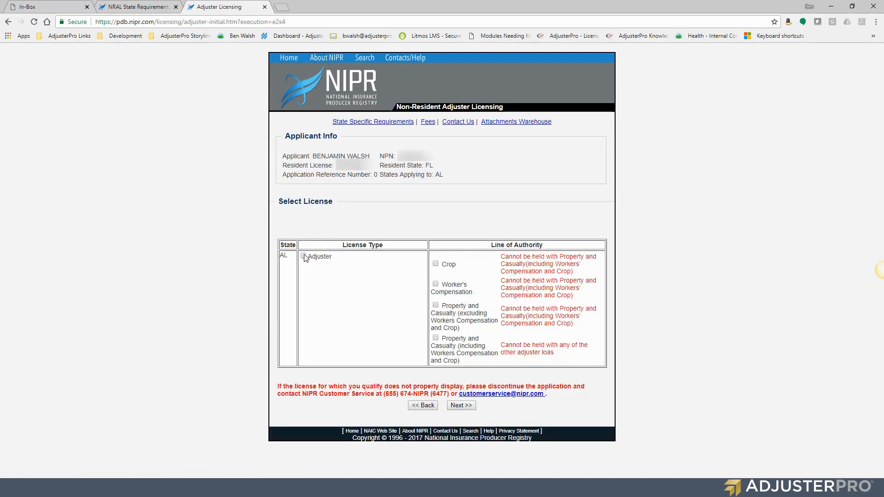
click(303, 255)
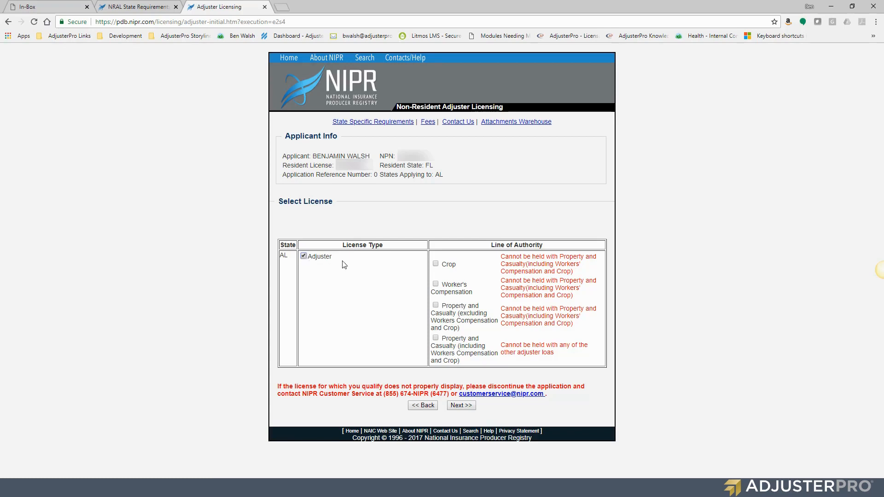
mouse_move(364, 267)
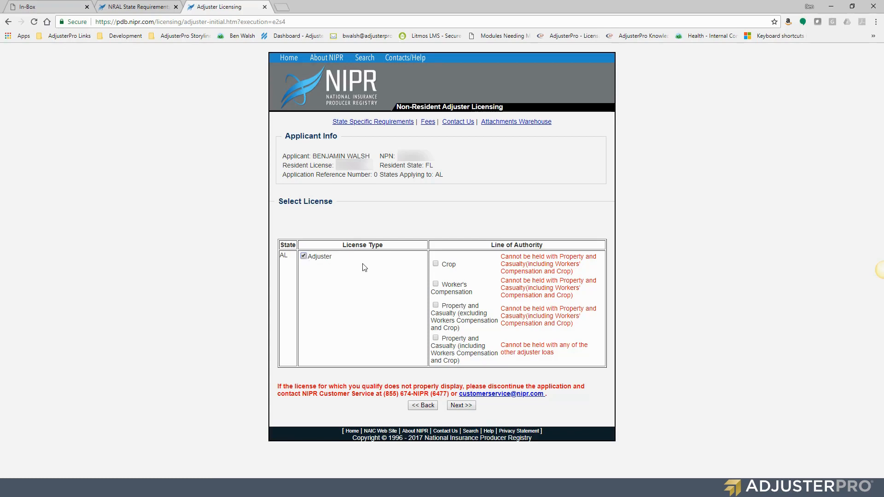
mouse_move(411, 267)
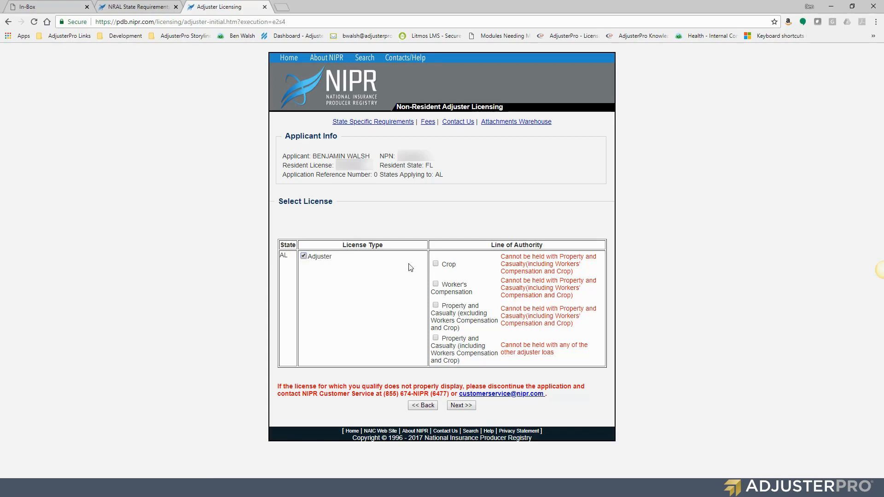
mouse_move(443, 311)
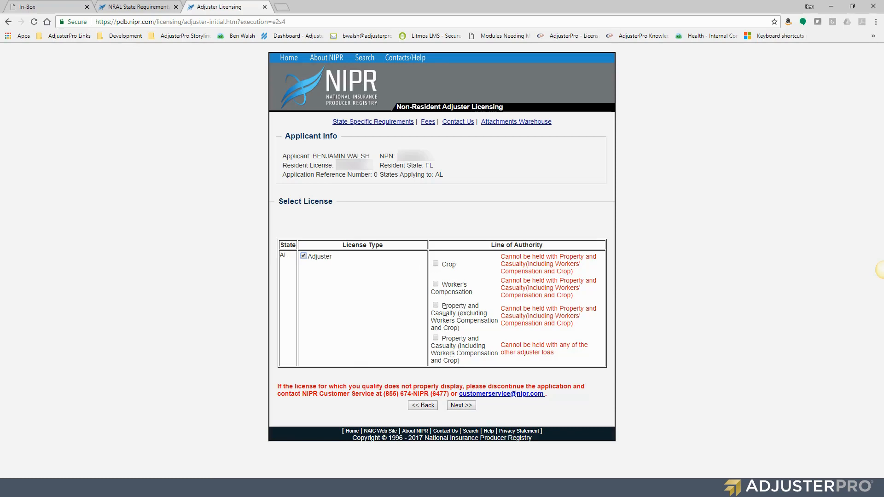
mouse_move(494, 281)
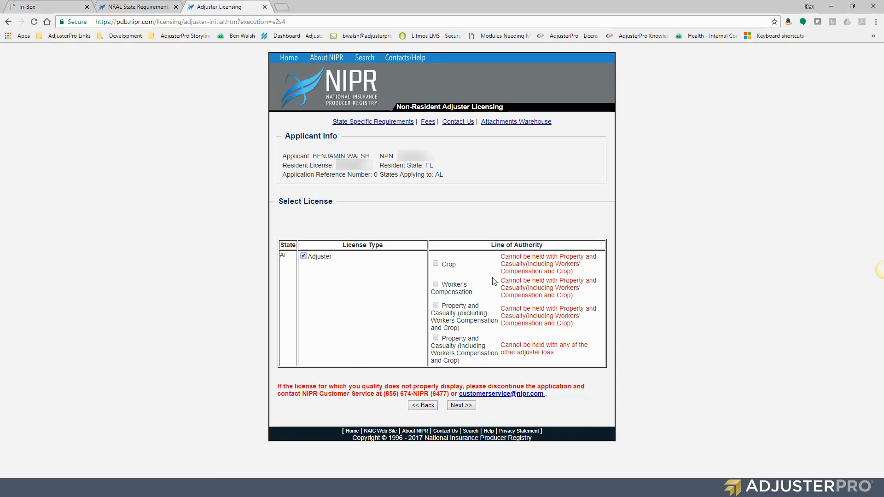
Settle on only Property and Casualty (including Workers Compensation and Crop) as the line of authority and submit
click(435, 264)
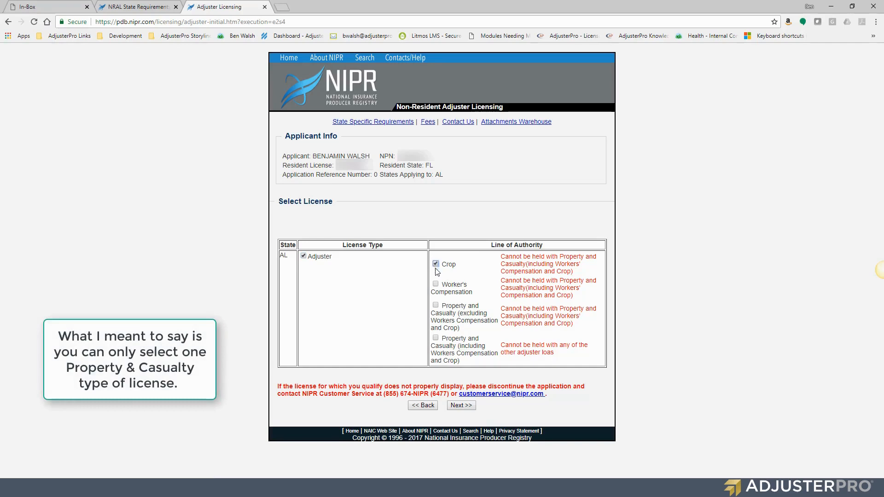
click(436, 283)
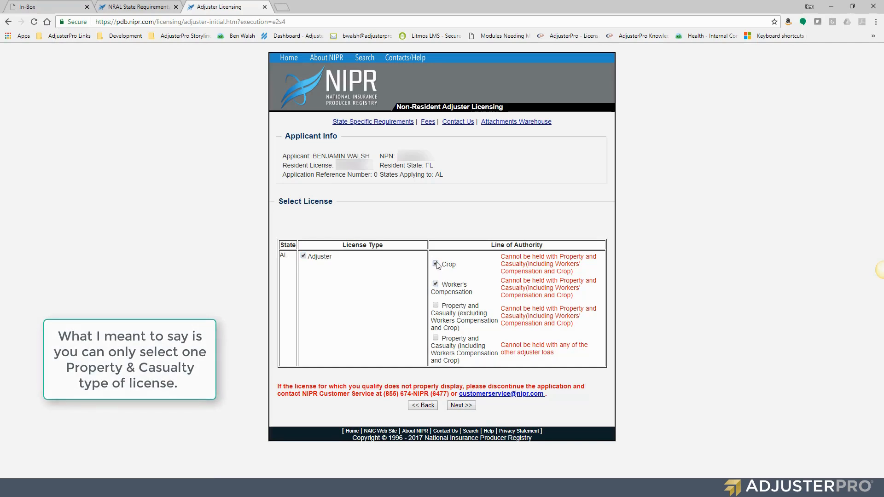
click(435, 264)
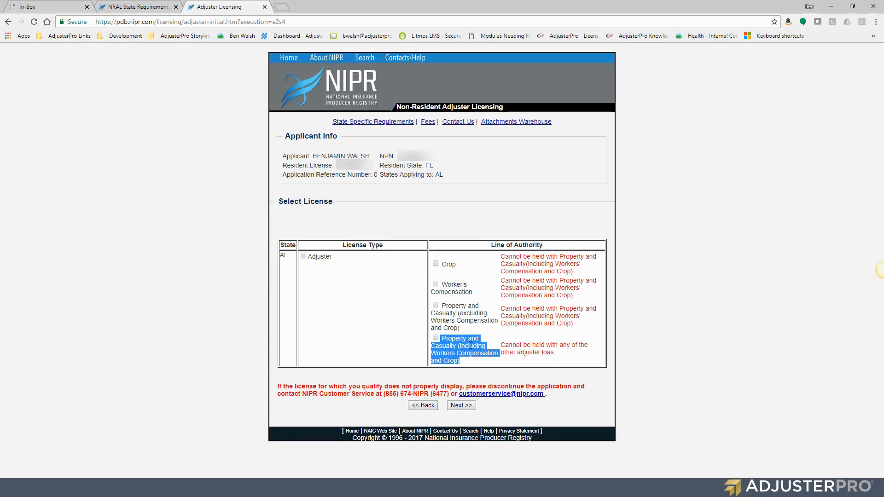
mouse_move(478, 370)
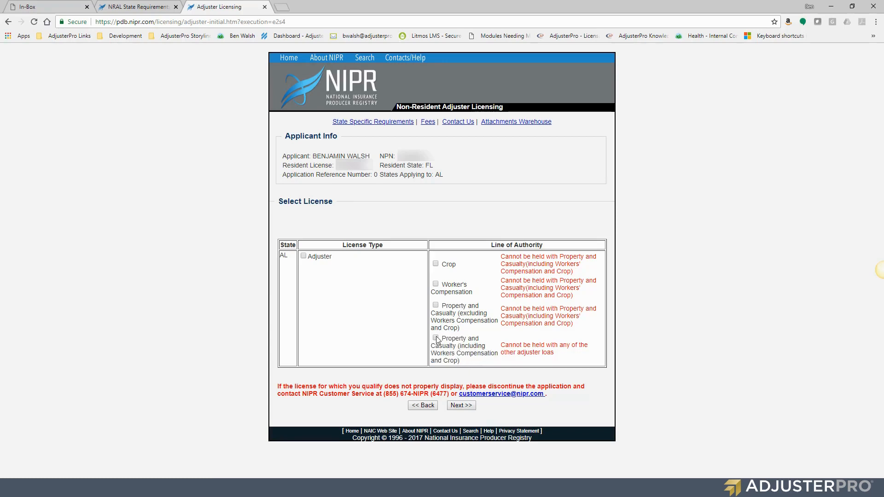
click(435, 338)
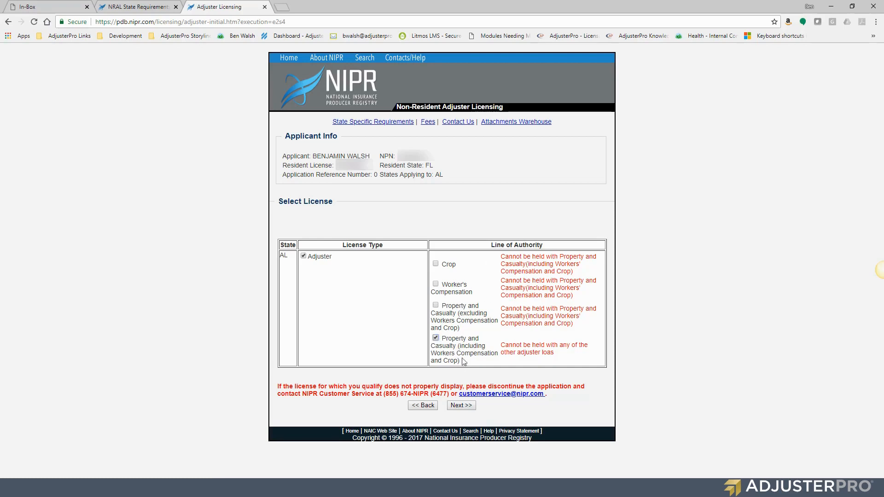
mouse_move(584, 319)
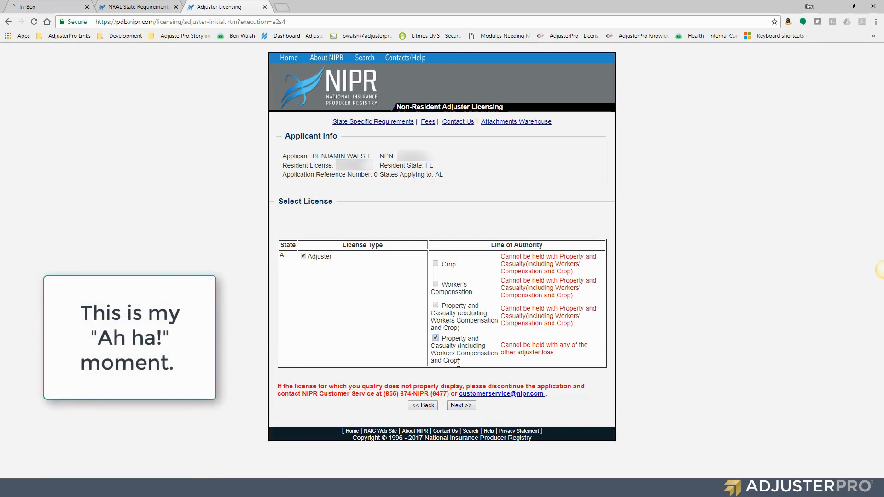
click(460, 404)
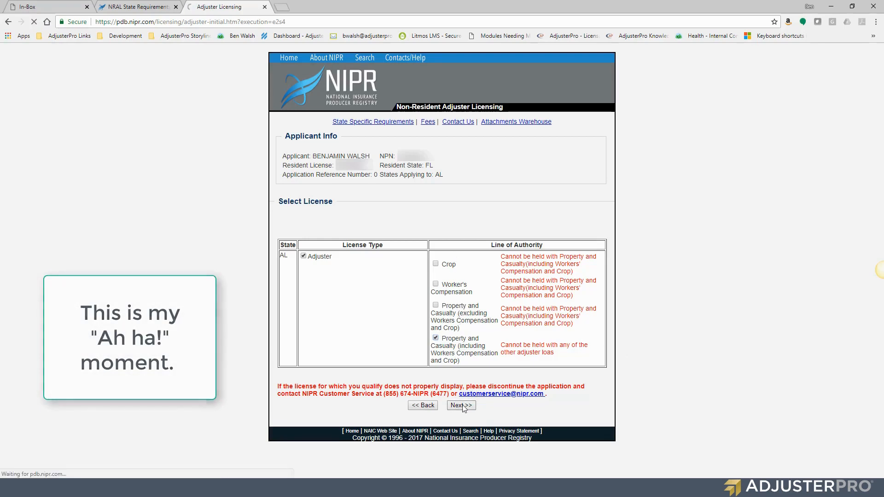
Review the Alabama Property and Casualty adjuster fee total of $116.18 and continue
click(461, 405)
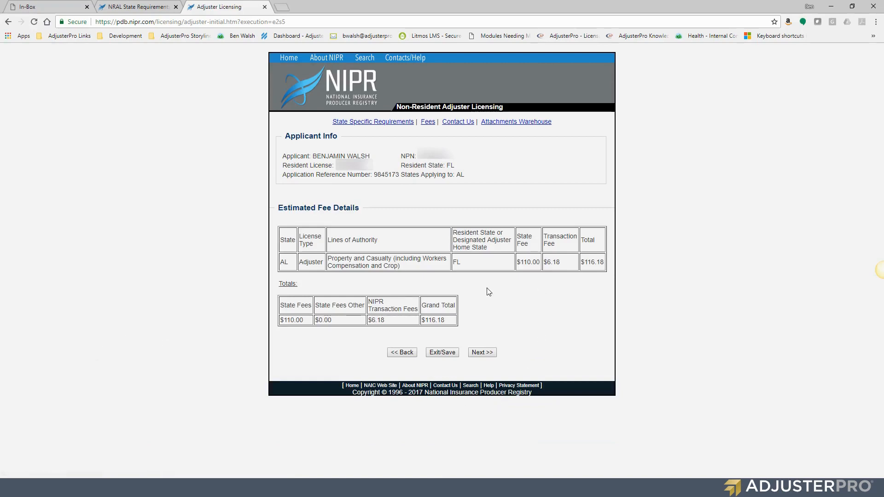
mouse_move(474, 329)
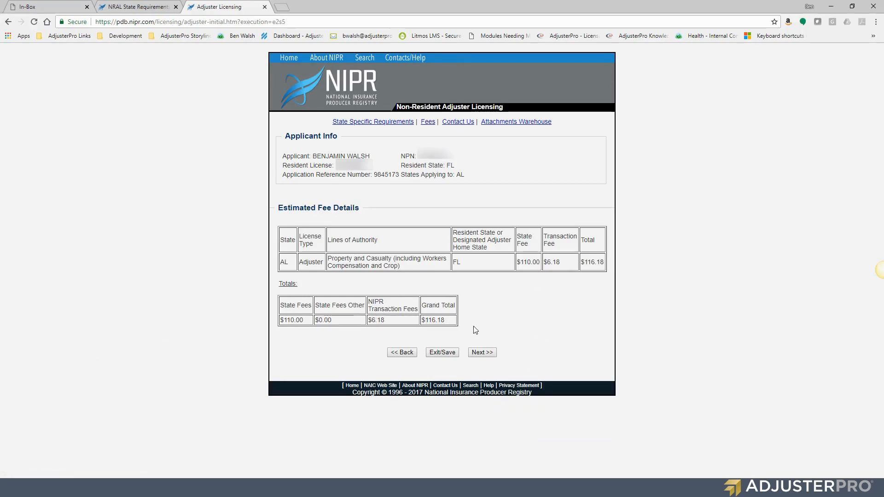
mouse_move(393, 310)
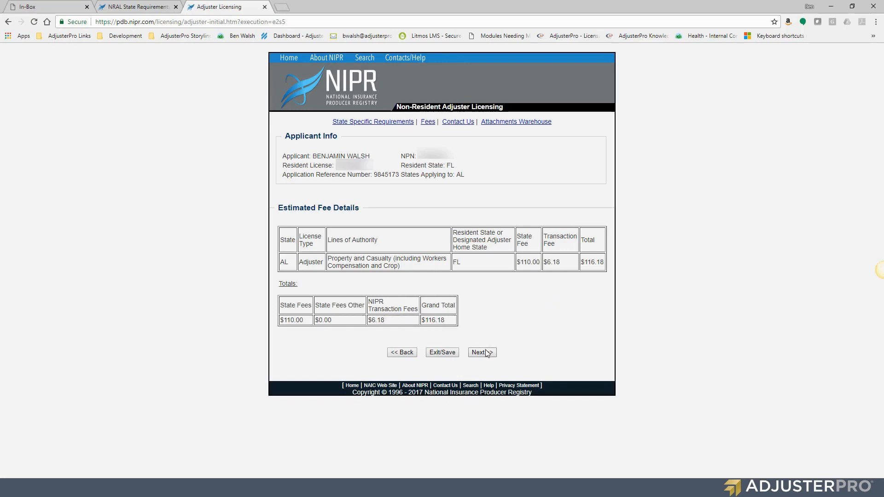
click(481, 353)
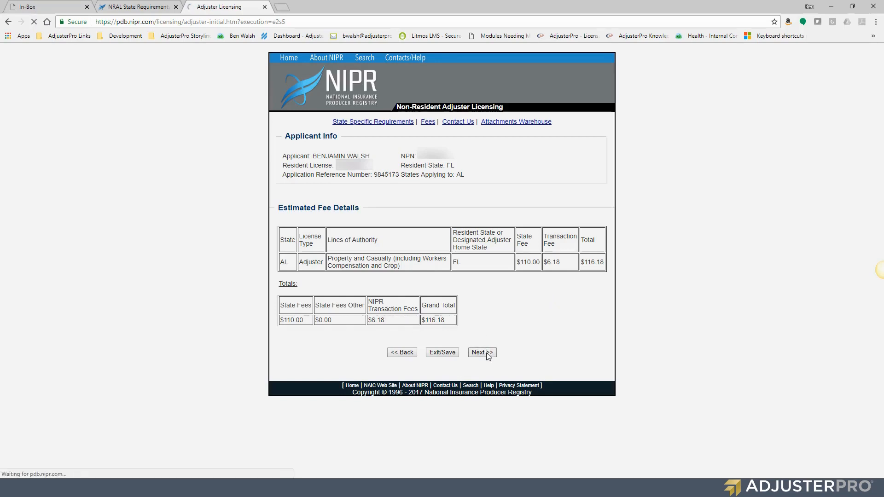
Review the prefilled Biographic Information form and continue to Business Information
click(481, 353)
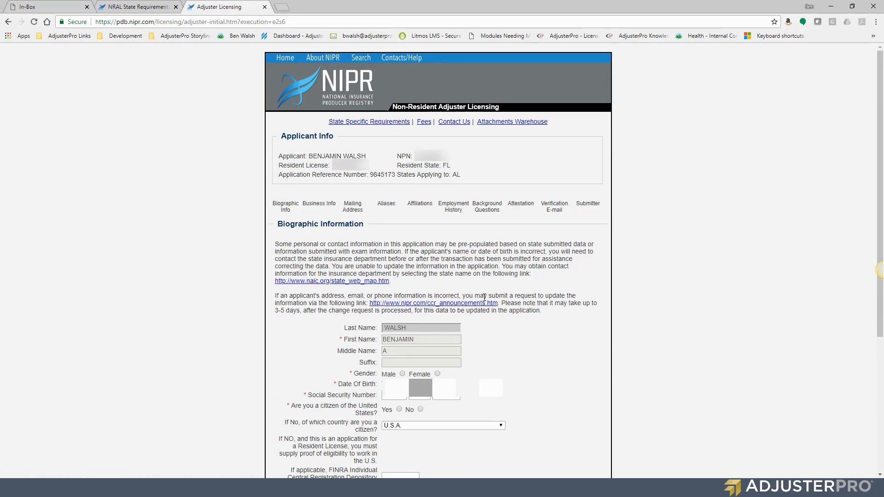
mouse_move(493, 273)
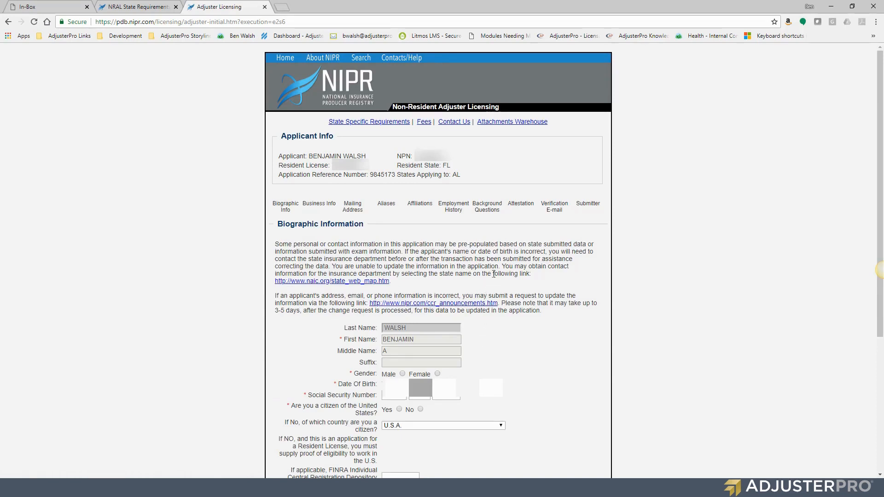
mouse_move(567, 266)
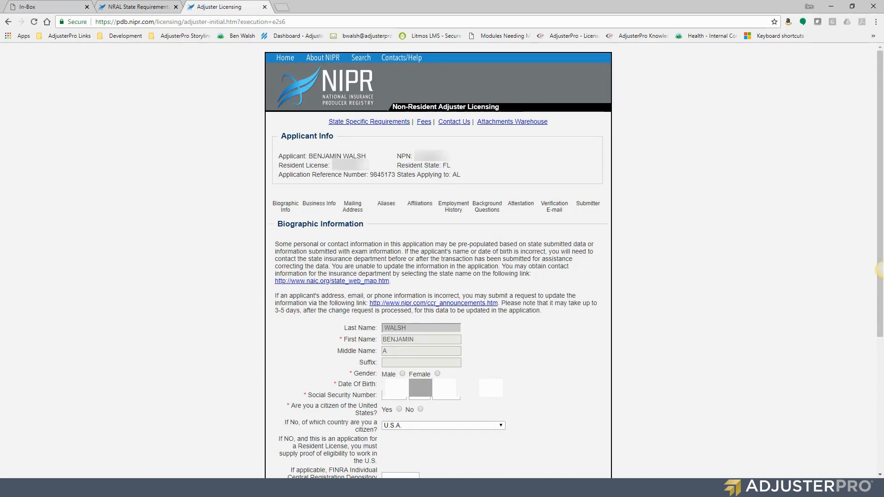
scroll(down, 3)
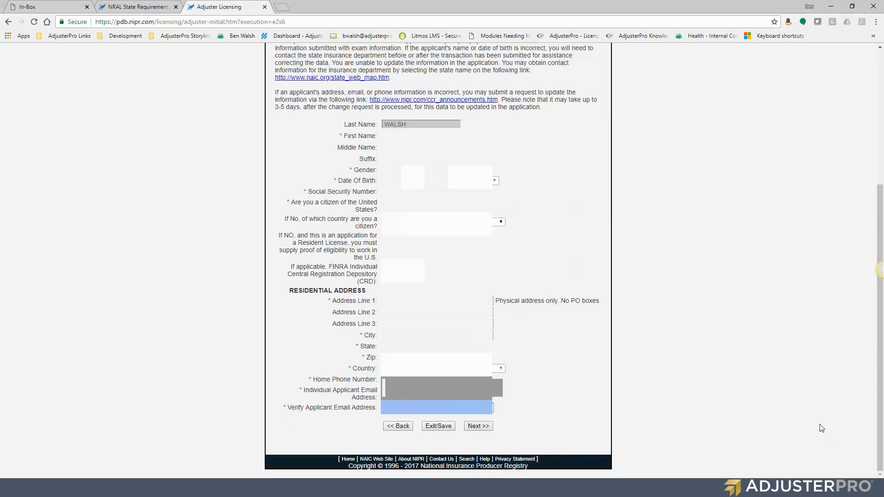
mouse_move(477, 433)
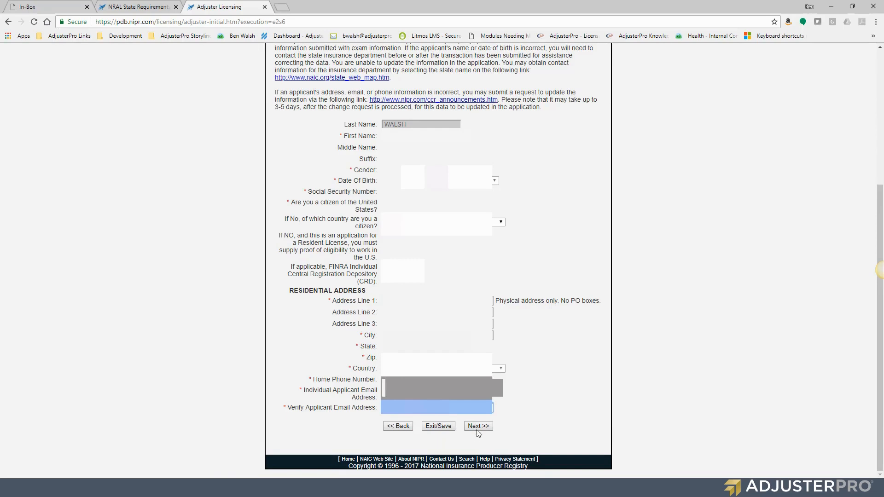
click(478, 425)
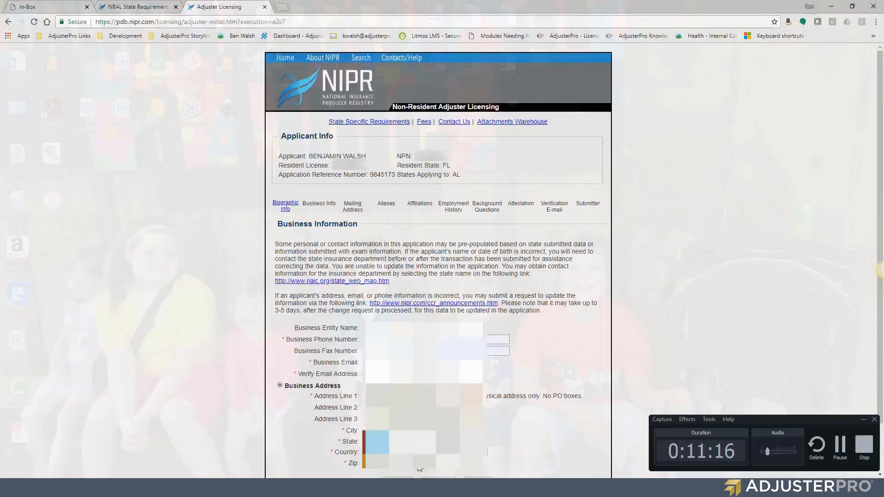
Check the prefilled business contact and address details and continue to Mailing Address
scroll(down, 3)
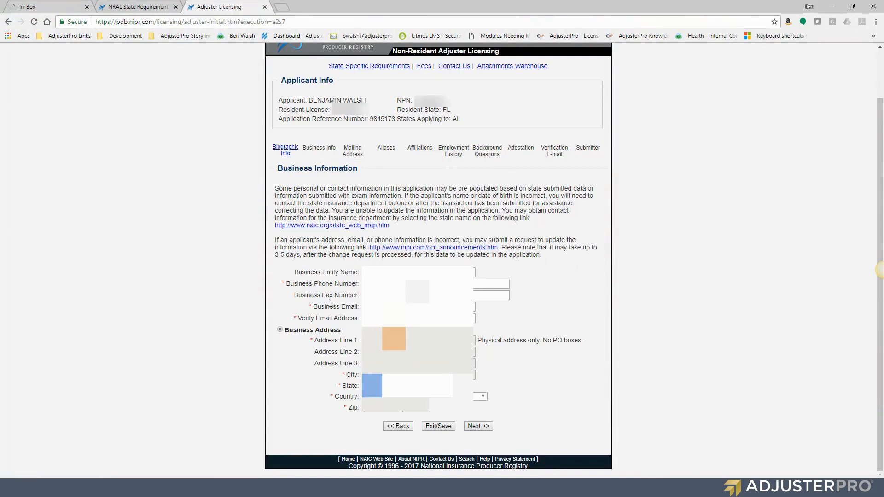
double_click(321, 283)
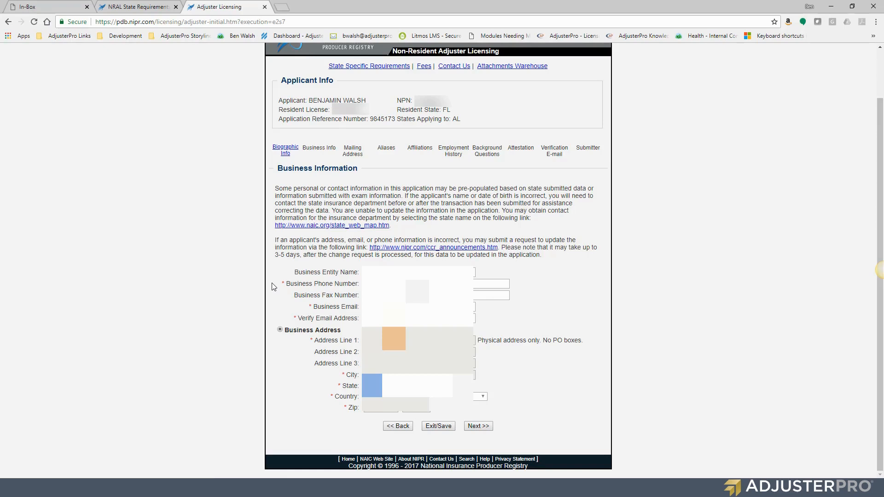
mouse_move(286, 284)
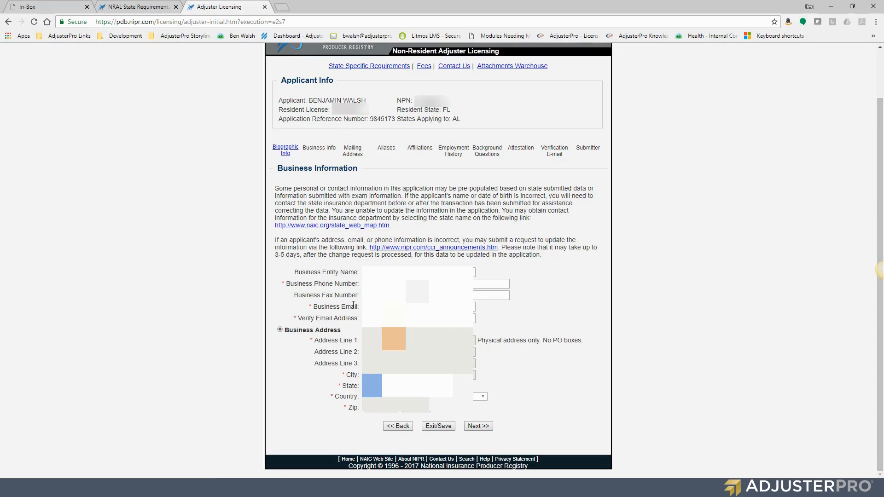
mouse_move(303, 320)
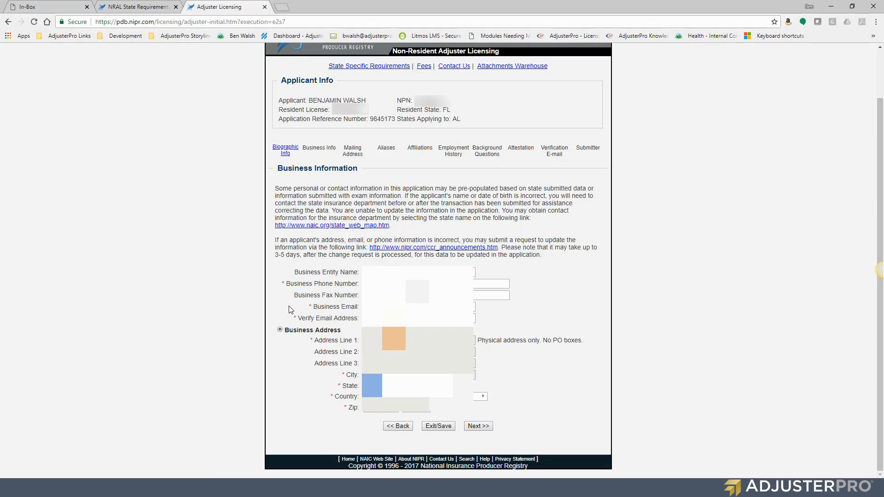
mouse_move(340, 351)
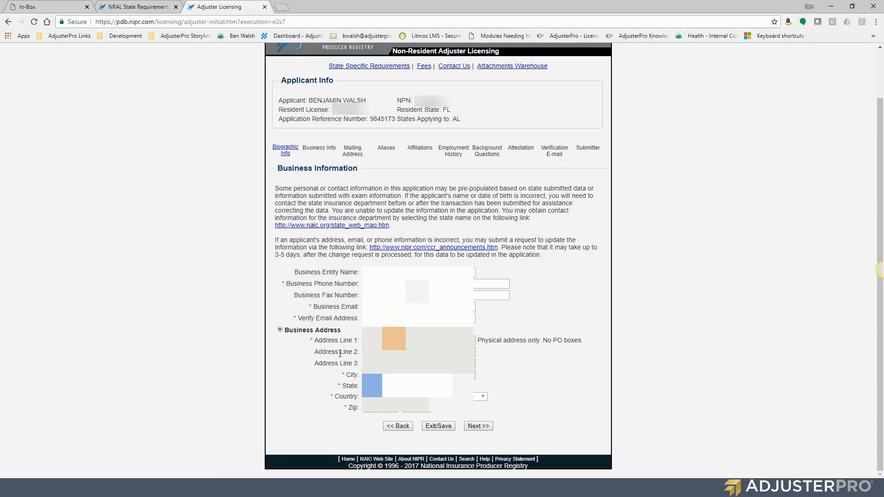
mouse_move(346, 334)
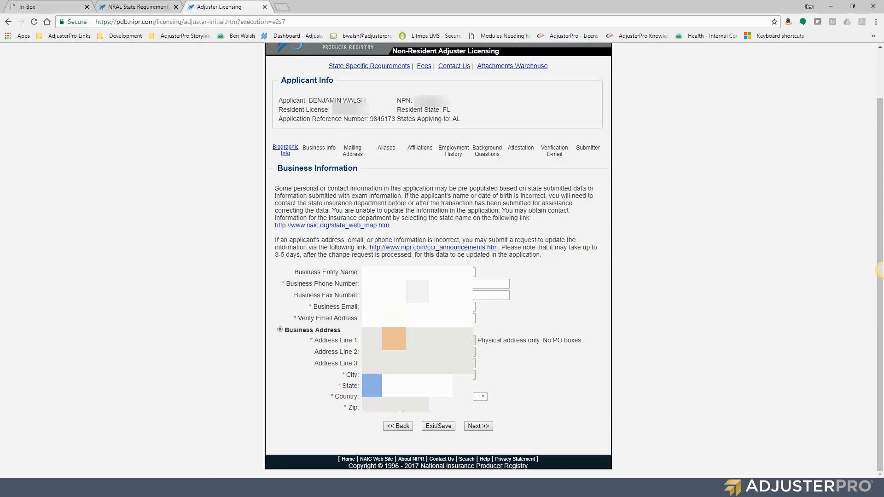
mouse_move(507, 388)
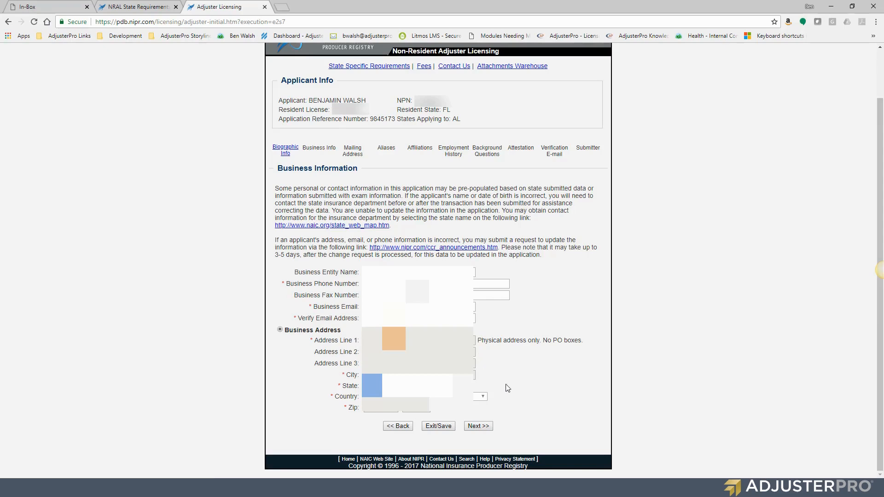
mouse_move(507, 269)
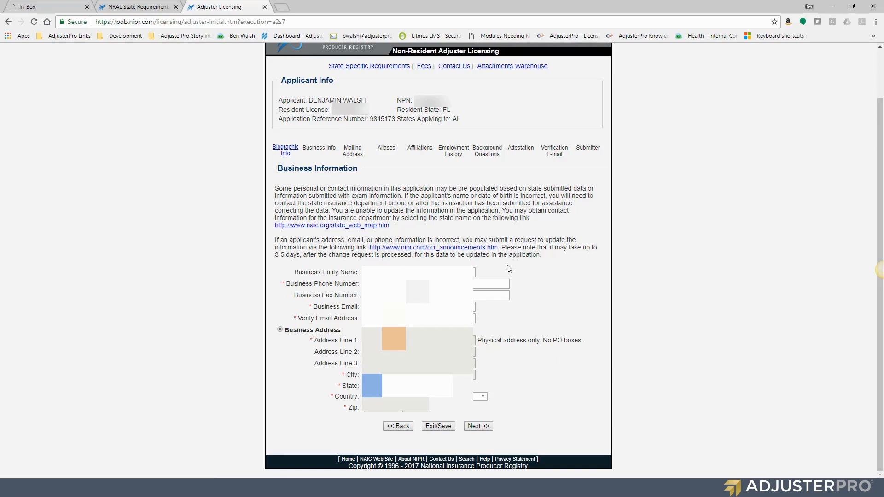
click(478, 425)
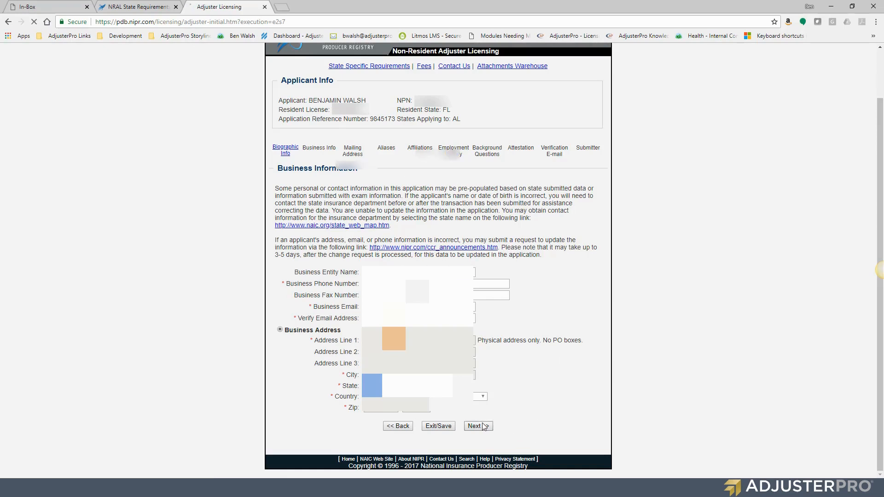
Submit the Mailing Address information and reach the Aliases page
click(476, 425)
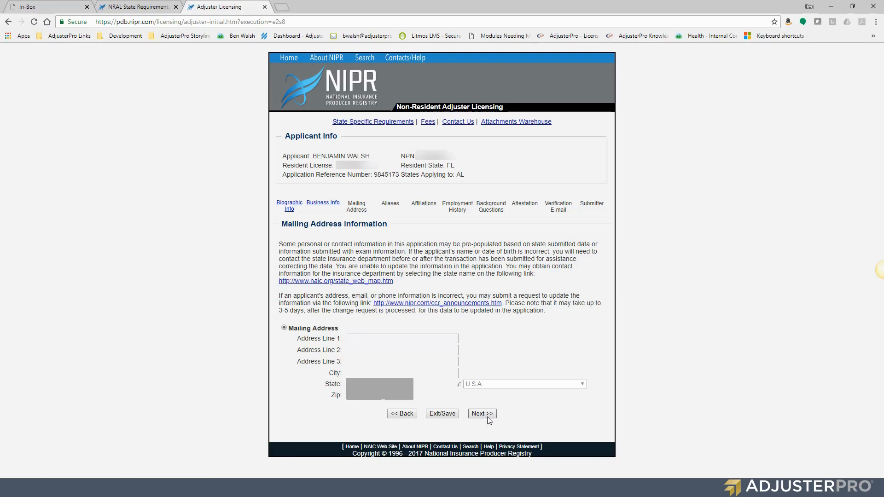
mouse_move(481, 415)
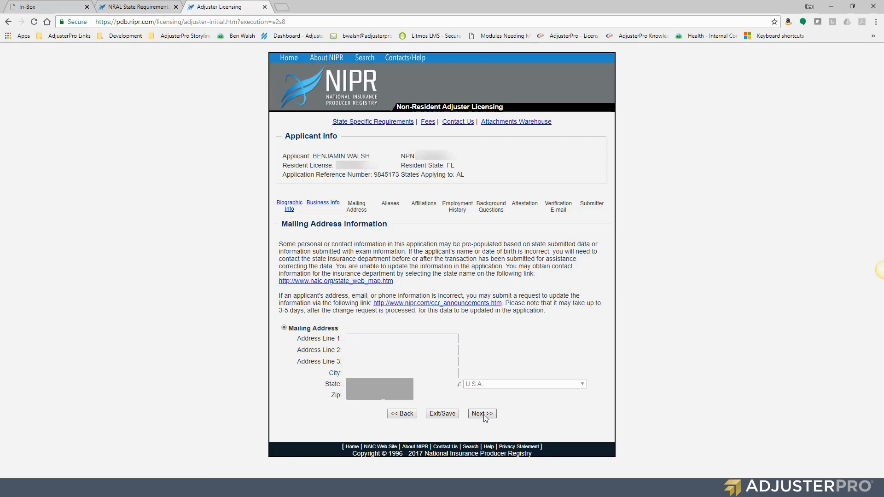
click(481, 414)
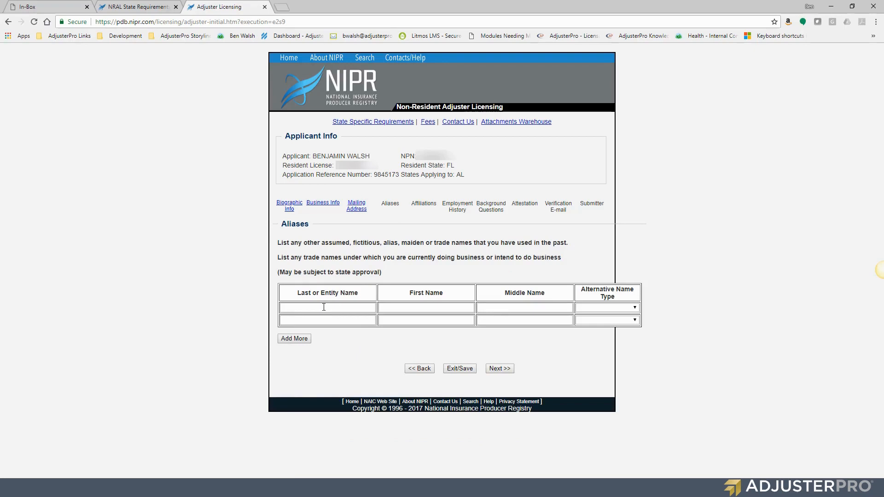
Enter the first alias Steel Man Of as Formally Known As
click(327, 307)
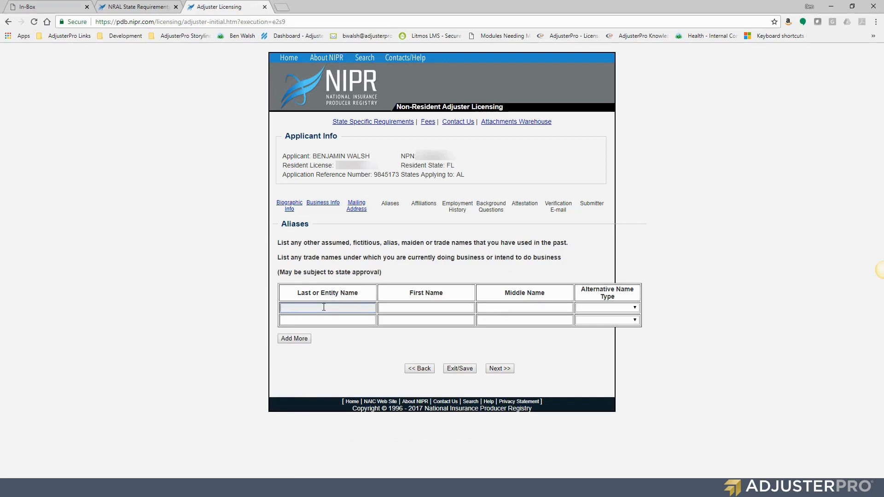
text(Steel)
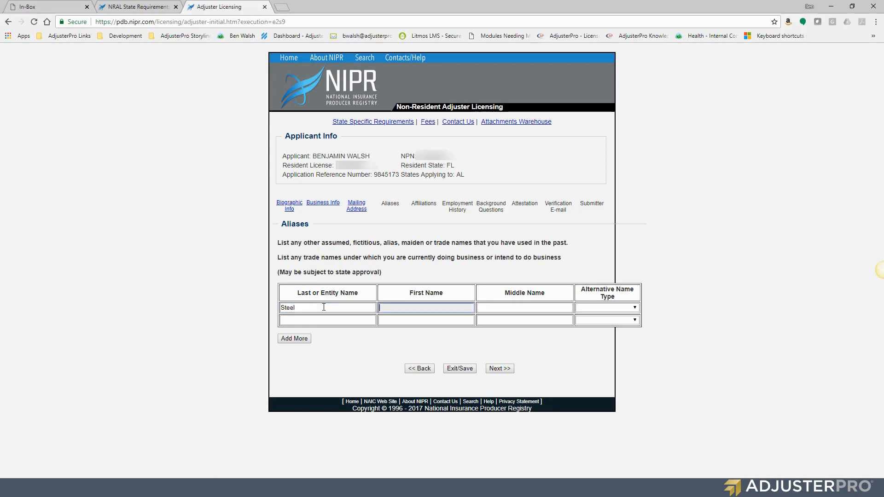
text(Man)
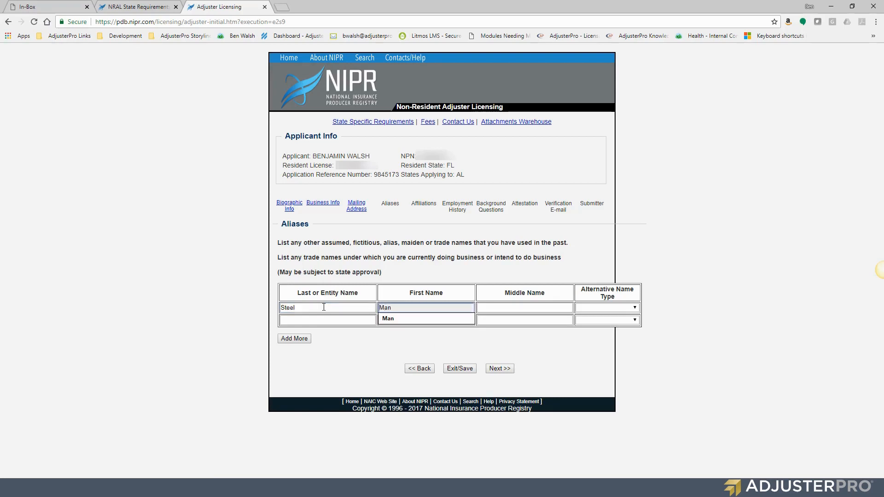
text(Of)
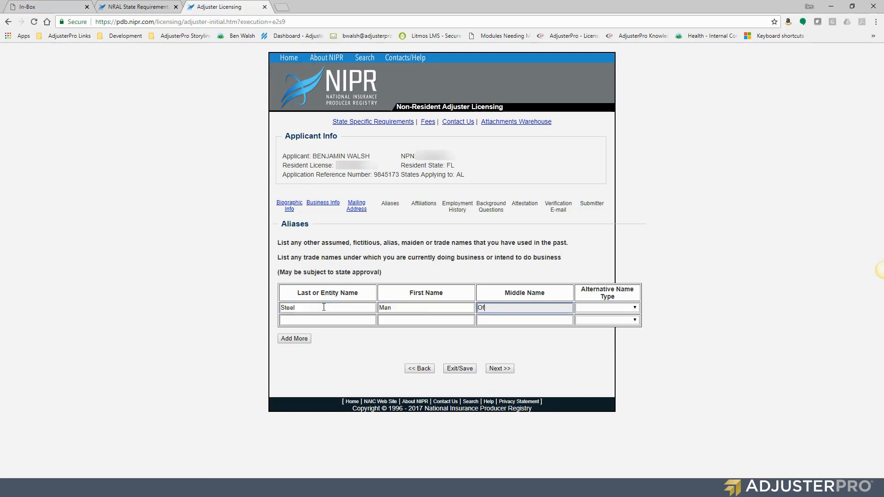
mouse_move(488, 332)
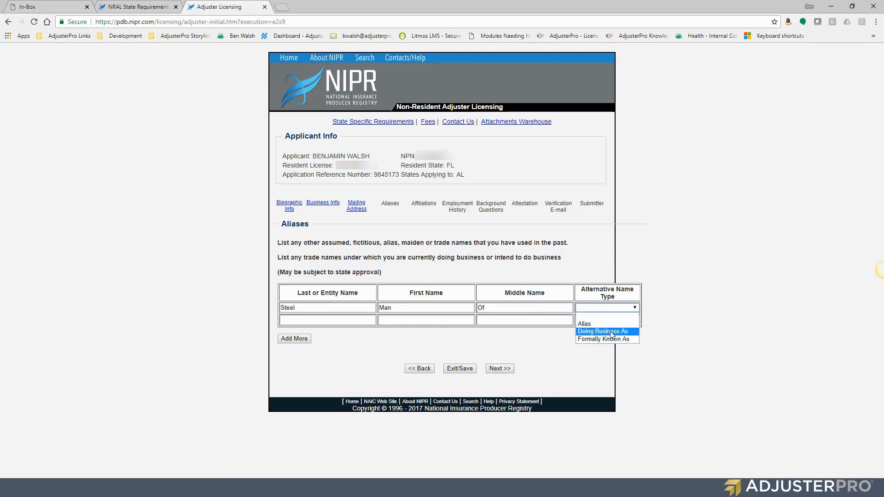
Enter the second alias Kent Clark as Doing Business As and add more blank alias rows
click(602, 330)
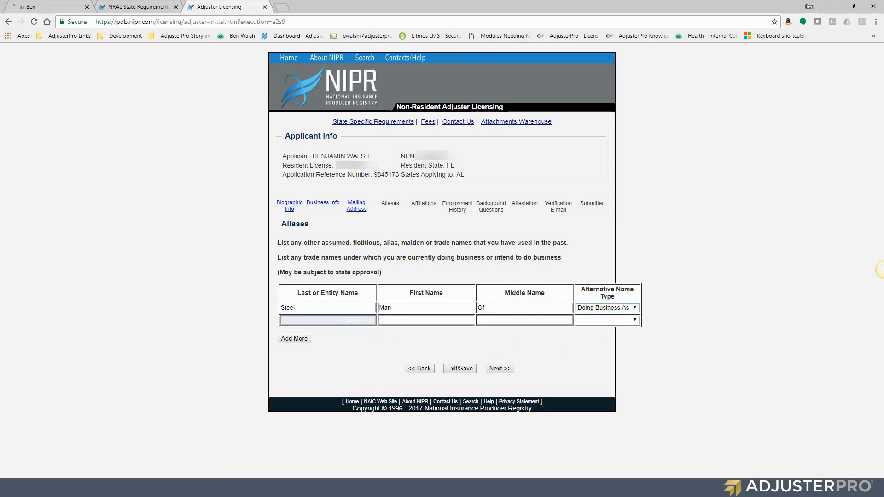
text(Kent)
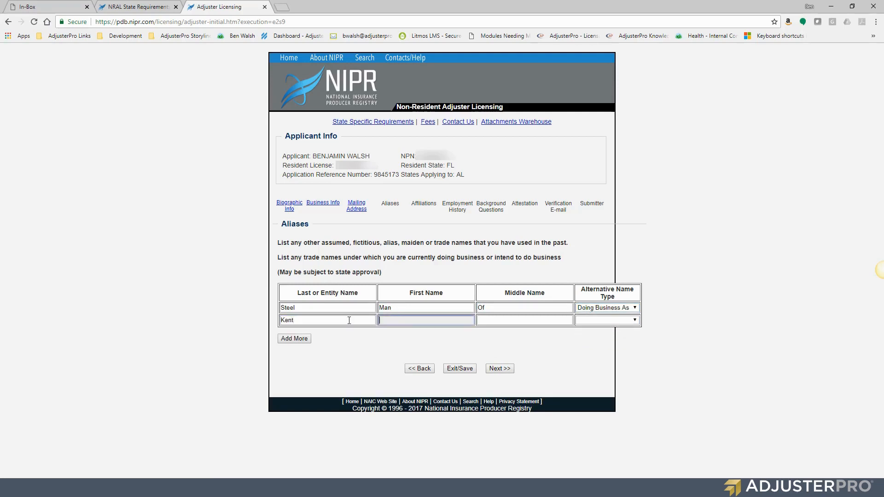
text(Clark)
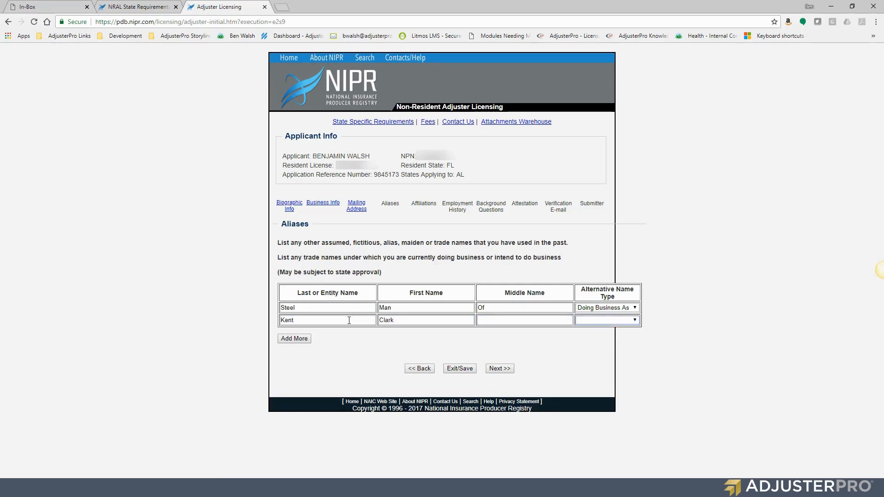
click(607, 320)
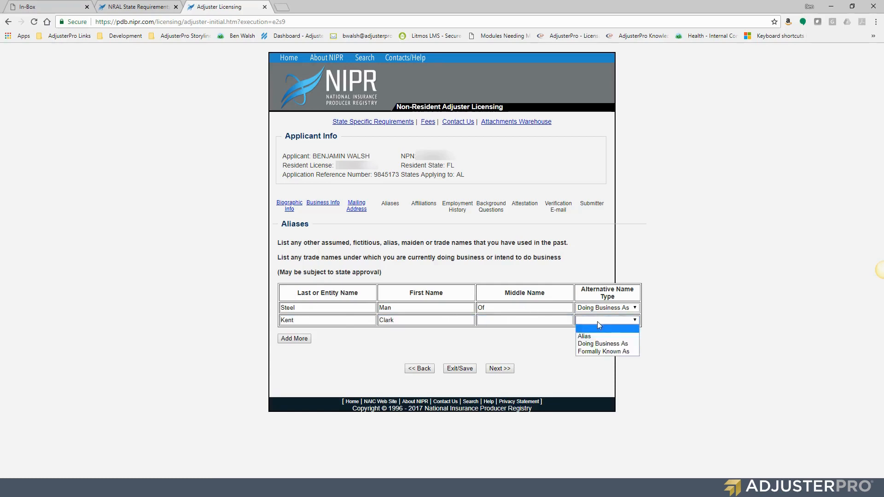
mouse_move(606, 351)
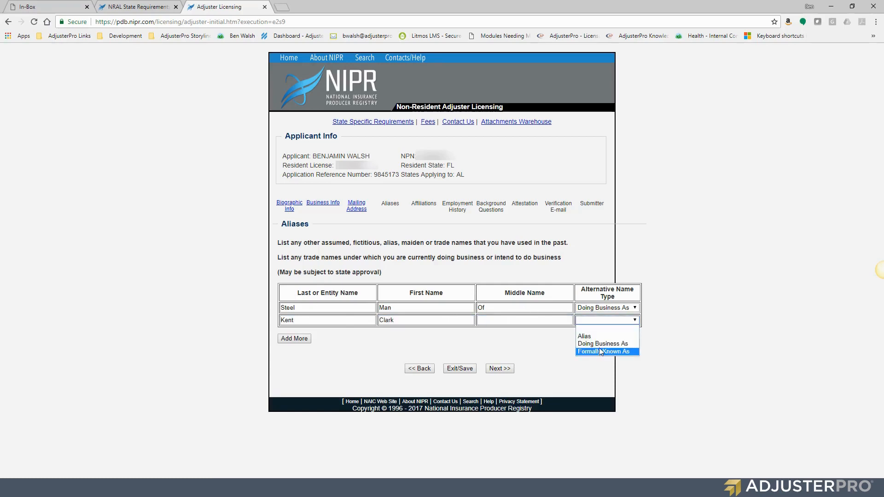
click(606, 350)
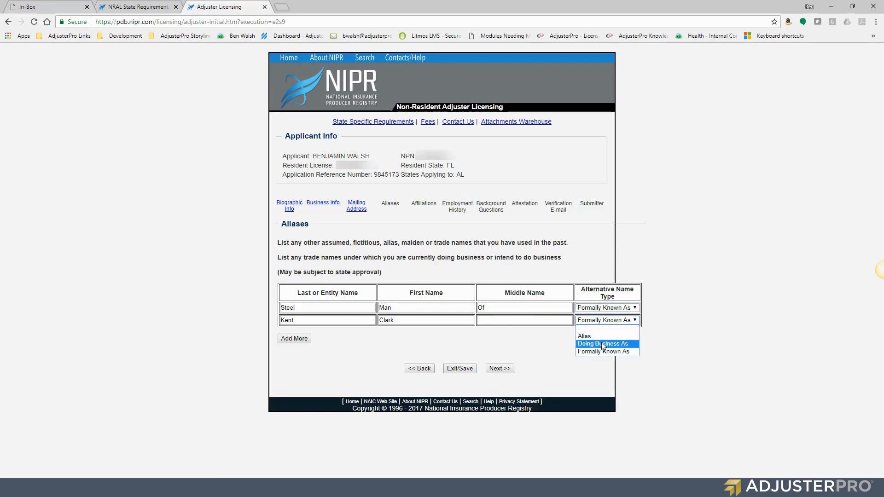
click(602, 343)
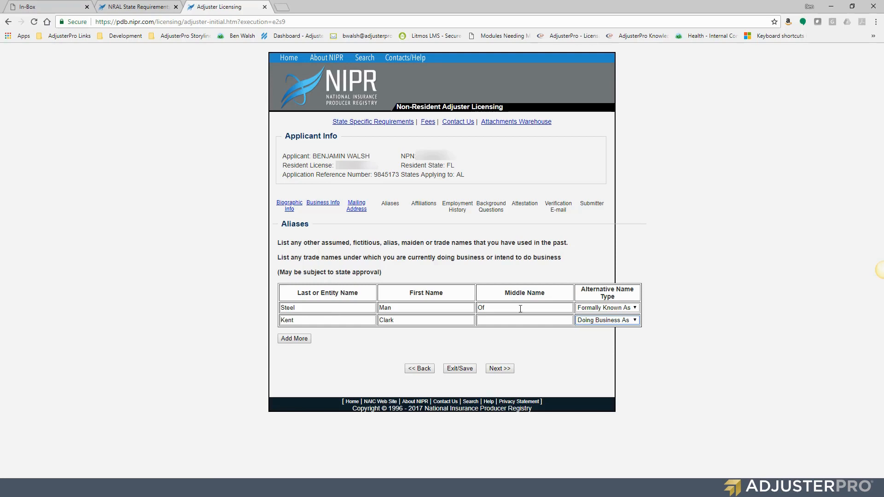
mouse_move(498, 368)
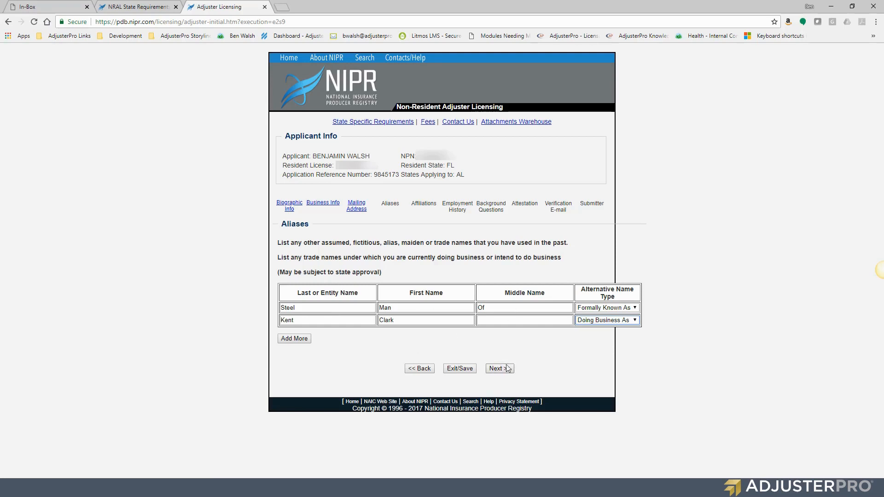
mouse_move(426, 350)
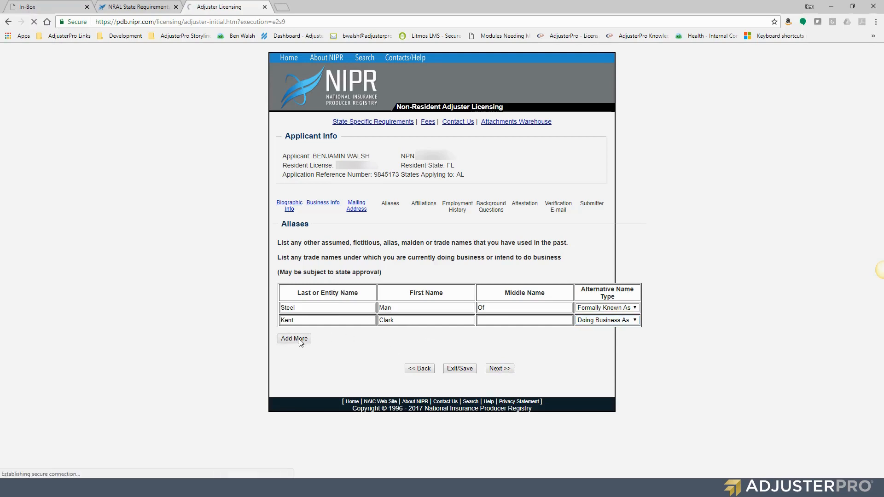
click(294, 337)
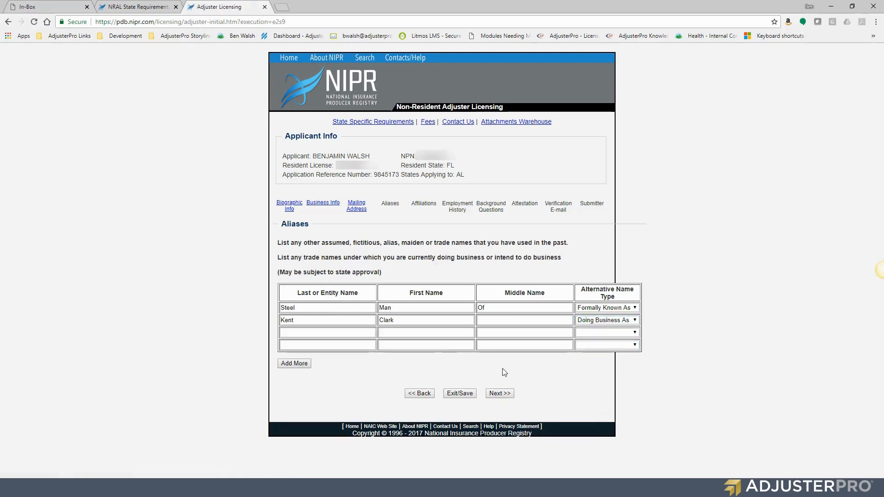
Save the aliases and submit the Affiliations page with no agency affiliations listed
click(498, 393)
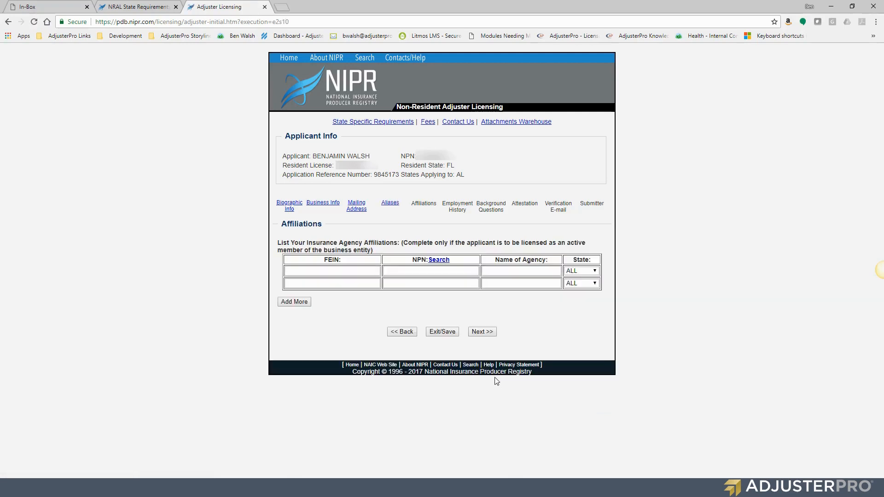
mouse_move(382, 244)
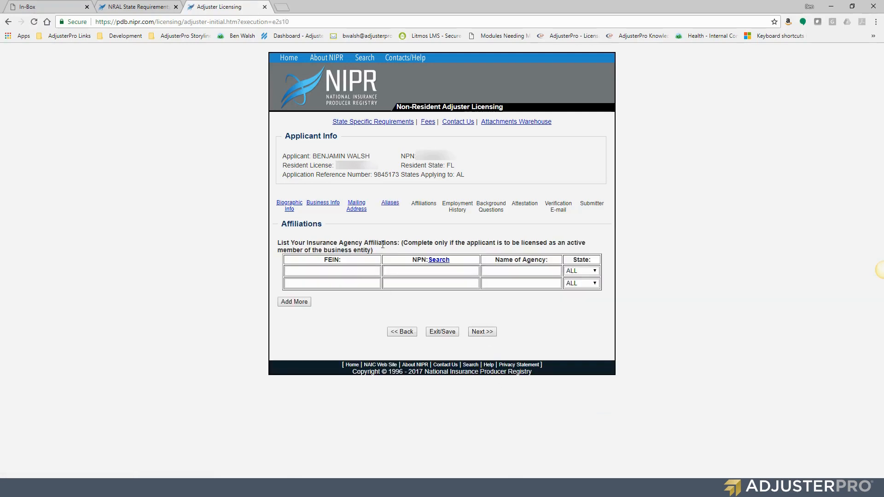
mouse_move(574, 251)
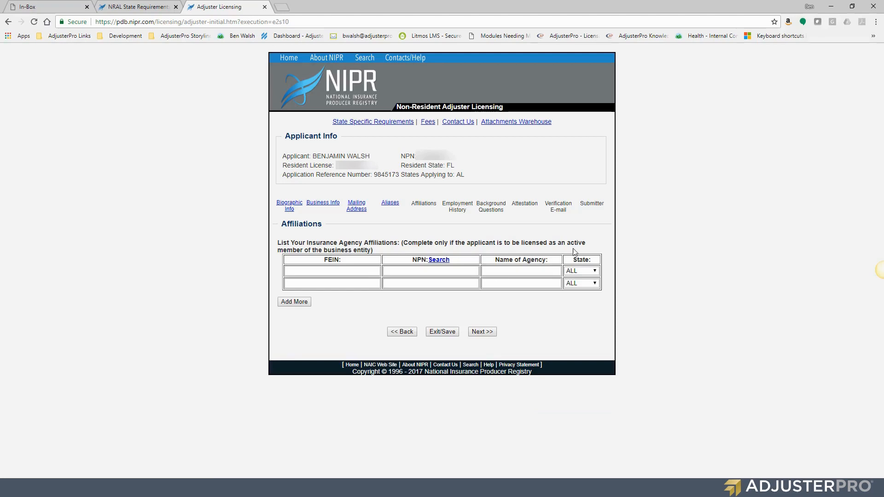
mouse_move(592, 258)
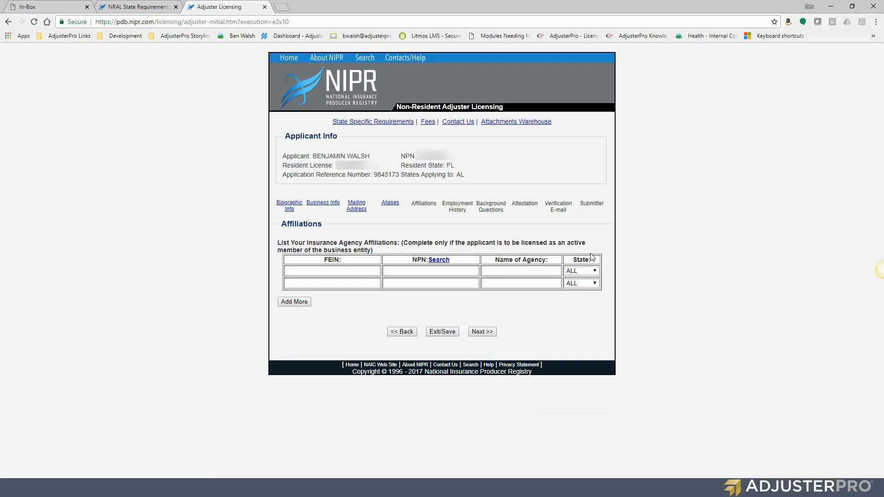
mouse_move(608, 248)
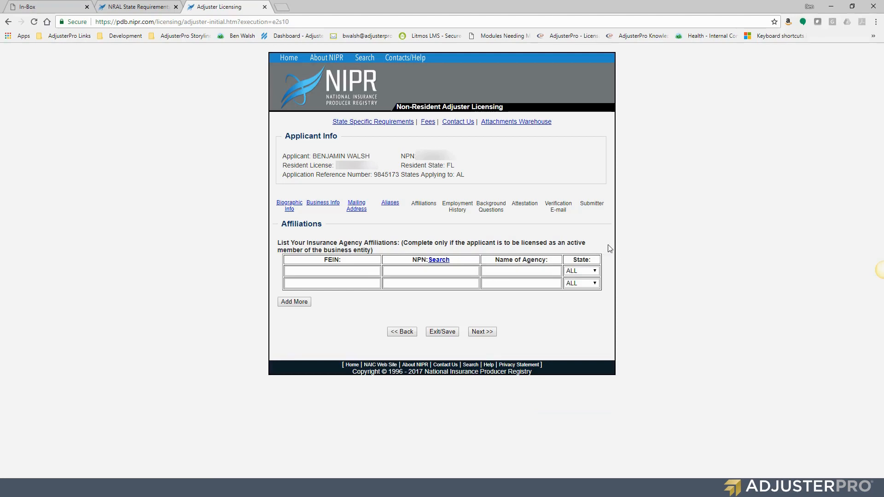
mouse_move(473, 240)
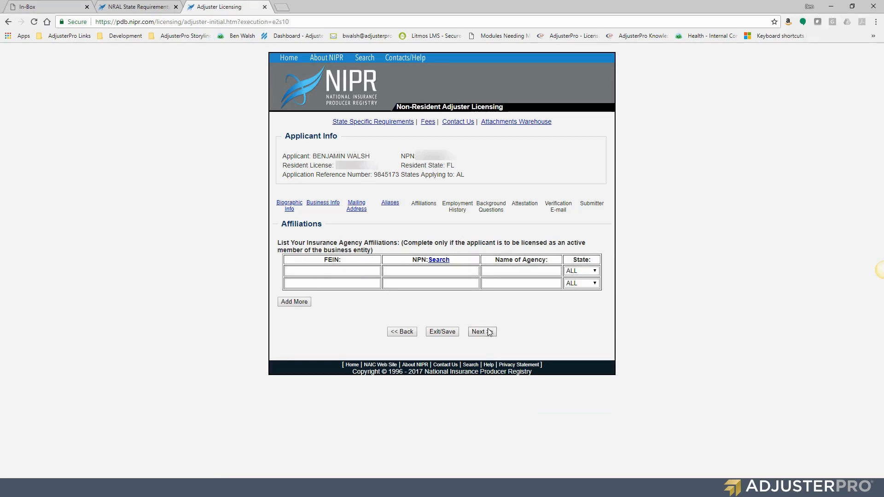
click(478, 332)
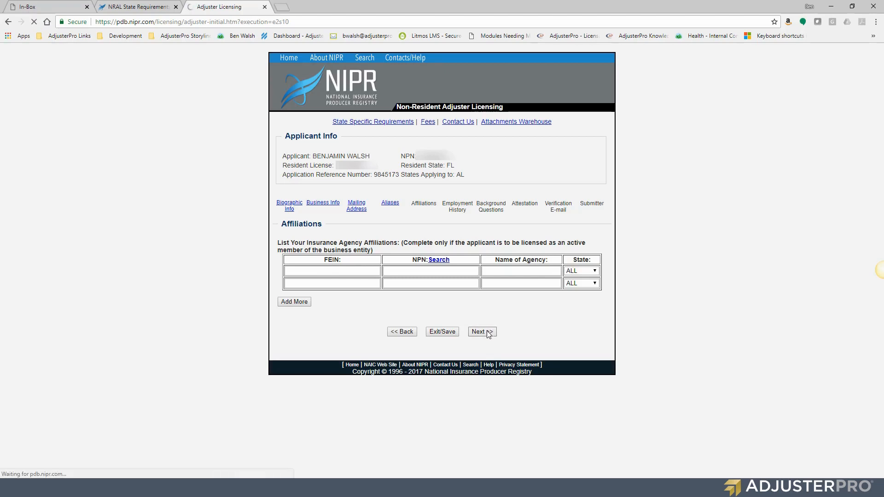
Start the first Employment History row for Job in Springfield, Illinois, position Staff
click(478, 331)
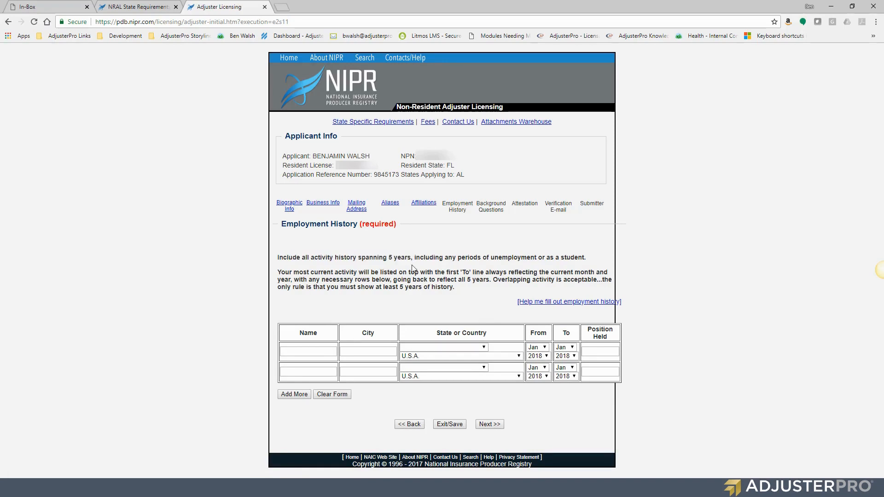
mouse_move(431, 273)
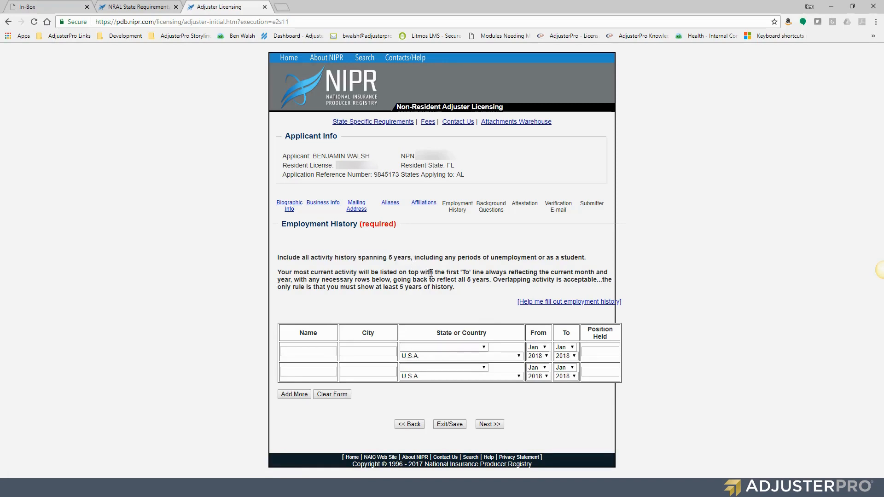
mouse_move(449, 271)
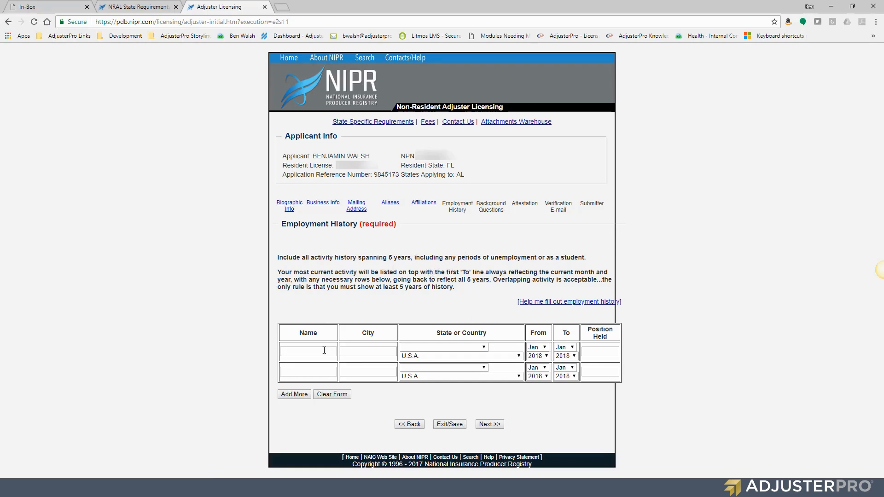
click(308, 350)
text(Job)
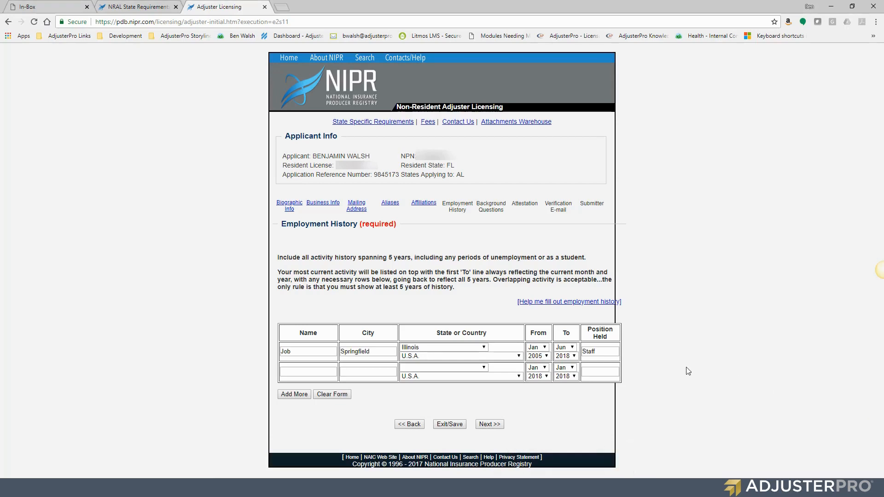
mouse_move(711, 345)
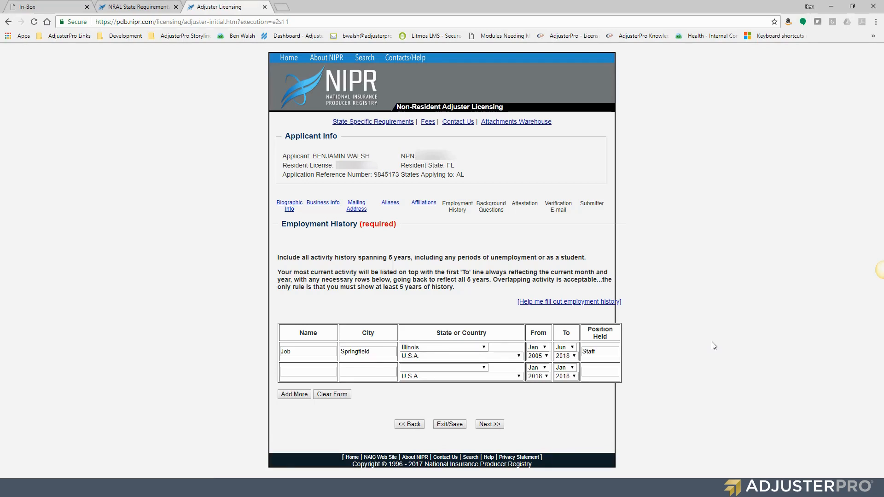
mouse_move(716, 341)
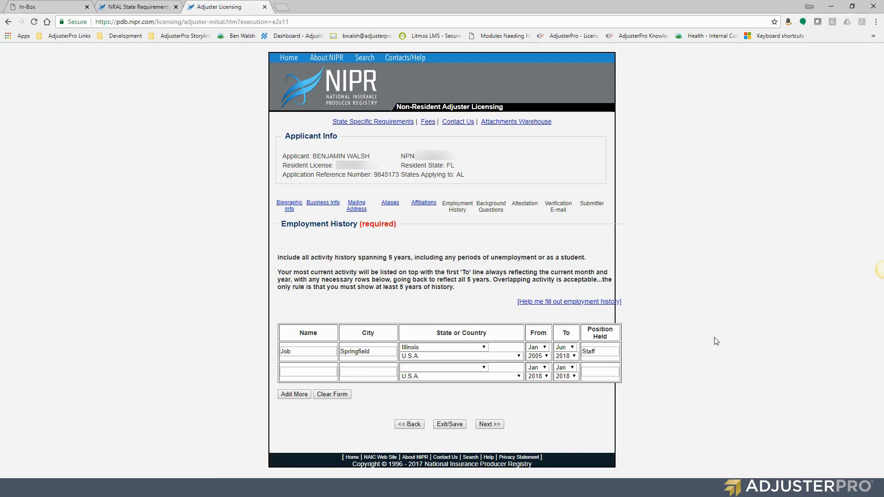
mouse_move(527, 310)
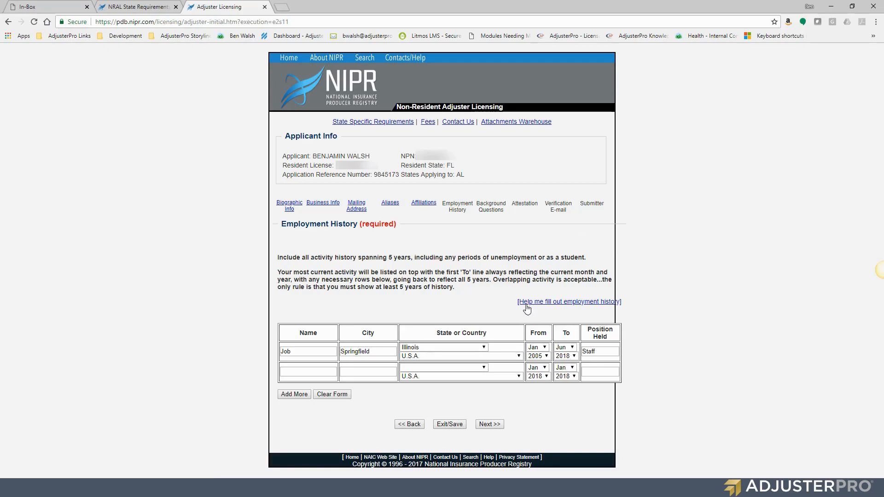
mouse_move(579, 306)
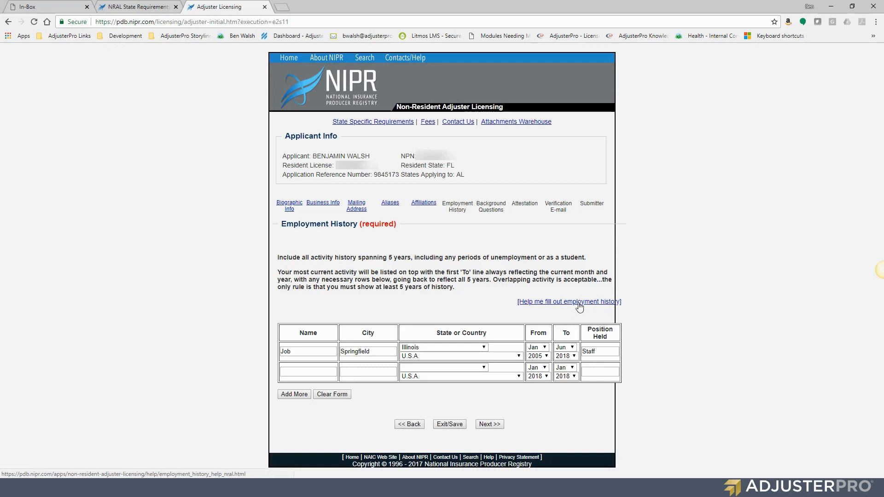
mouse_move(592, 303)
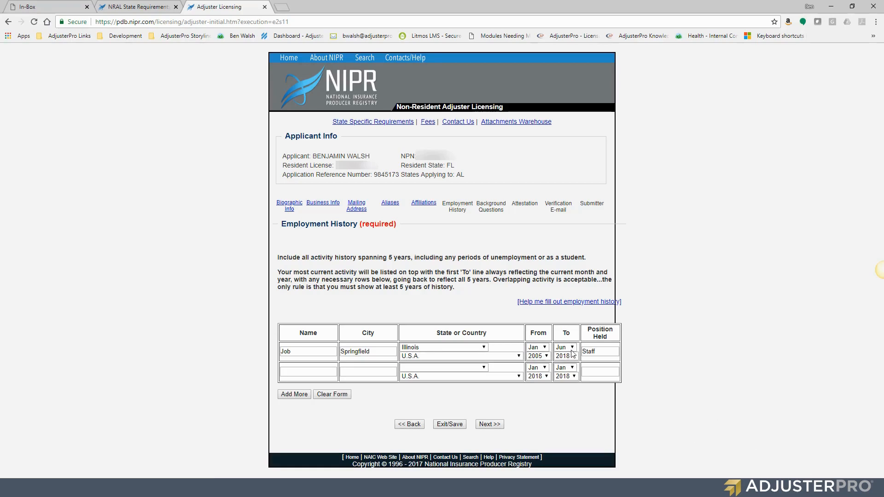
Keep Jun 2018 as the Springfield job's end month and submit the employment history
click(564, 347)
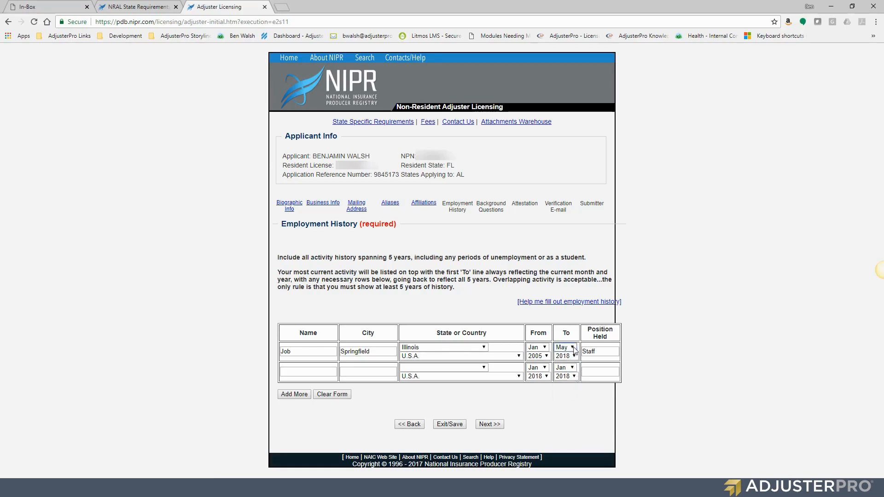
click(564, 347)
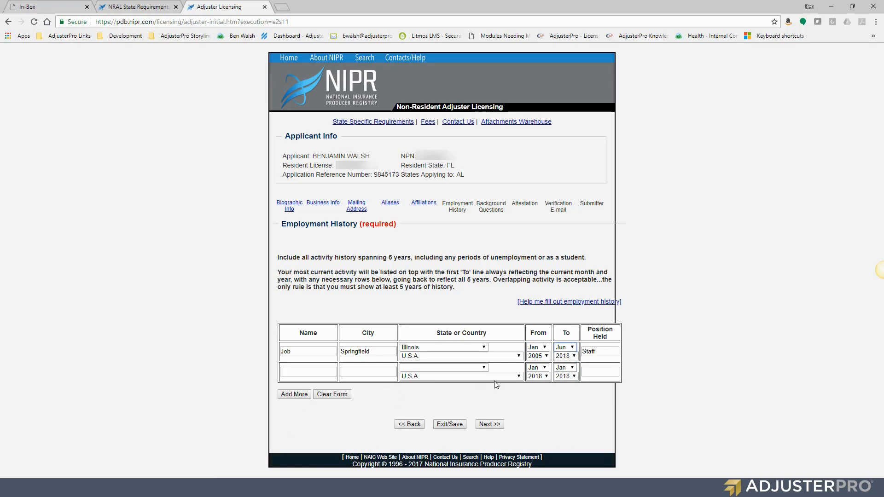
mouse_move(571, 359)
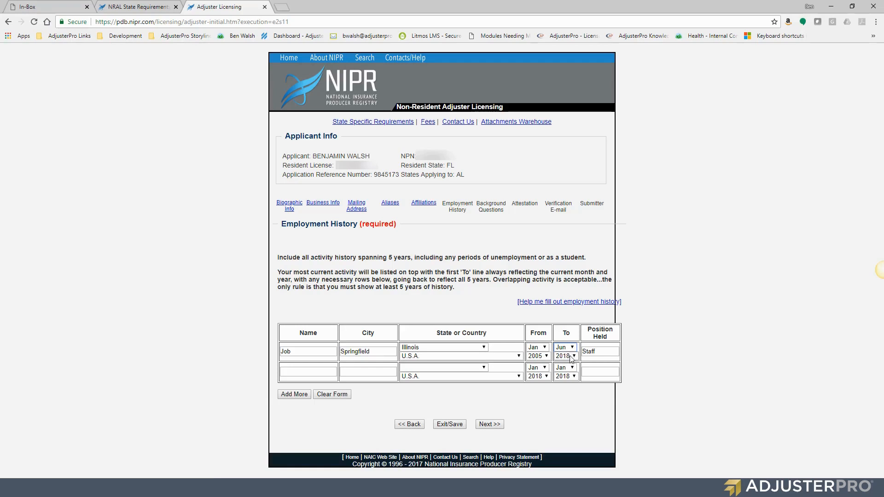
mouse_move(489, 424)
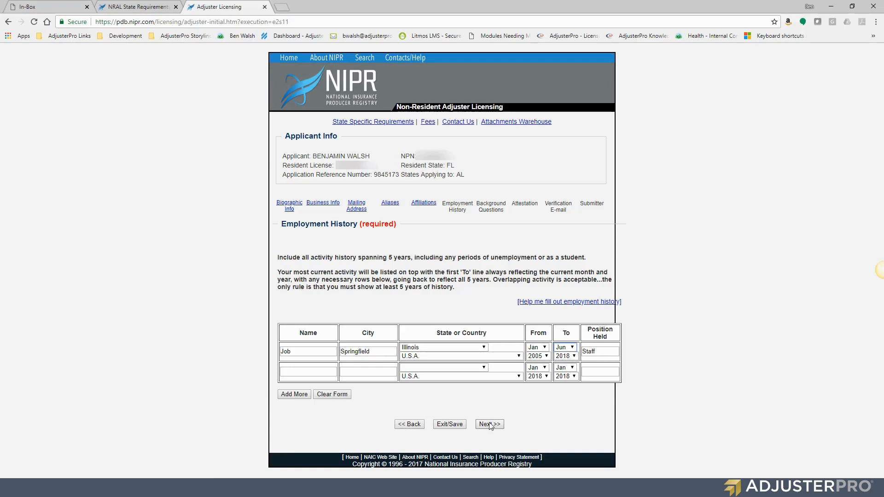
click(488, 423)
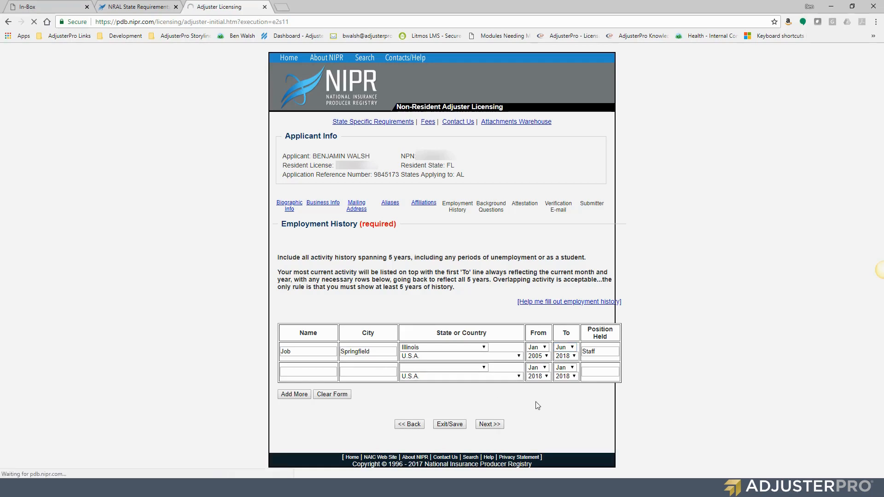
Answer No to the military offense, overdue monies and lawsuit liability background questions
click(487, 423)
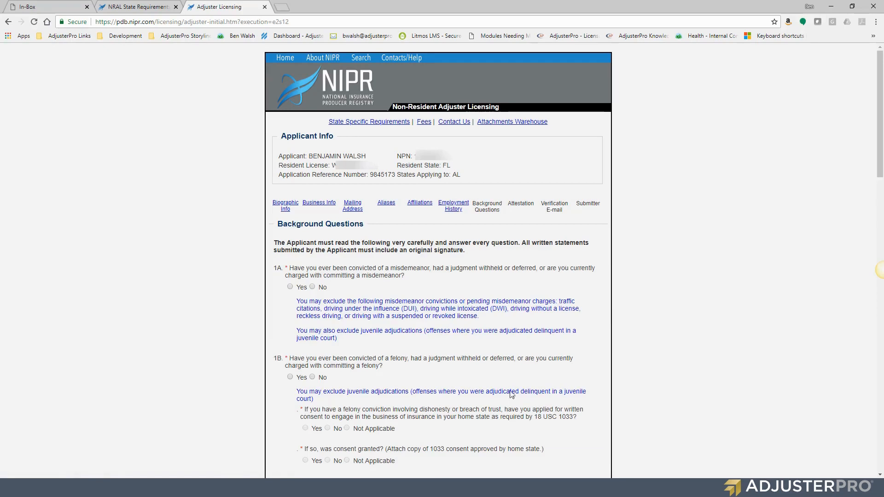
mouse_move(406, 232)
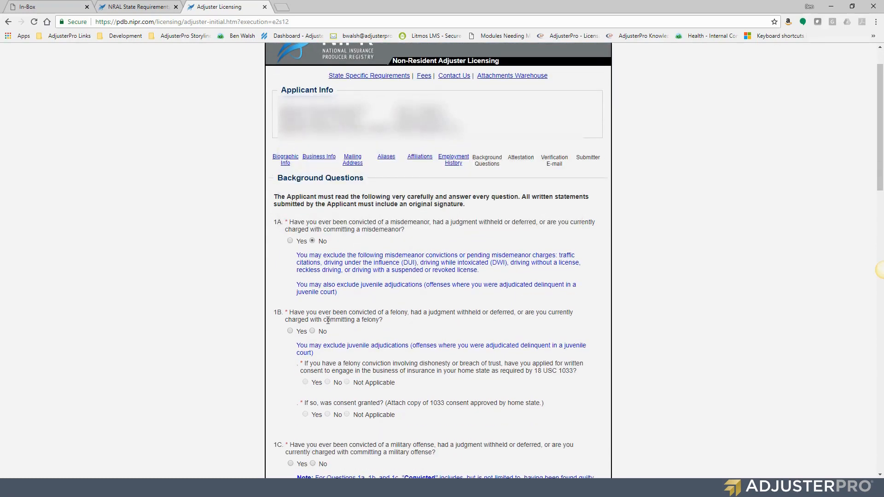
scroll(down, 3)
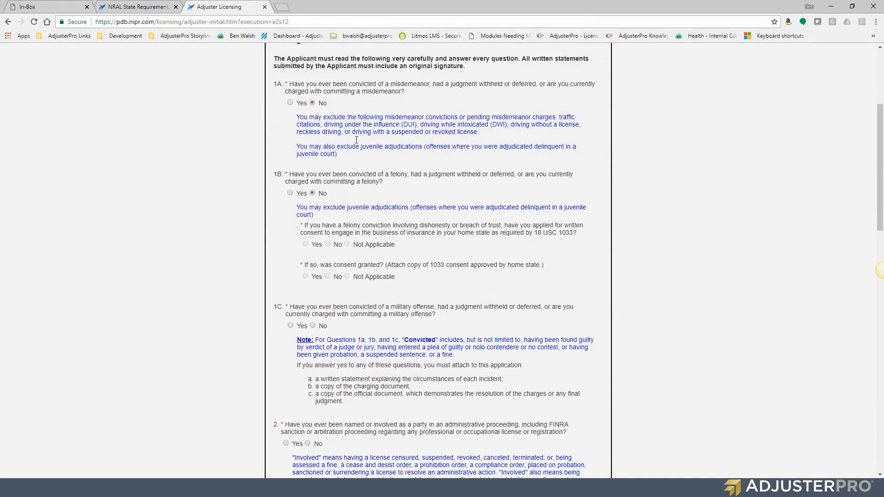
mouse_move(629, 257)
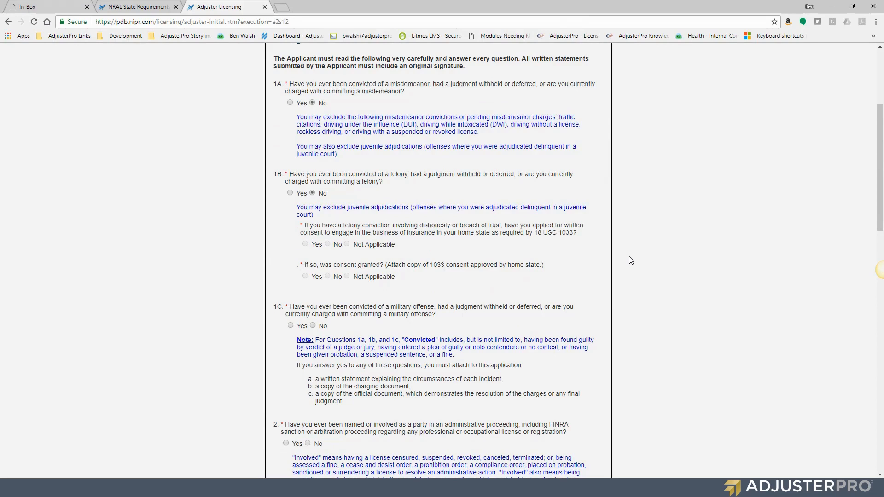
mouse_move(513, 198)
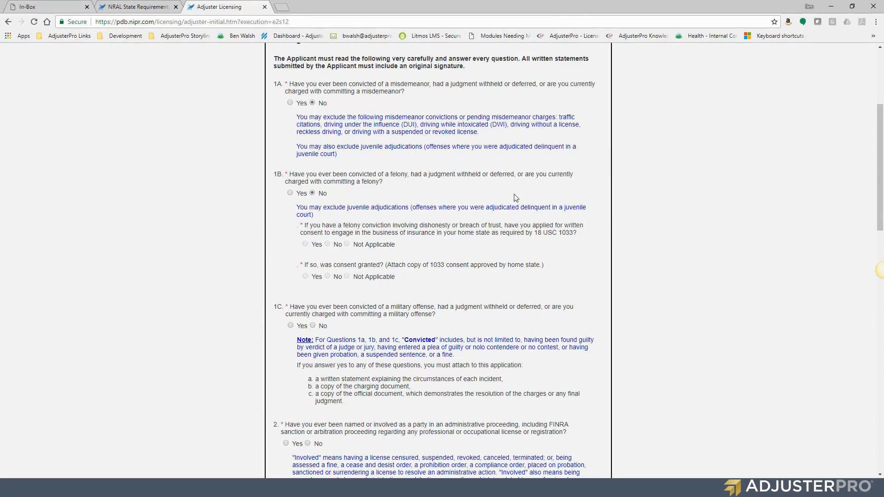
mouse_move(328, 328)
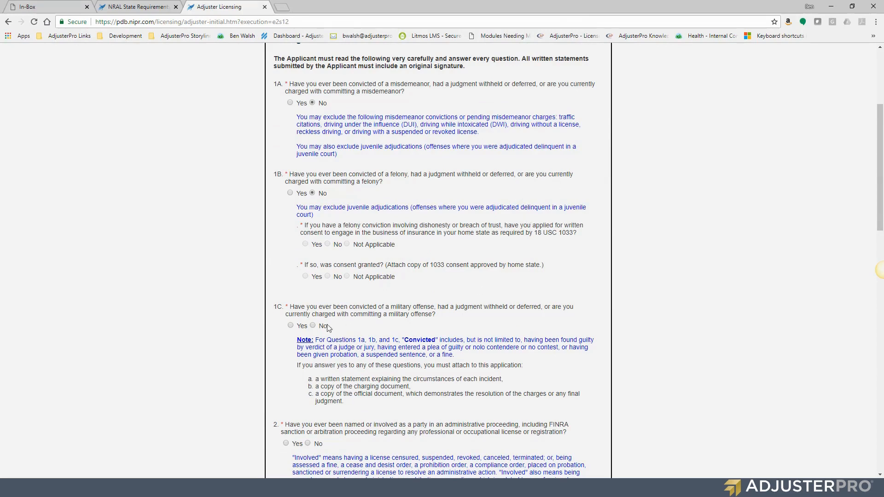
click(312, 325)
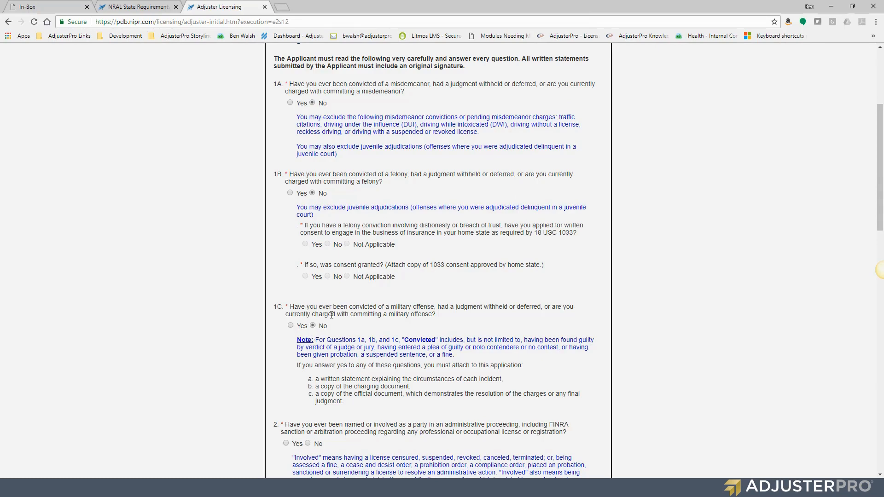
scroll(down, 3)
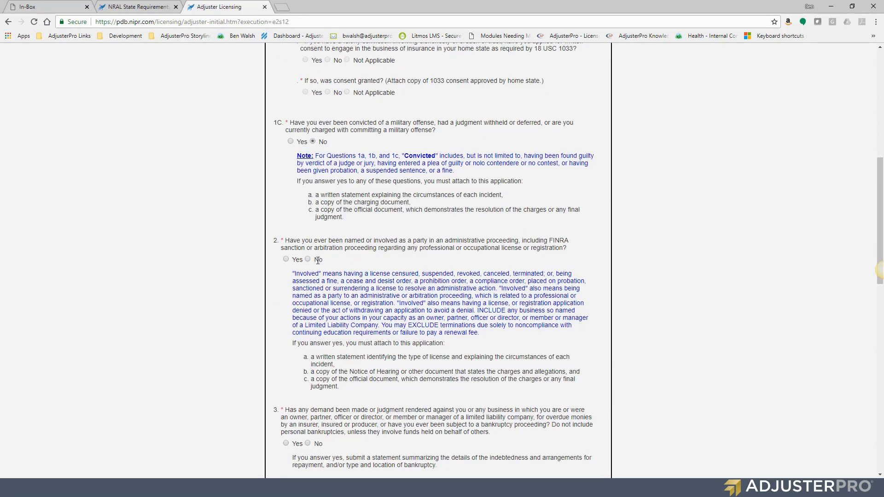
scroll(down, 3)
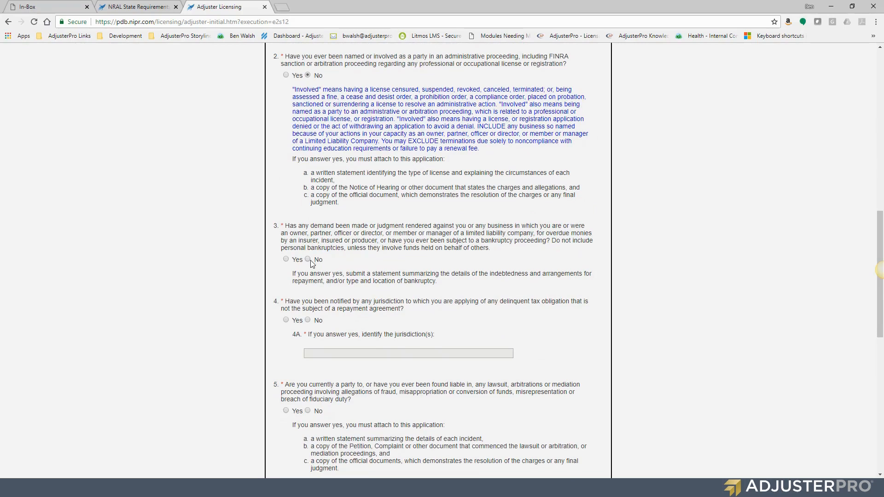
click(307, 260)
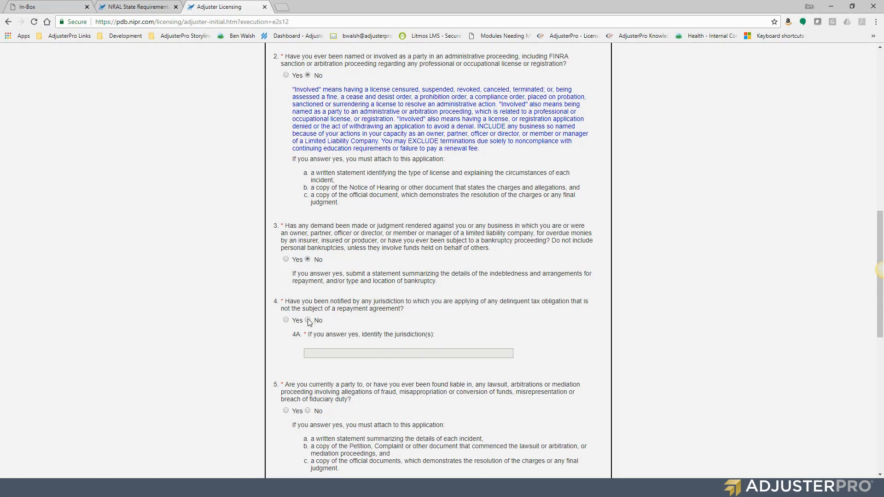
scroll(down, 3)
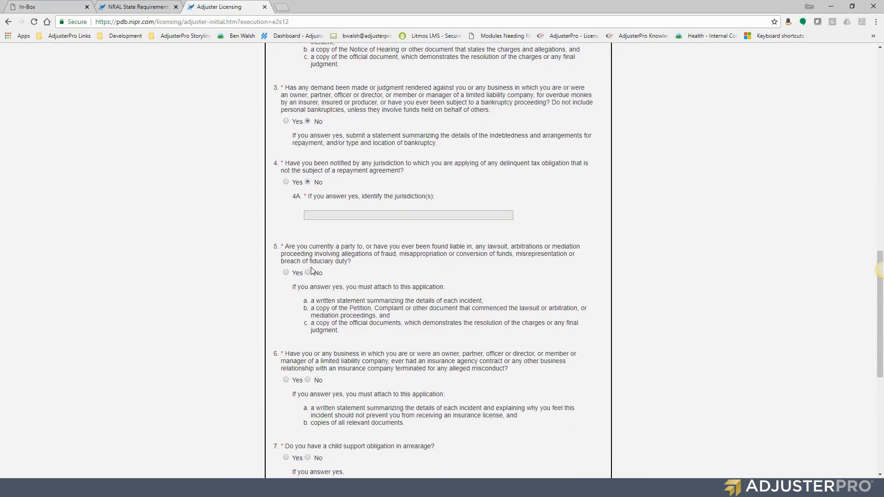
click(307, 272)
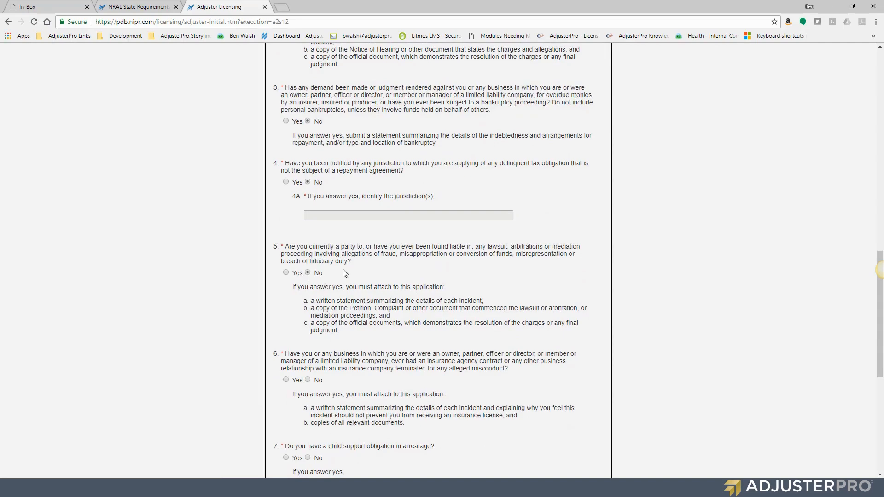
Answer No to the child support arrearage question and submit the background answers
scroll(down, 3)
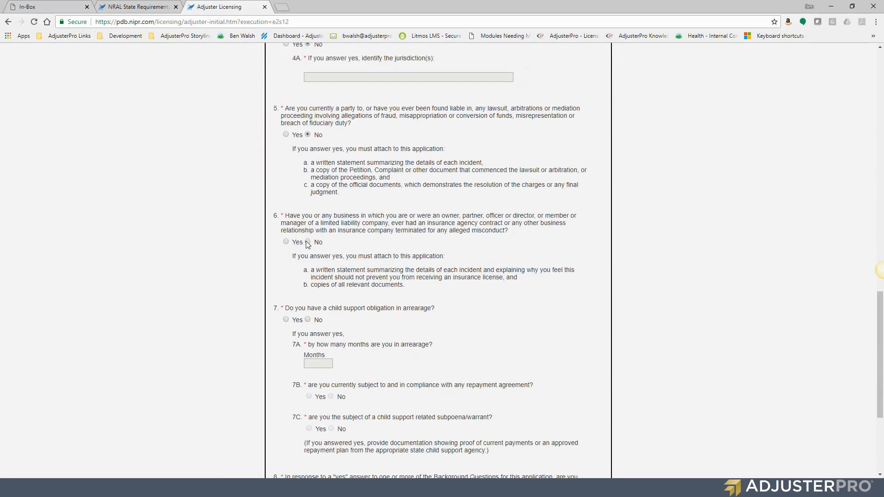
scroll(down, 3)
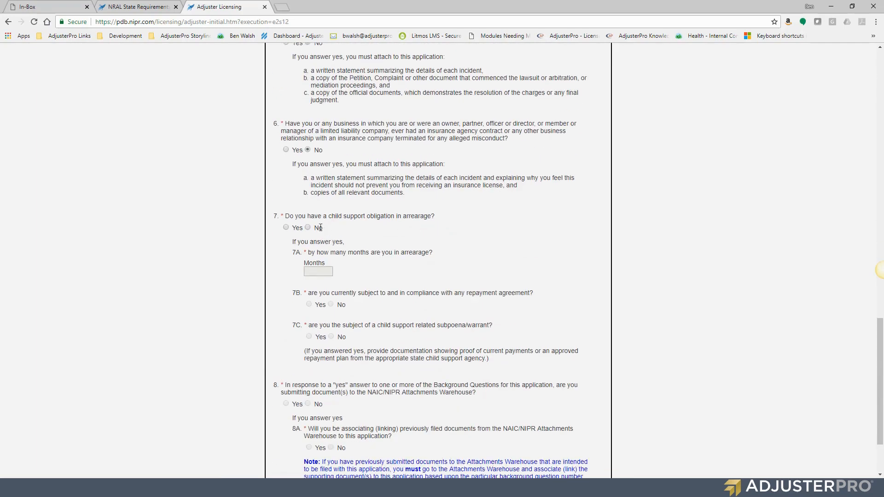
click(308, 228)
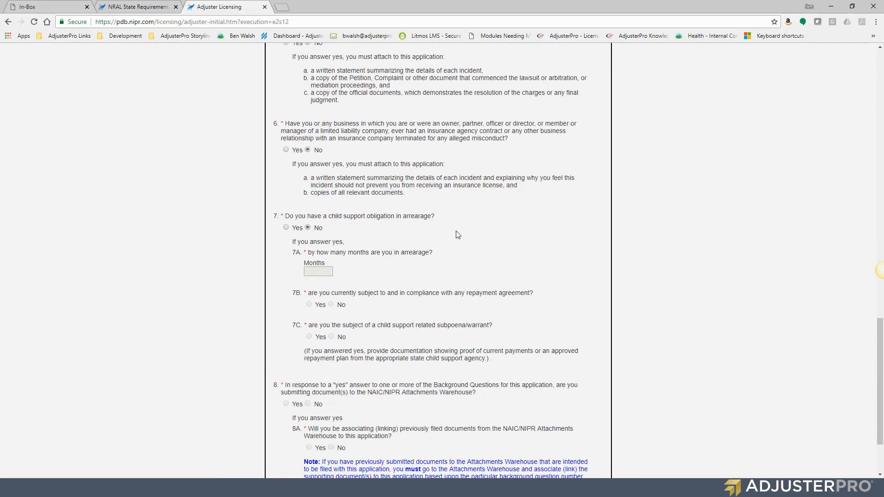
mouse_move(439, 260)
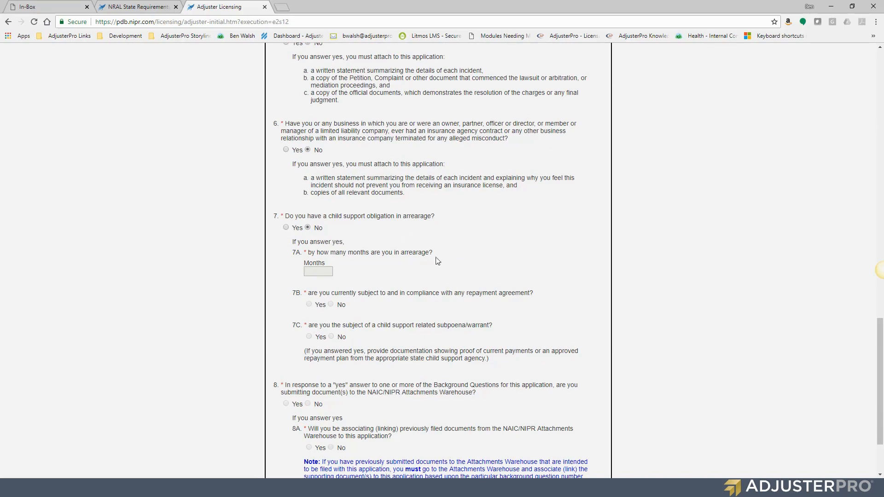
double_click(416, 216)
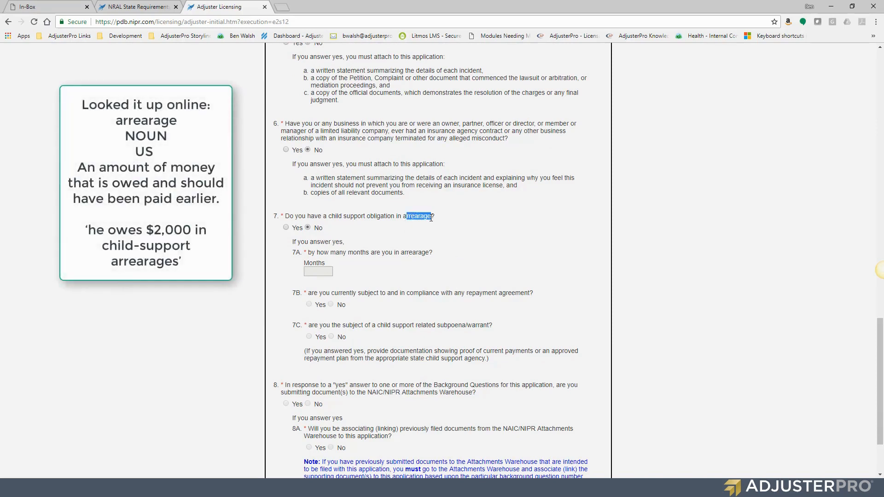
scroll(down, 3)
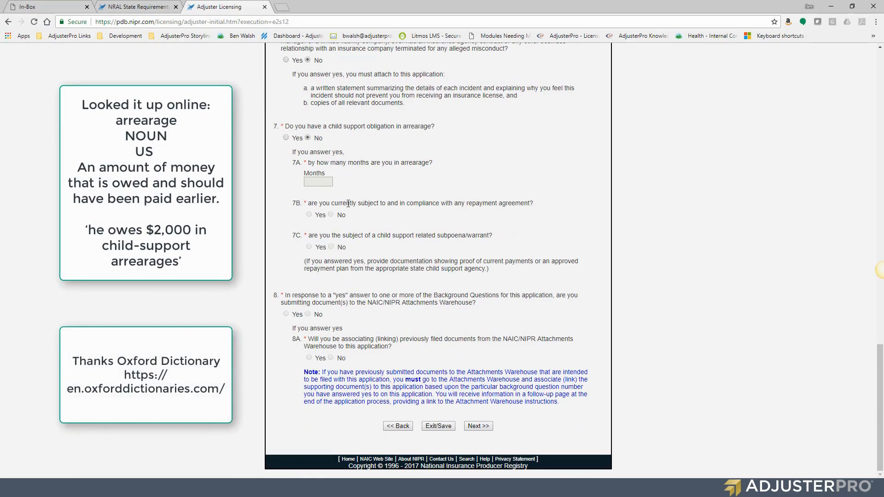
mouse_move(333, 185)
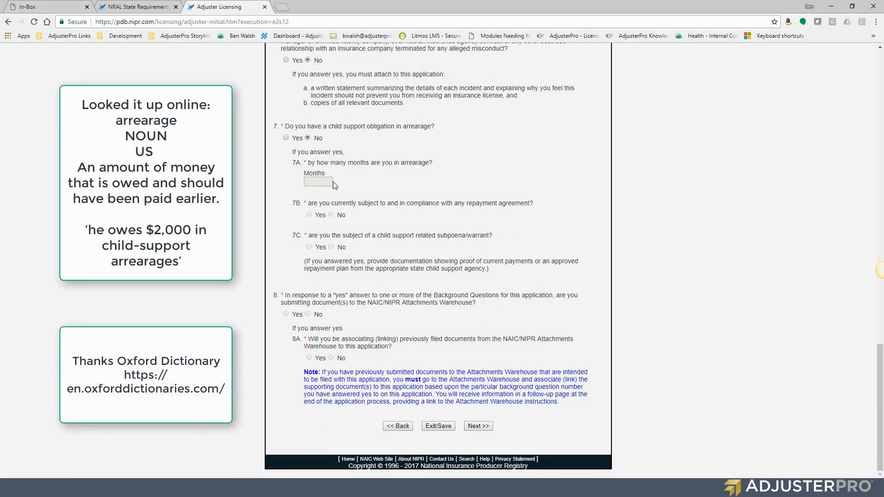
mouse_move(333, 215)
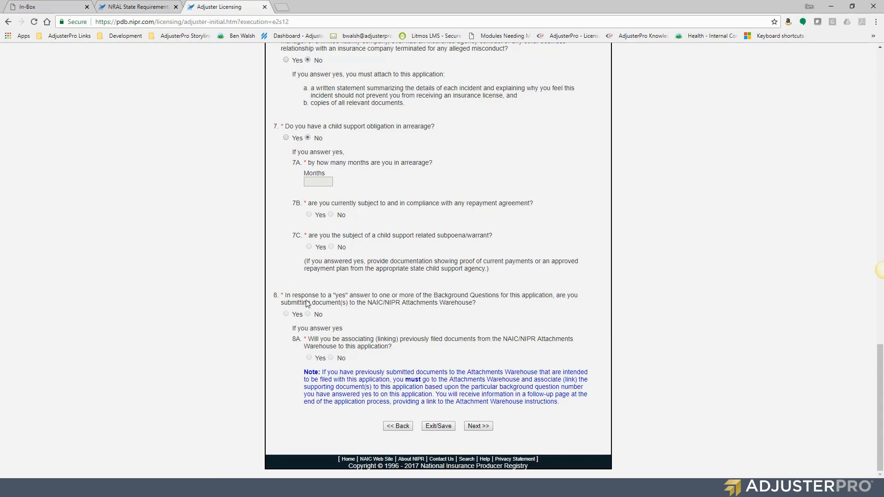
mouse_move(344, 320)
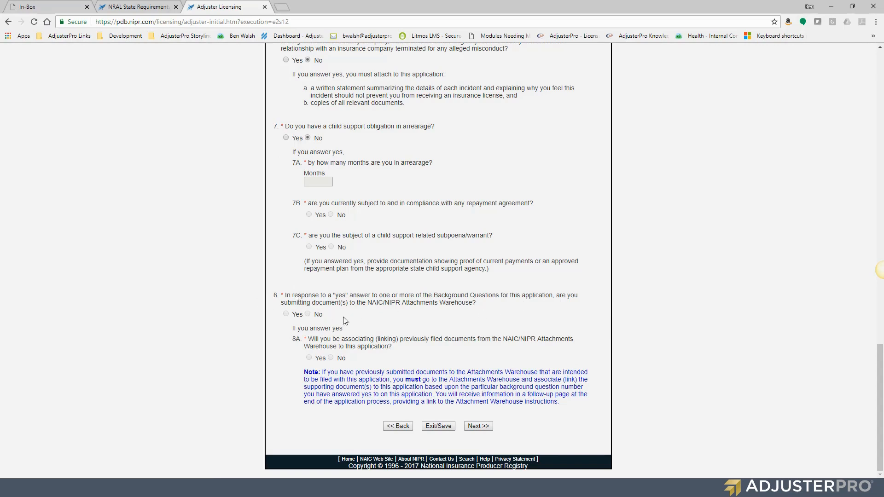
mouse_move(302, 315)
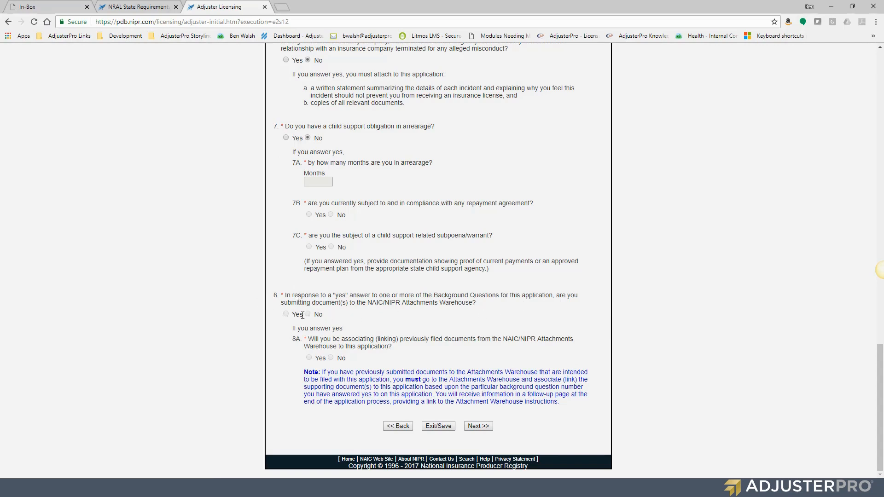
click(478, 425)
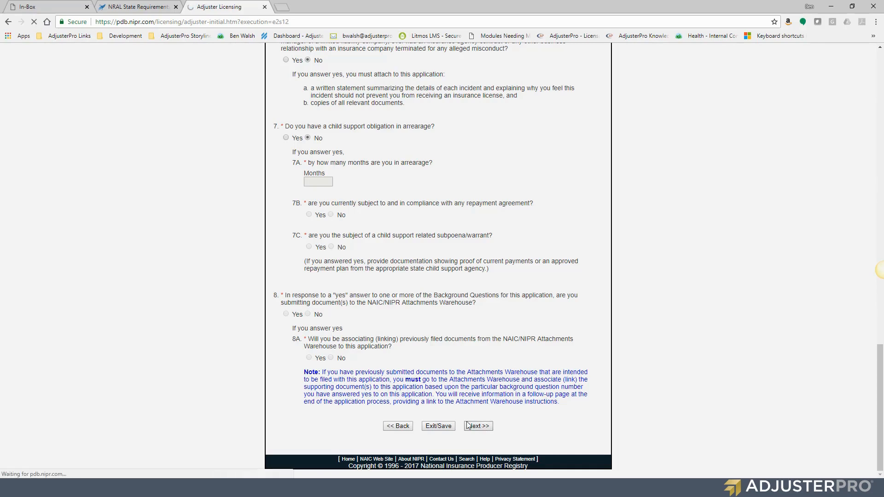
Agree to the applicant attestation and submit it to reach the Verification E-mail page
click(477, 425)
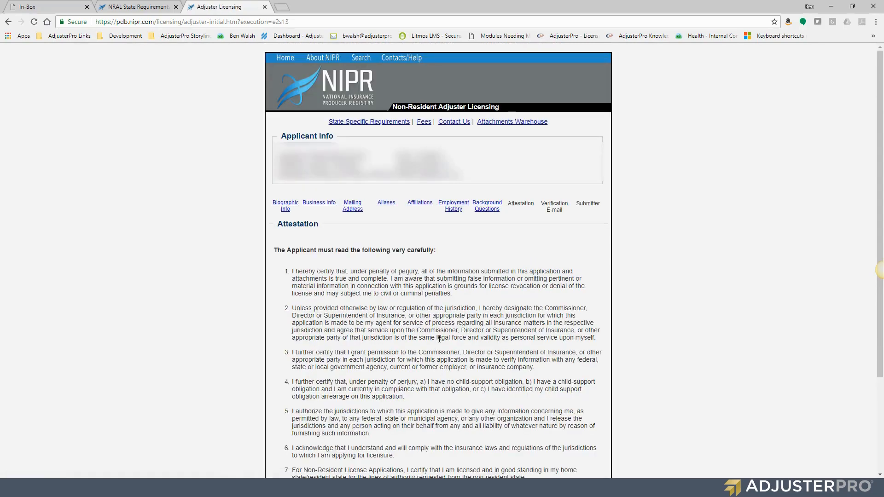
scroll(down, 3)
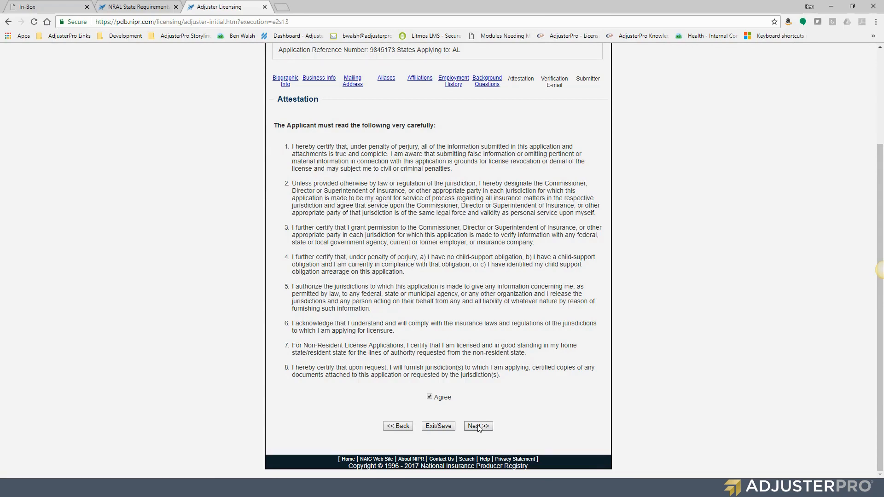
click(476, 425)
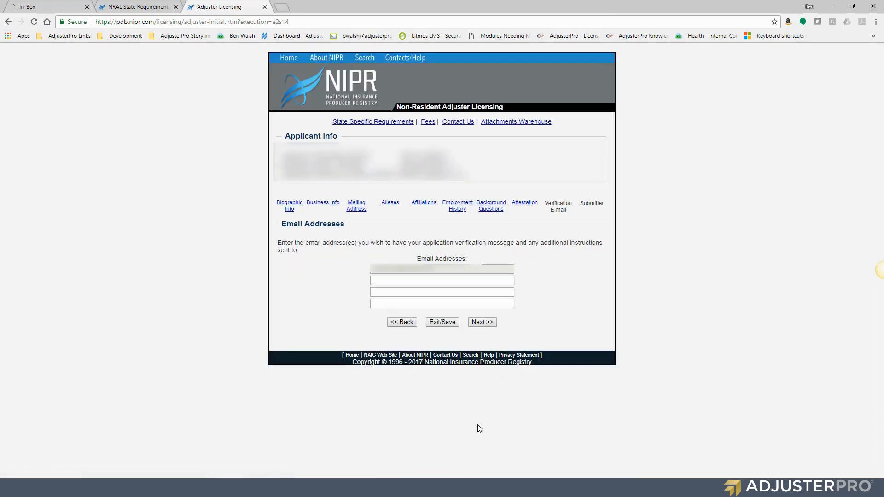
mouse_move(370, 245)
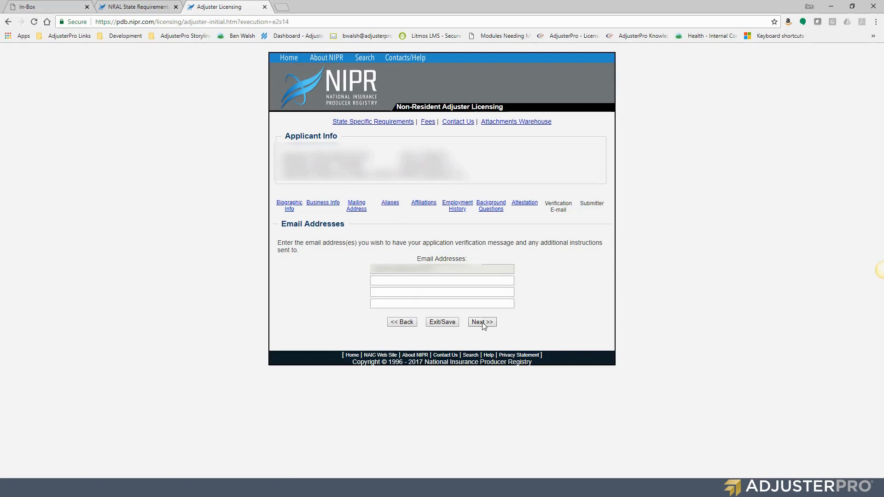
mouse_move(446, 274)
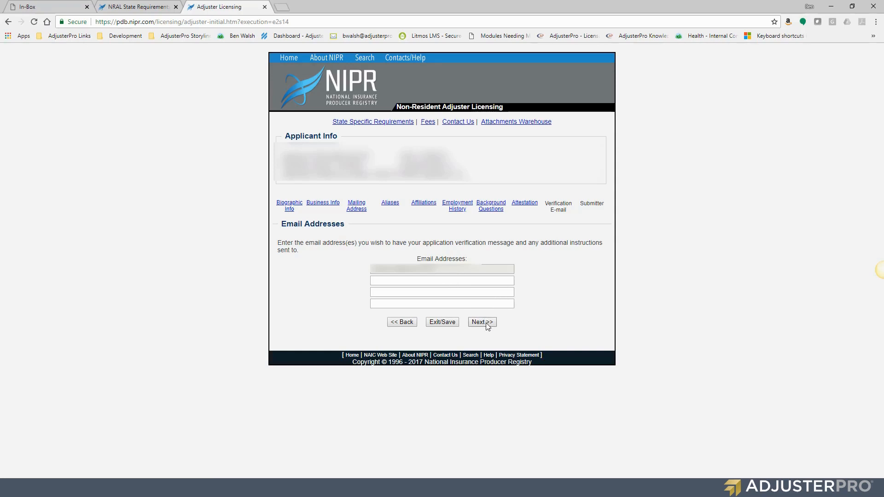
Keep the prefilled verification email address and continue with Next
click(481, 322)
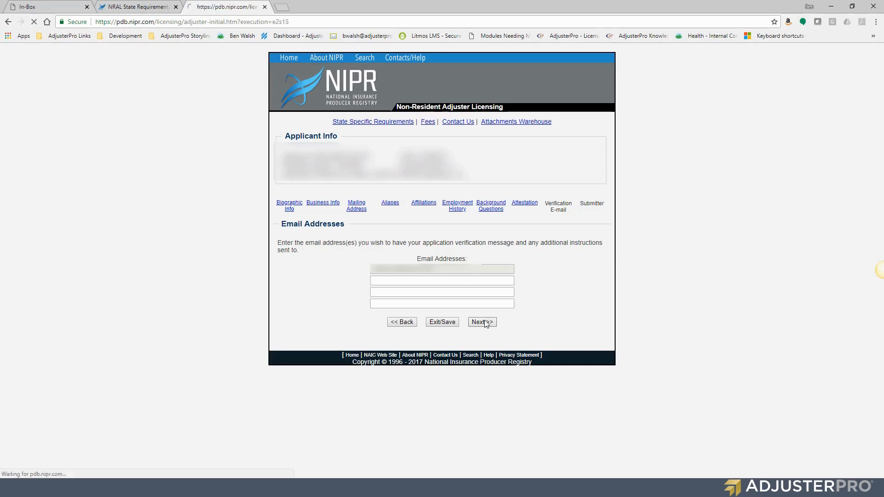
Mark the application as submitted by Yourself and continue to Fee Details
click(480, 322)
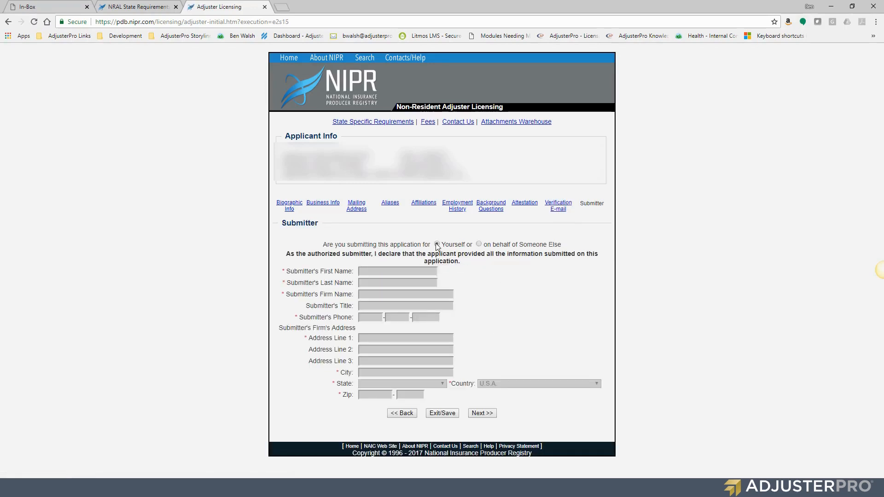
click(436, 244)
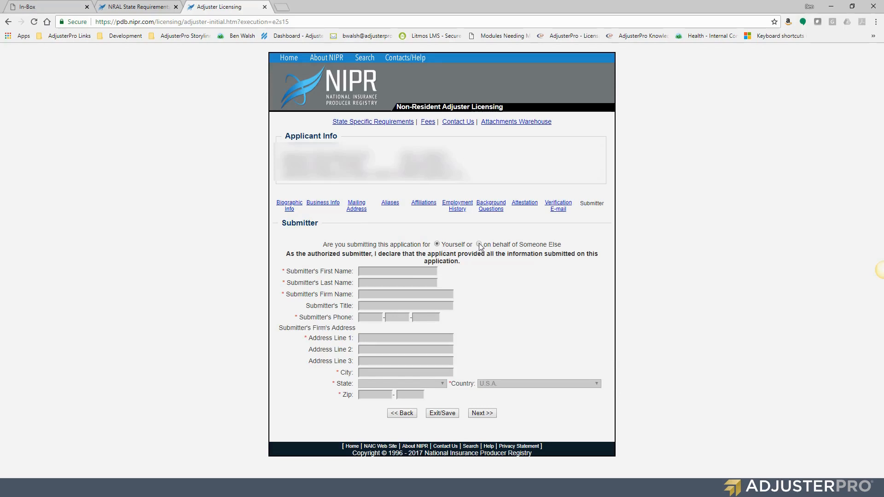
click(478, 243)
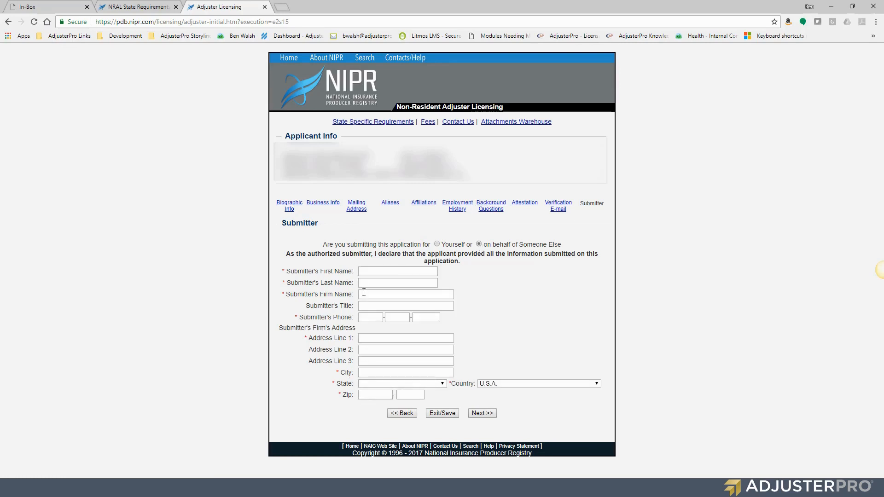
click(436, 243)
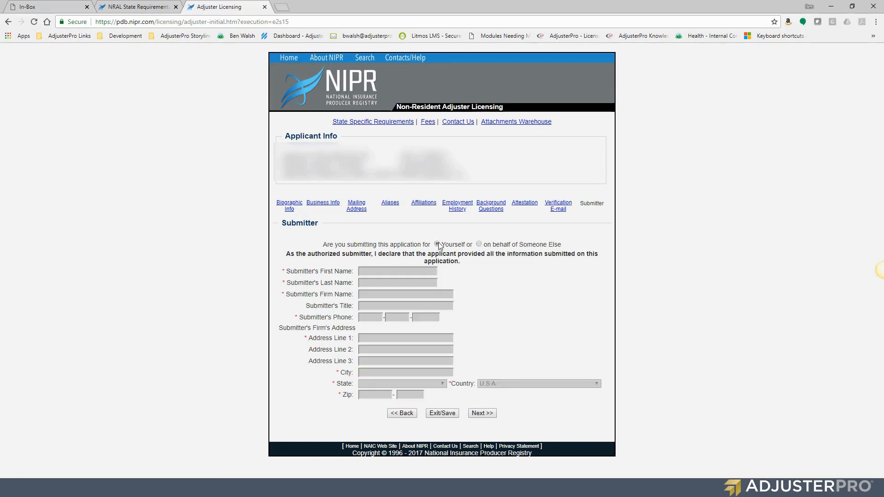
click(481, 412)
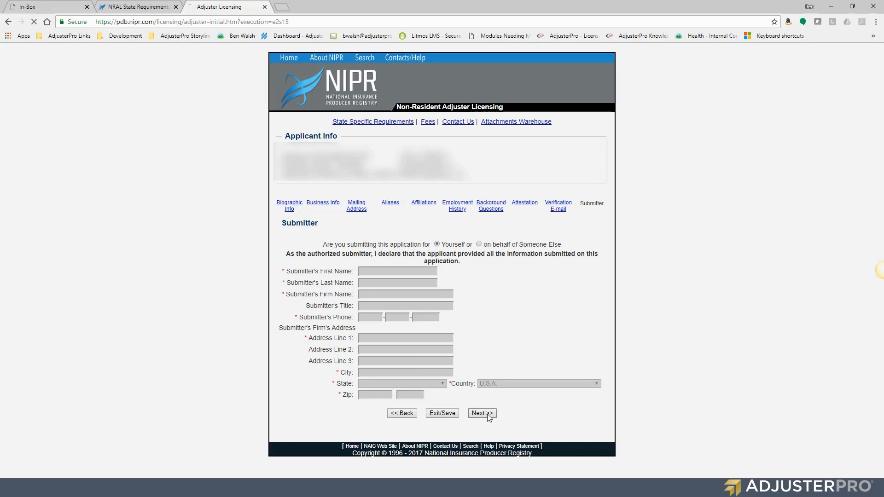
click(481, 412)
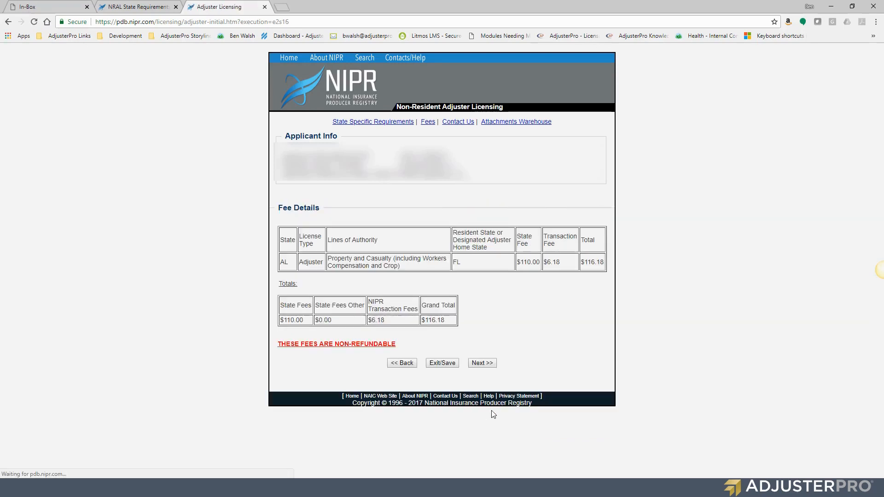
mouse_move(427, 328)
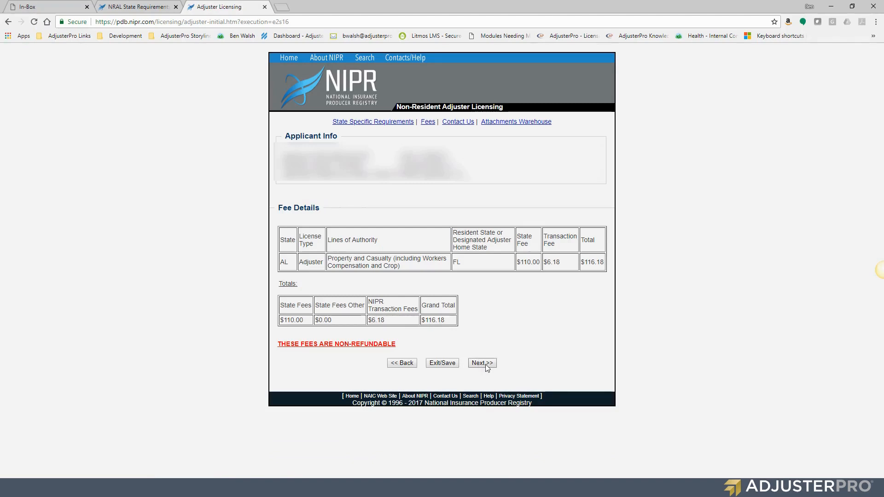
Accept the $116.18 Alabama adjuster fees and continue to payment
click(480, 362)
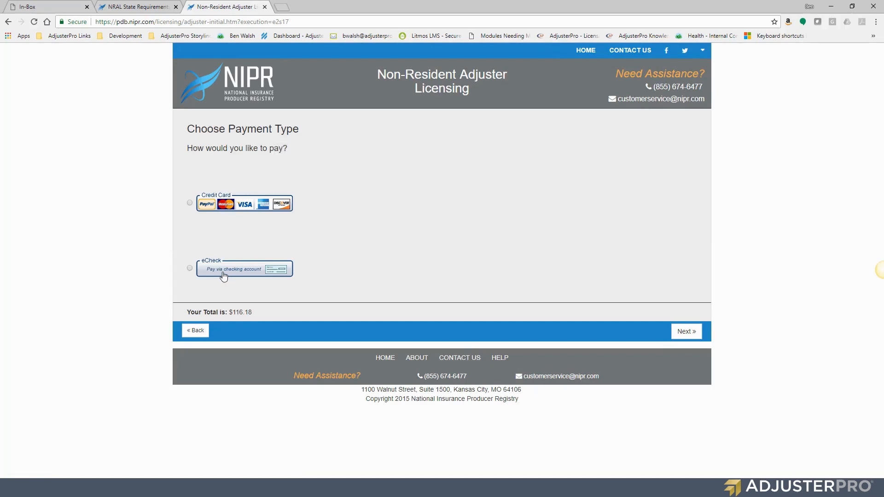
mouse_move(250, 280)
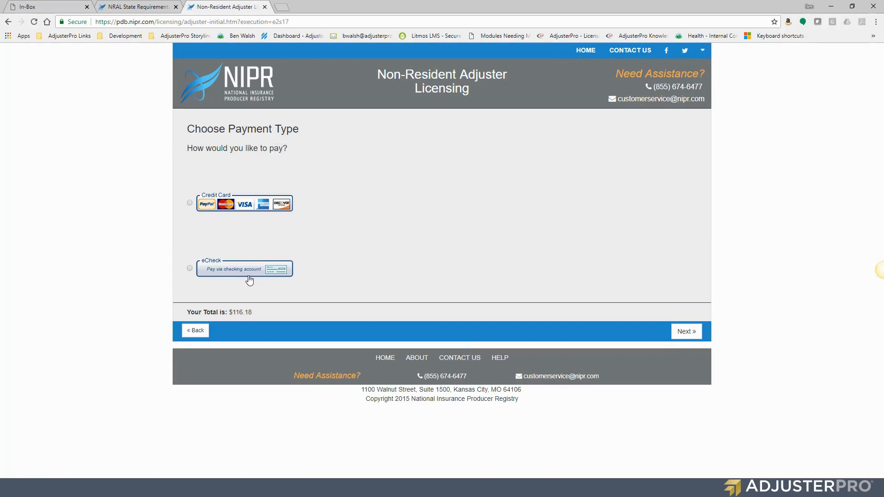
mouse_move(270, 272)
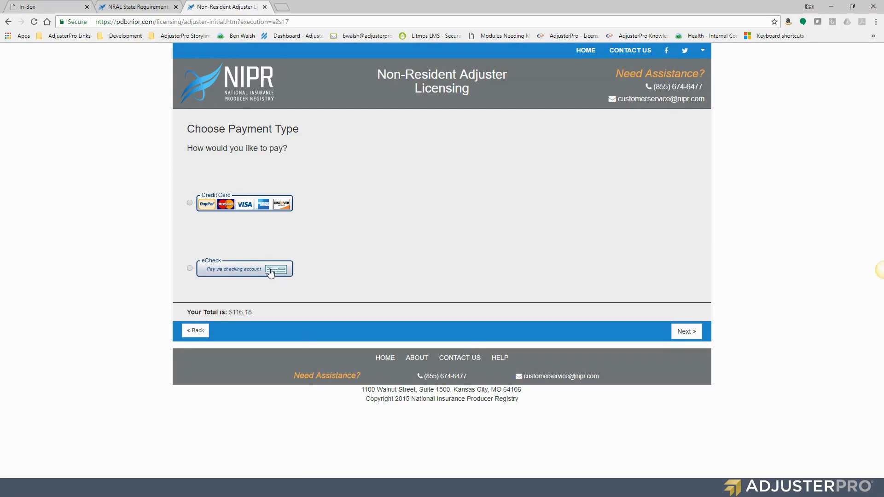
Try eCheck, then settle on Credit Card as payment for the $116.18 total
click(189, 267)
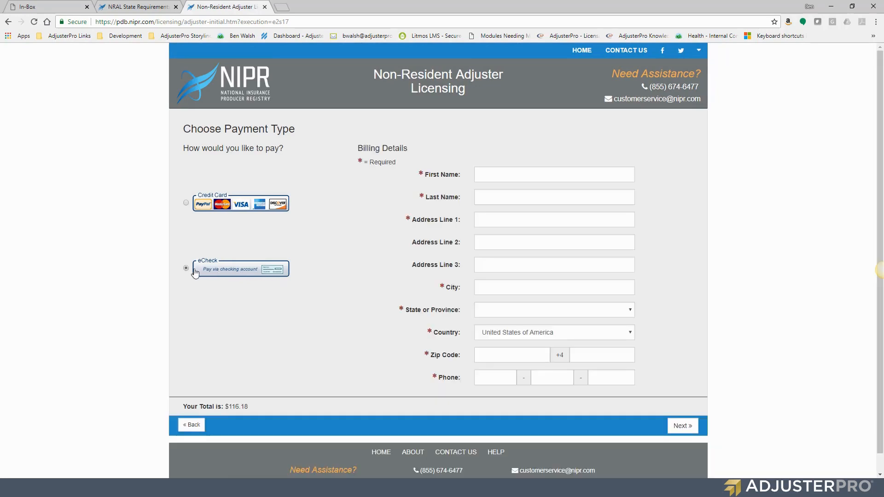
mouse_move(186, 202)
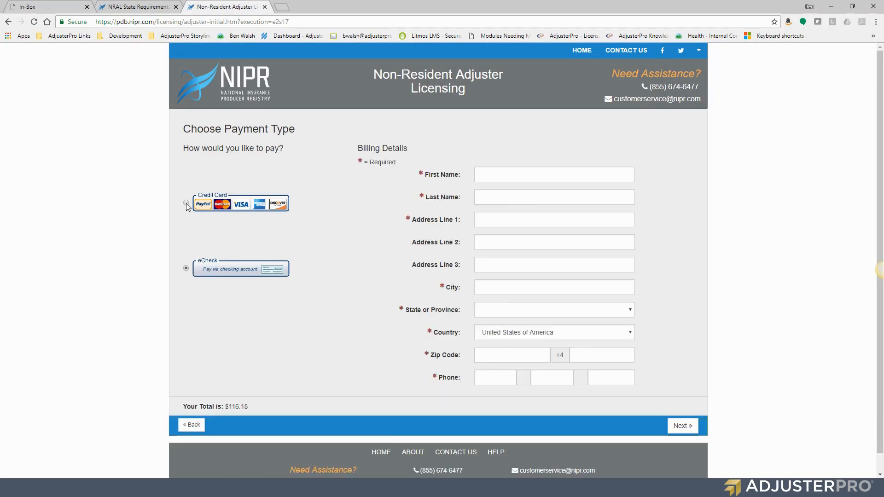
click(186, 203)
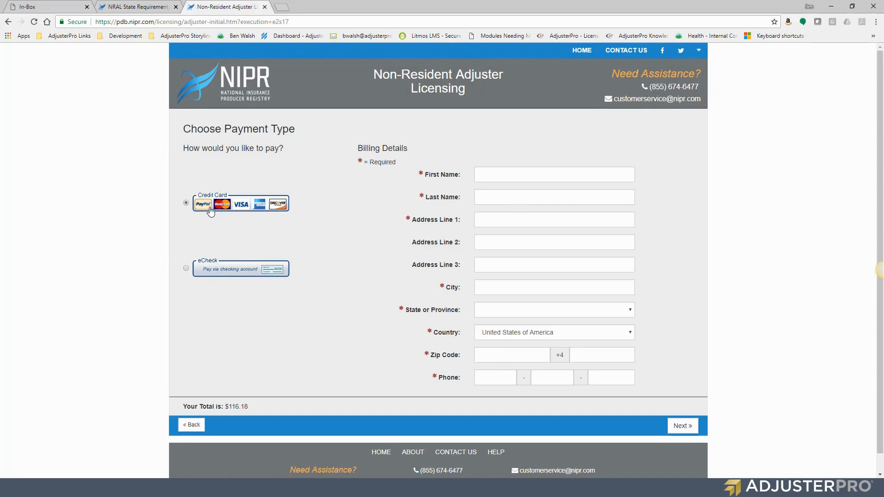
mouse_move(307, 224)
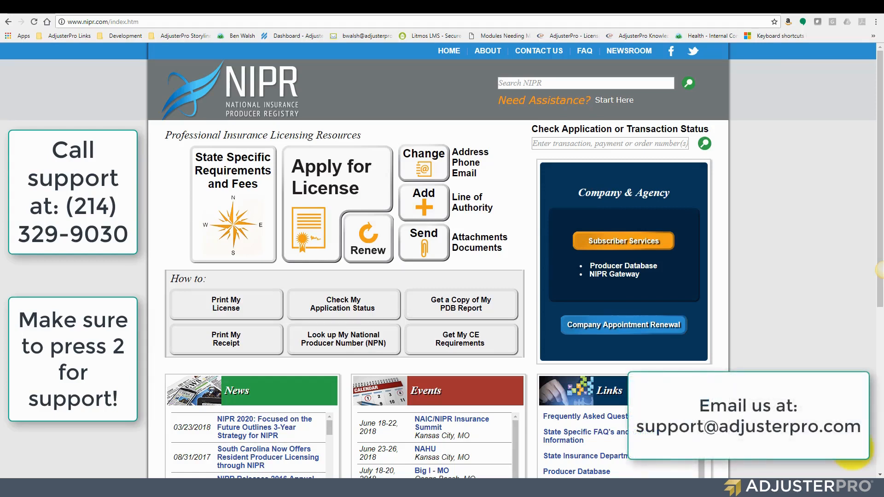
mouse_move(461, 106)
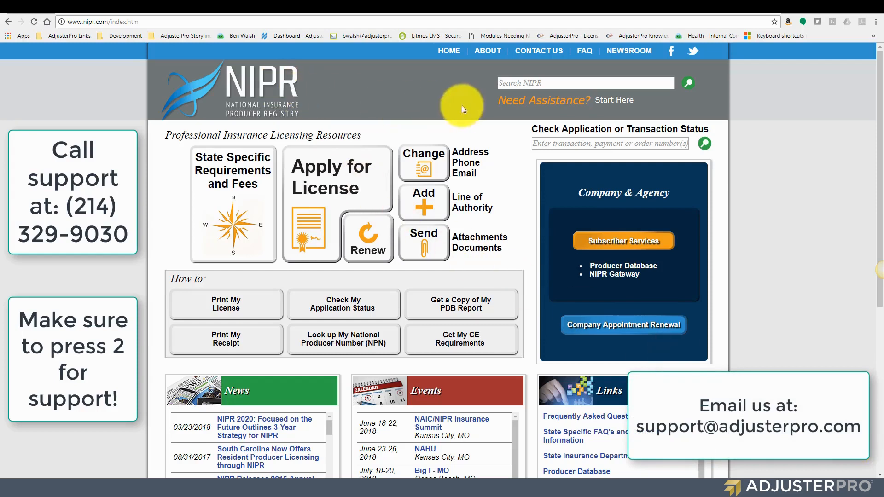
mouse_move(496, 109)
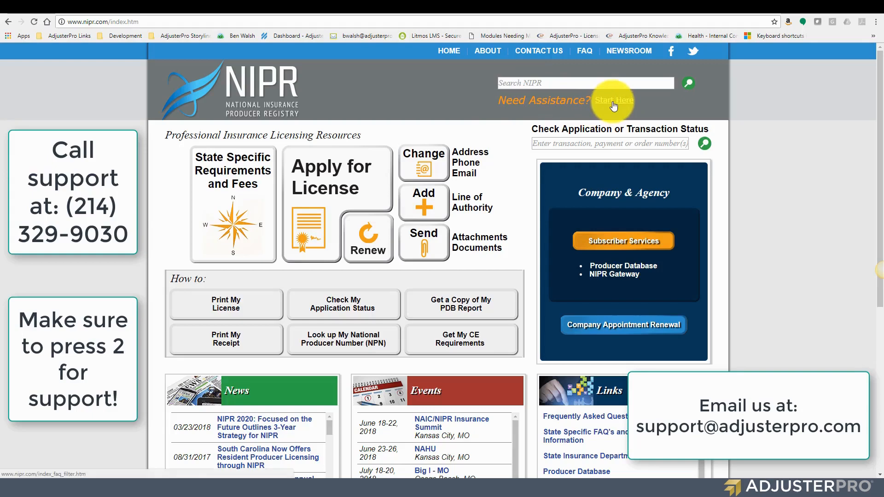
Scroll the NIPR home page down to its footer support and contact links
scroll(down, 3)
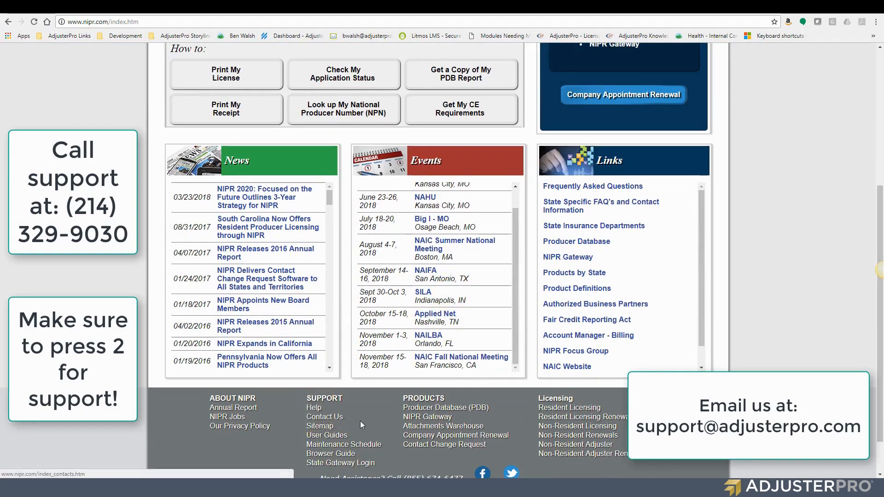
scroll(down, 3)
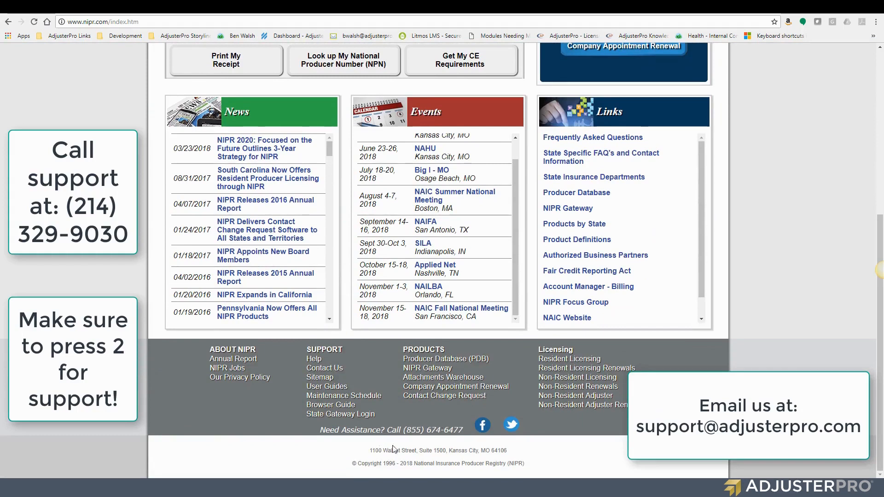